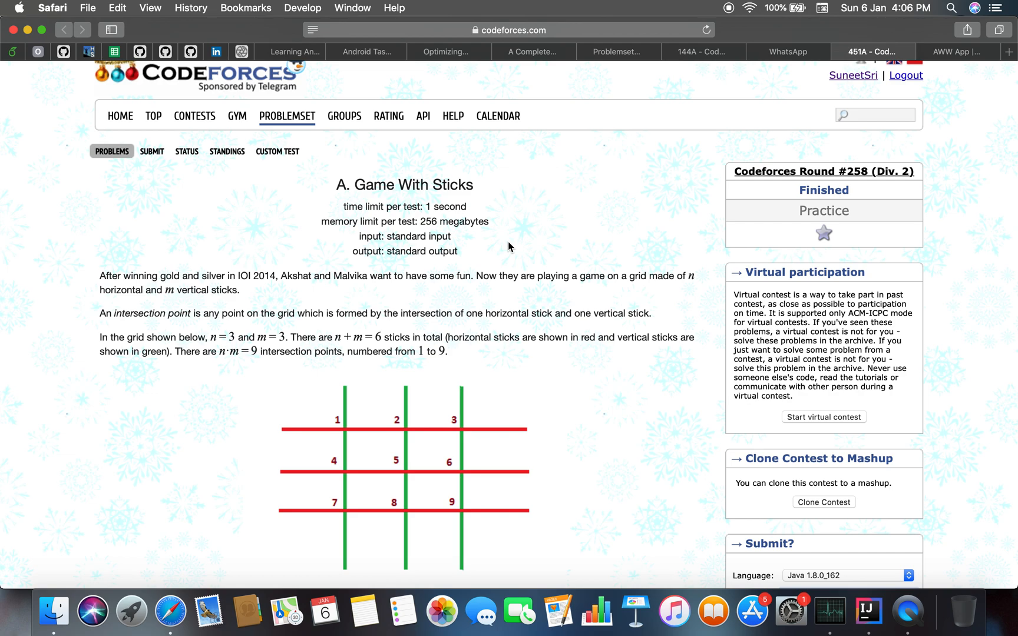
{"action": "mouse_move", "coordinate": [632, 11]}
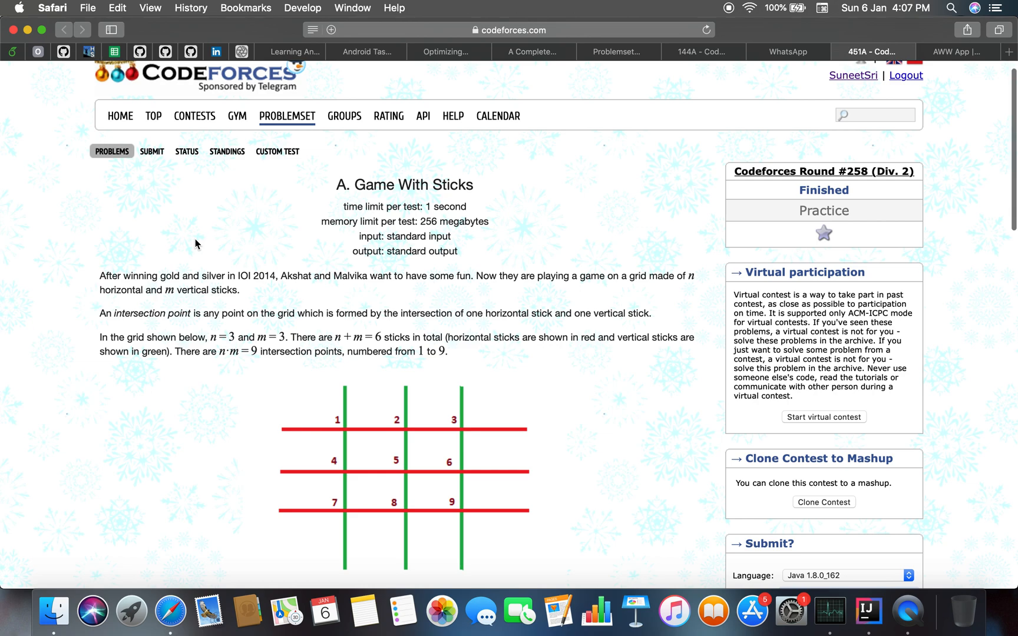
Scroll the 451A page down to the rules, Input, Output and the 2 2 → Malvika example.
{"action": "scroll", "scroll_direction": "down", "scroll_amount": 3}
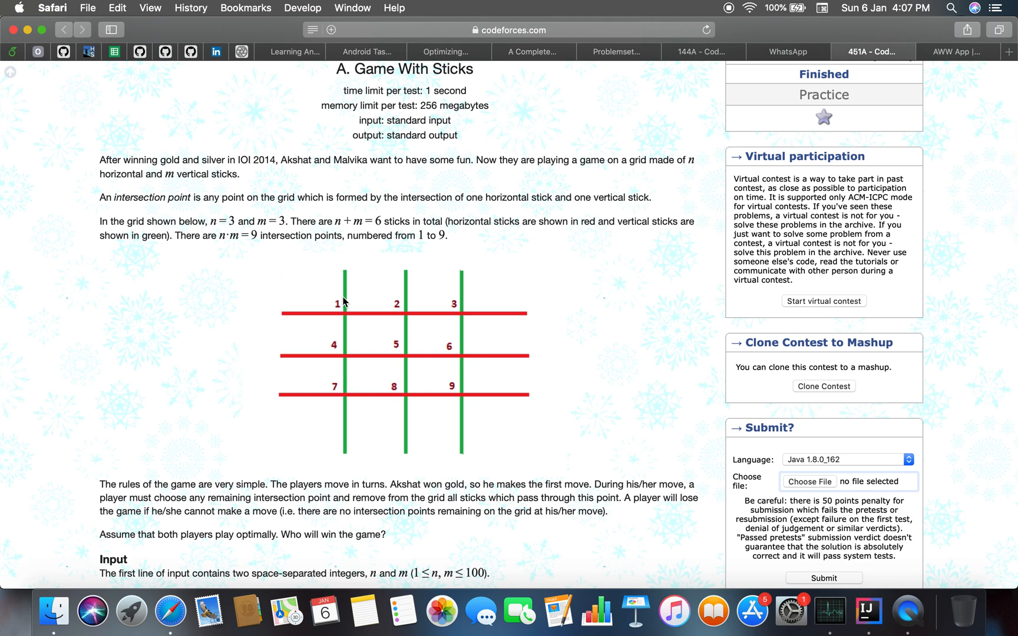
{"action": "mouse_move", "coordinate": [349, 302]}
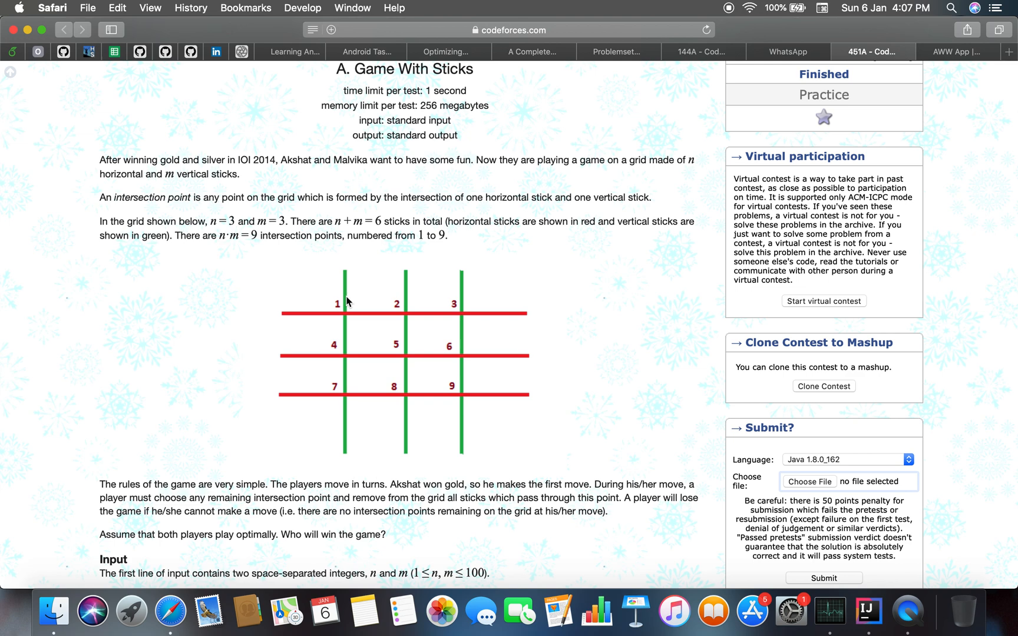
{"action": "mouse_move", "coordinate": [488, 424]}
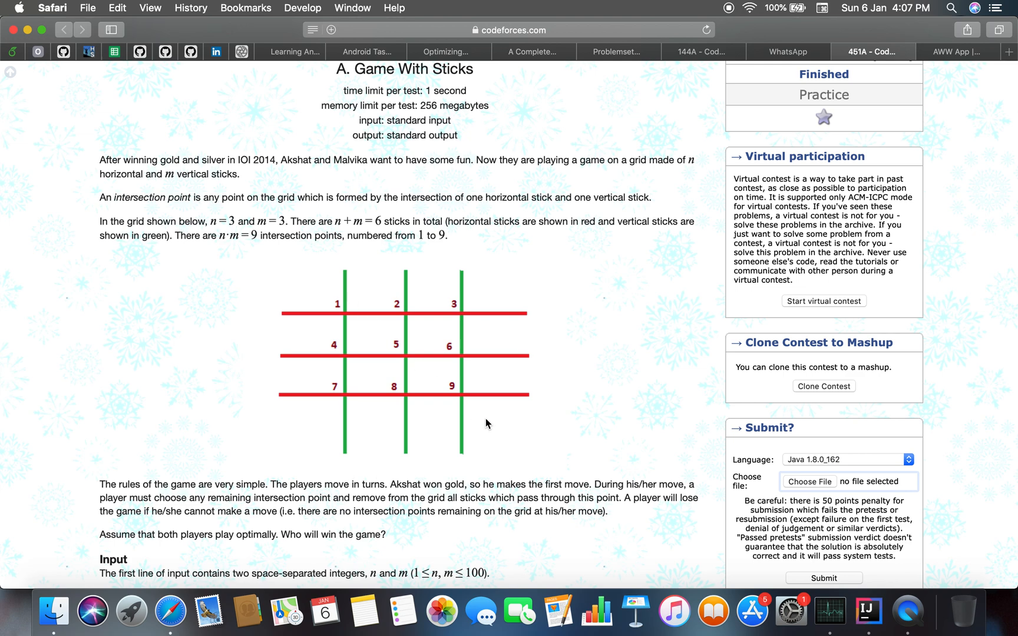
{"action": "mouse_move", "coordinate": [447, 388]}
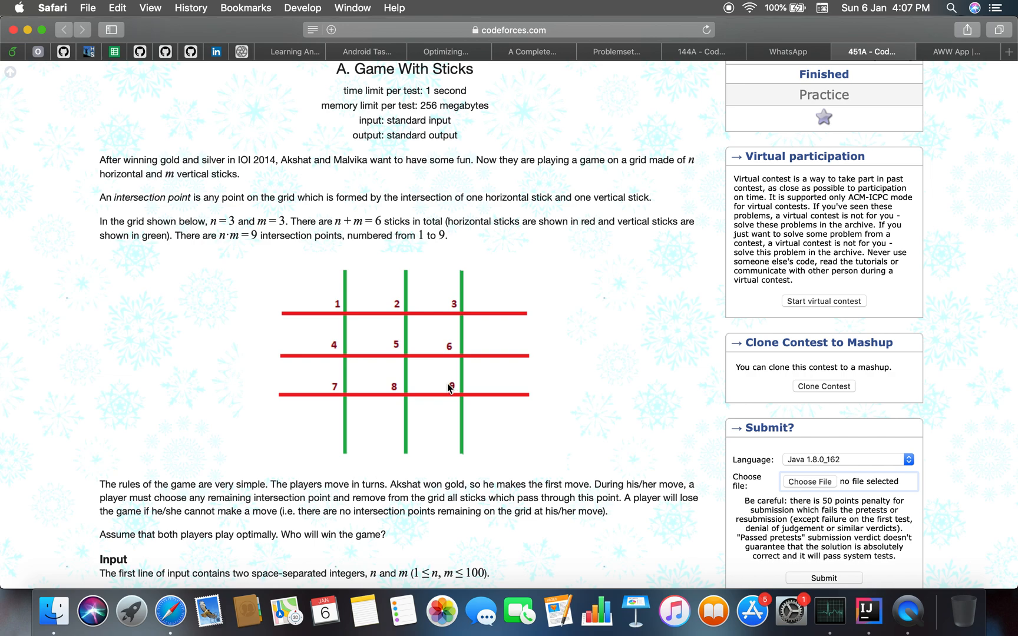
{"action": "scroll", "scroll_direction": "down", "scroll_amount": 3}
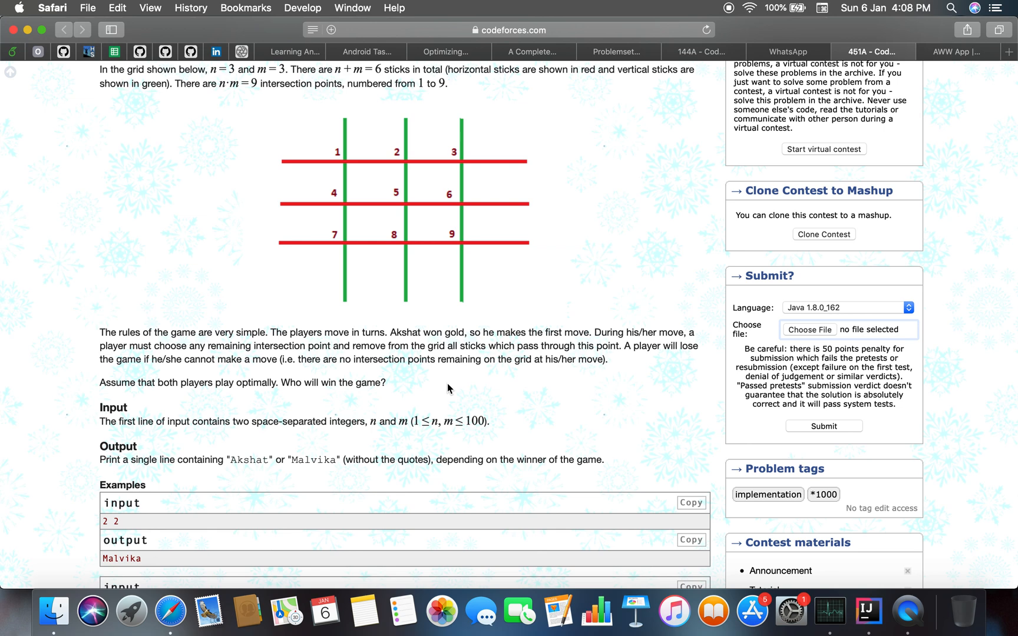
{"action": "mouse_move", "coordinate": [767, 499]}
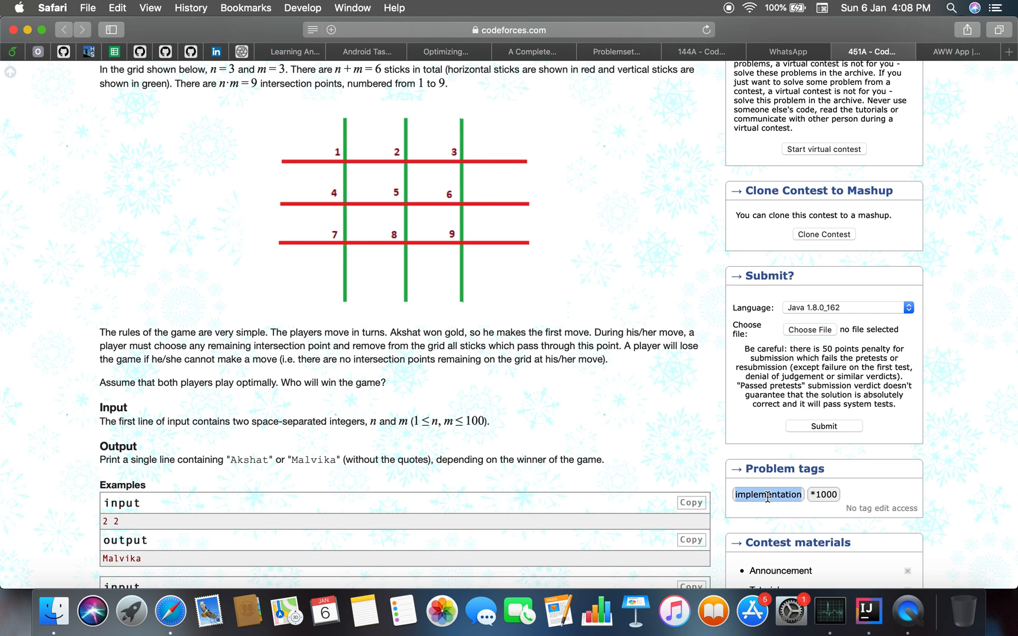
Sketch the 2 2 stick grid numbered 1-4 with n m, checking the problem statement between strokes.
{"action": "left_click", "coordinate": [957, 52]}
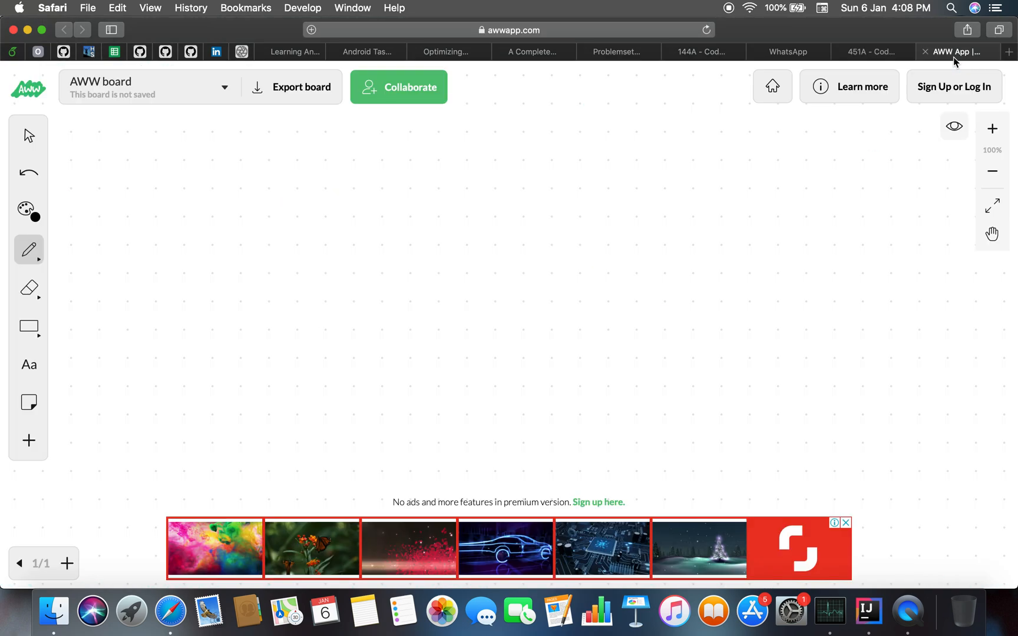
{"action": "left_click", "coordinate": [869, 52]}
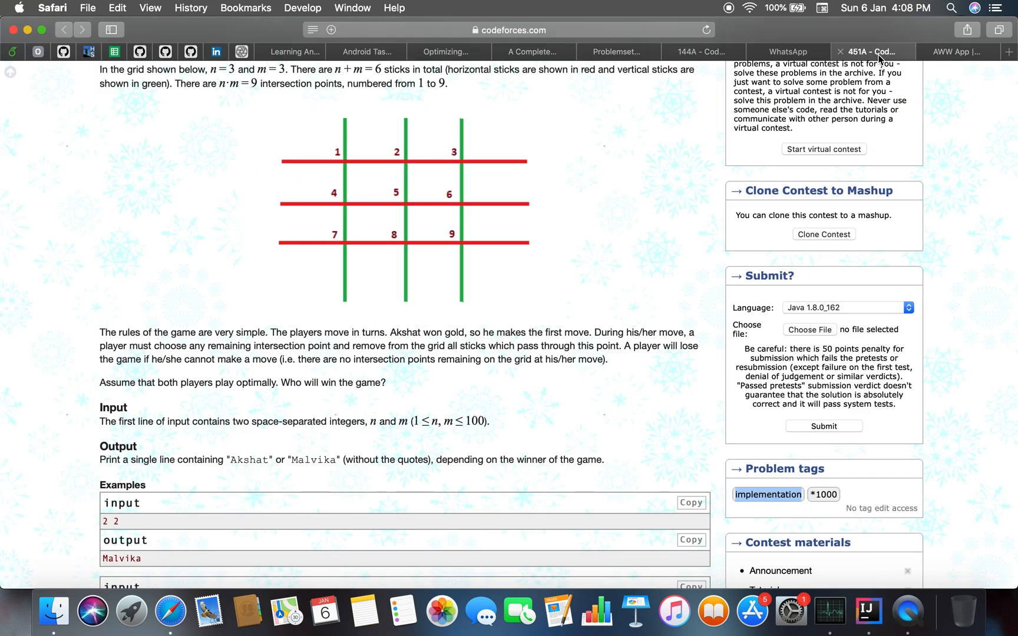
{"action": "left_click", "coordinate": [956, 51]}
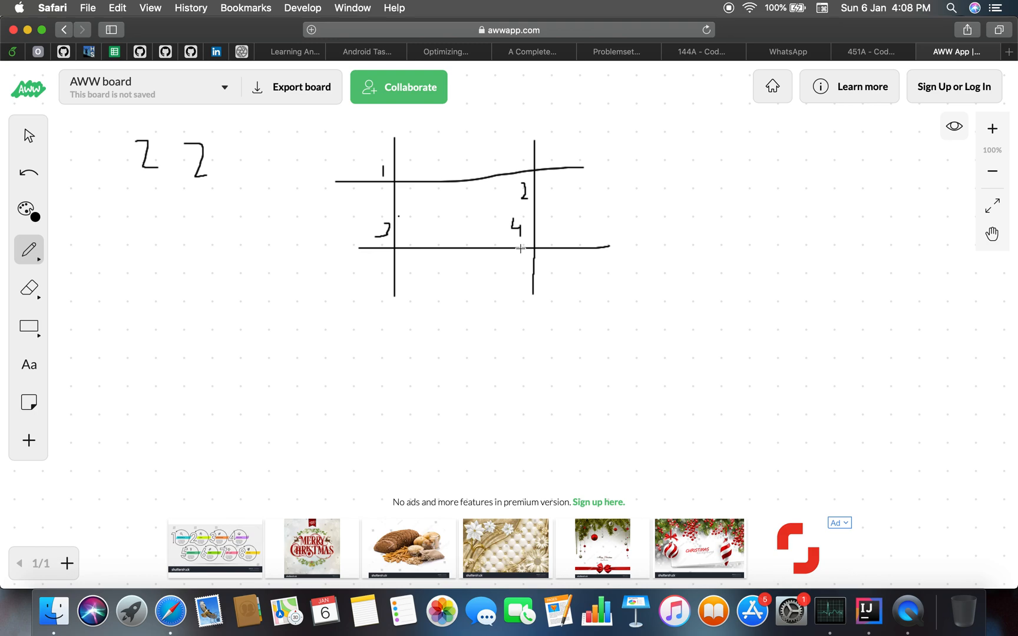
{"action": "left_click", "coordinate": [872, 52]}
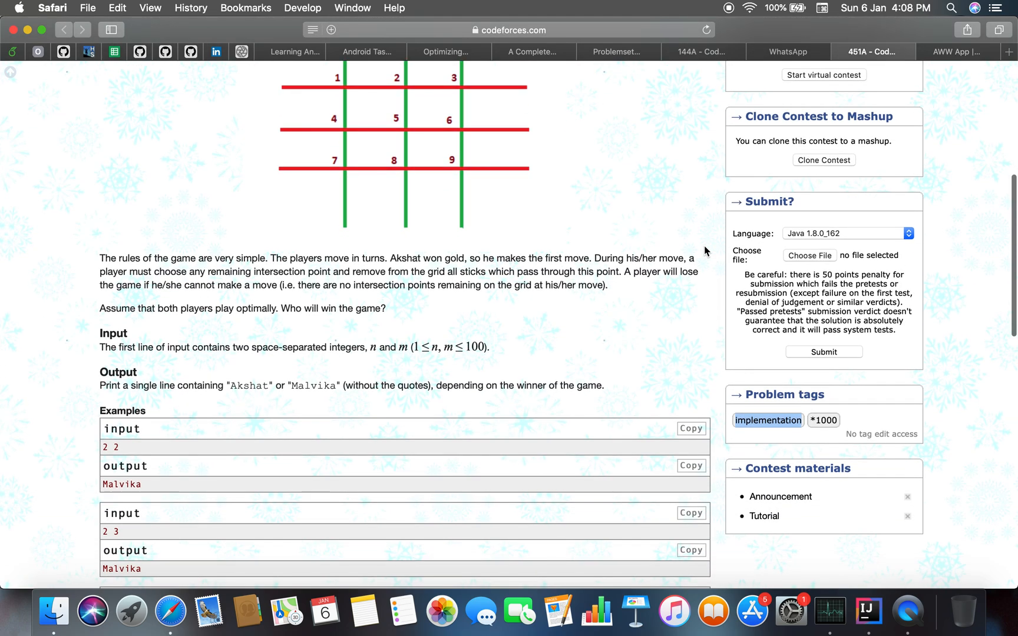
{"action": "left_click", "coordinate": [956, 52]}
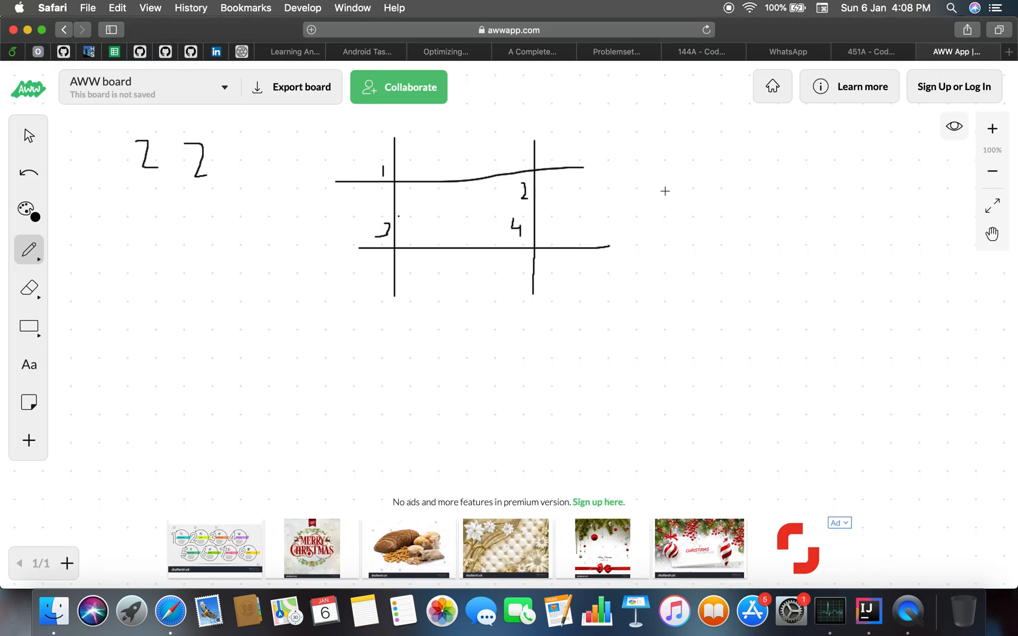
{"action": "left_click", "coordinate": [871, 52]}
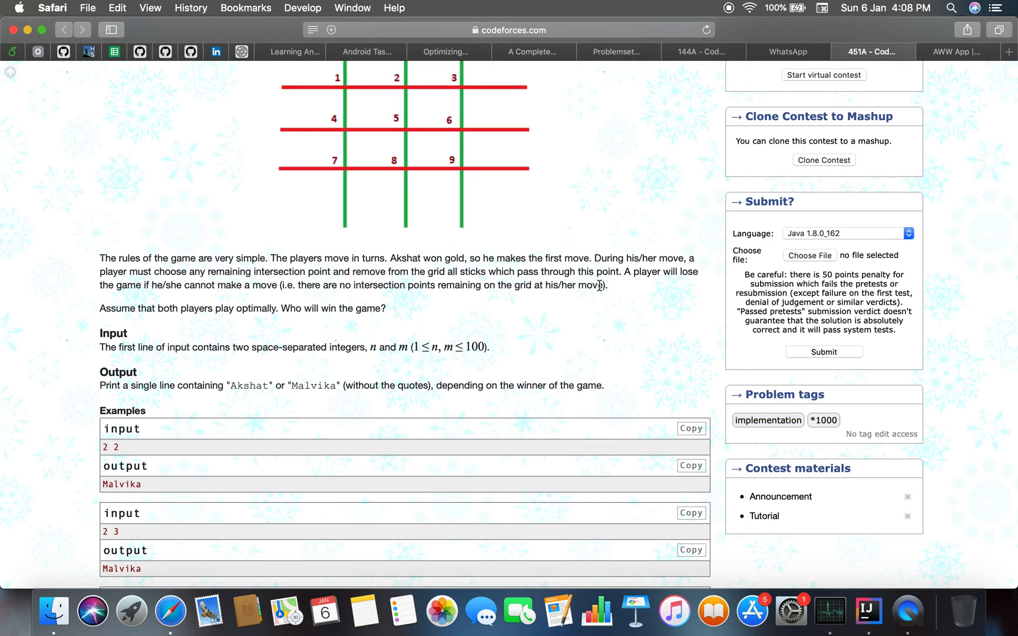
{"action": "left_click", "coordinate": [957, 51]}
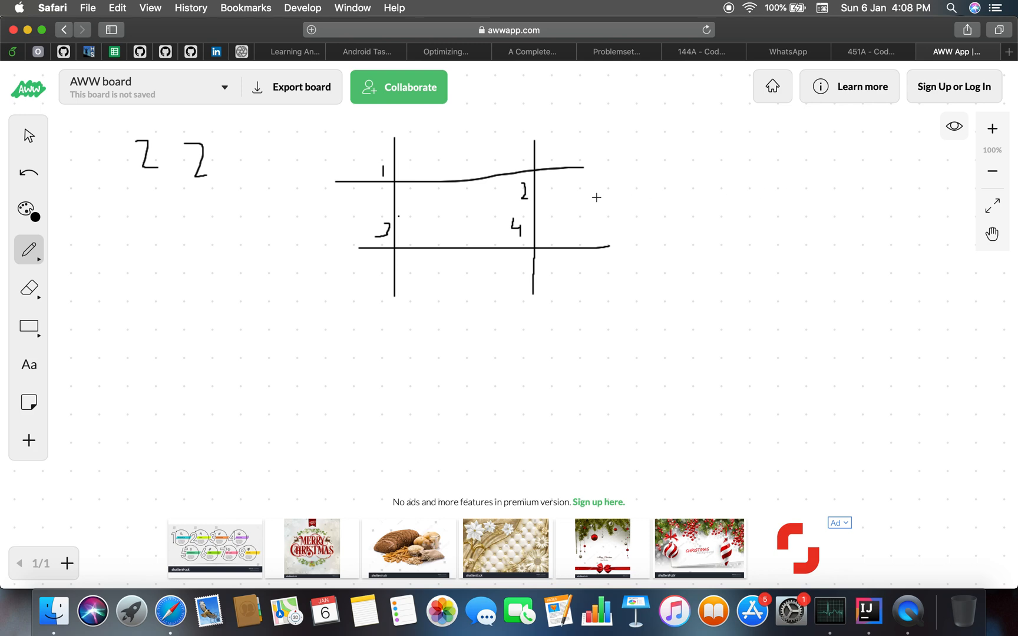
{"action": "mouse_move", "coordinate": [651, 161]}
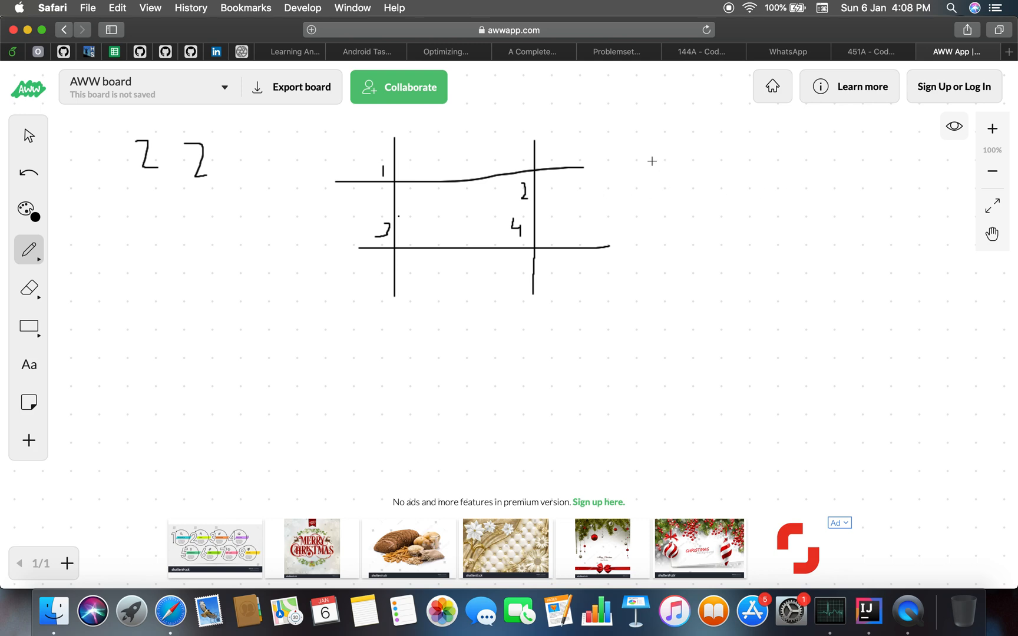
{"action": "mouse_move", "coordinate": [544, 160]}
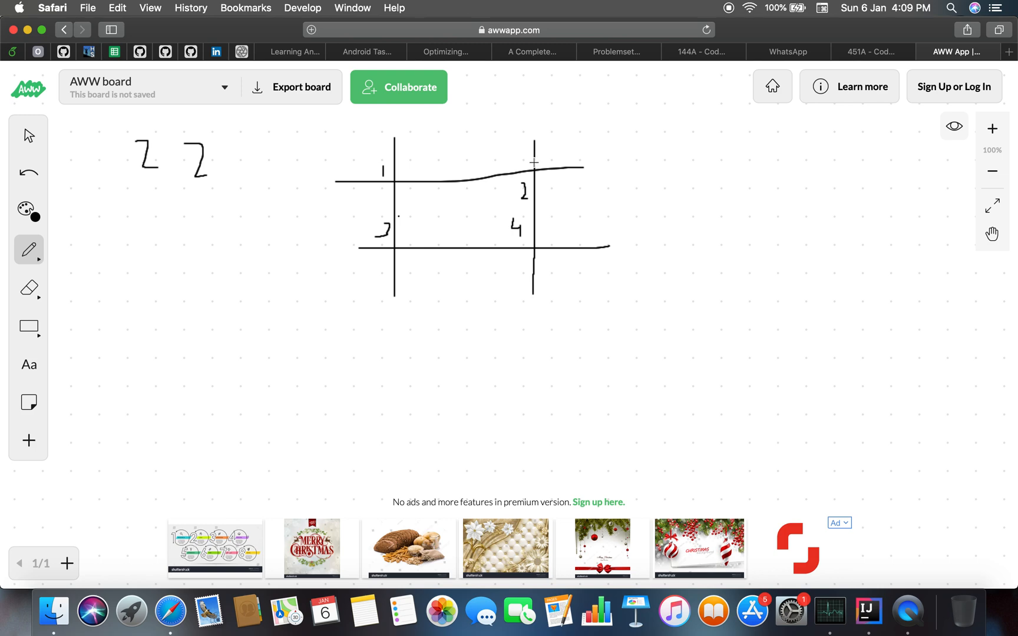
{"action": "mouse_move", "coordinate": [633, 132]}
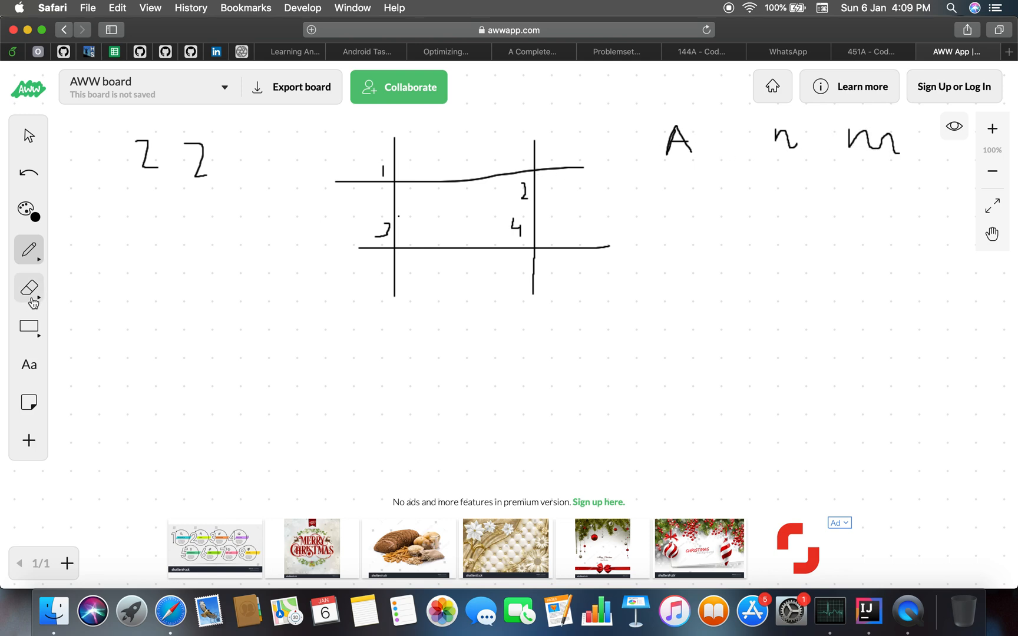
Erase the stray A with the eraser tool.
{"action": "left_click", "coordinate": [29, 288]}
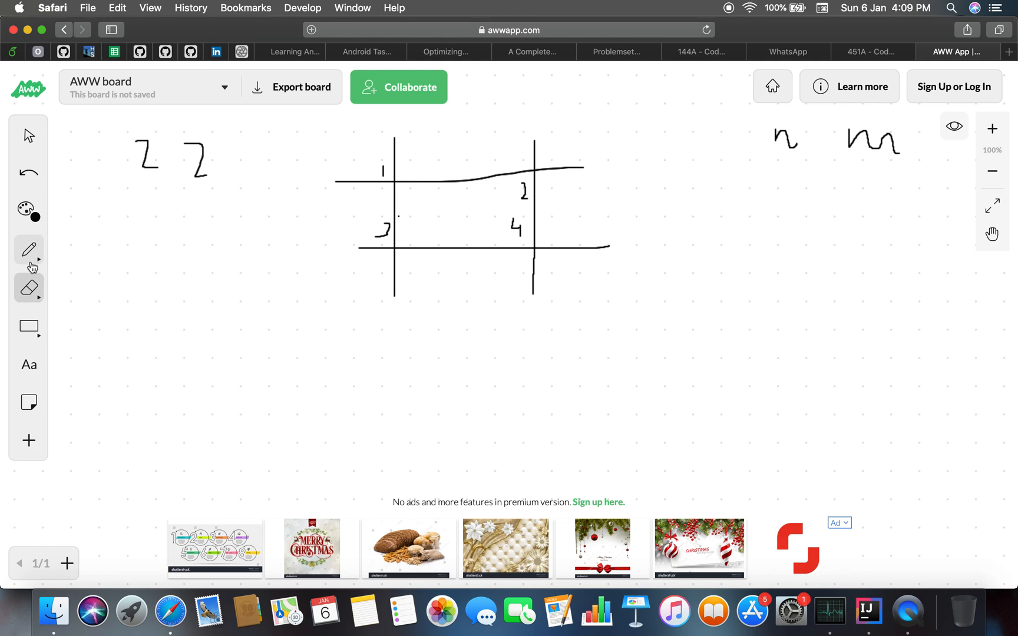
Trace turns A 1 1, M 0 0, A crossed out with the pen and circle M as winner.
{"action": "left_click", "coordinate": [29, 250]}
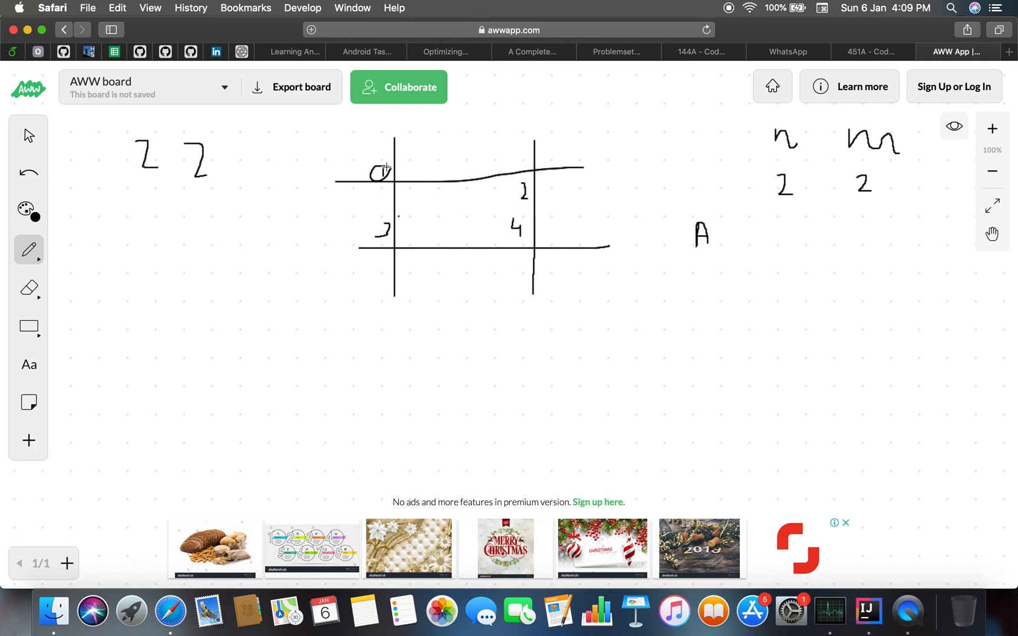
{"action": "mouse_move", "coordinate": [397, 147]}
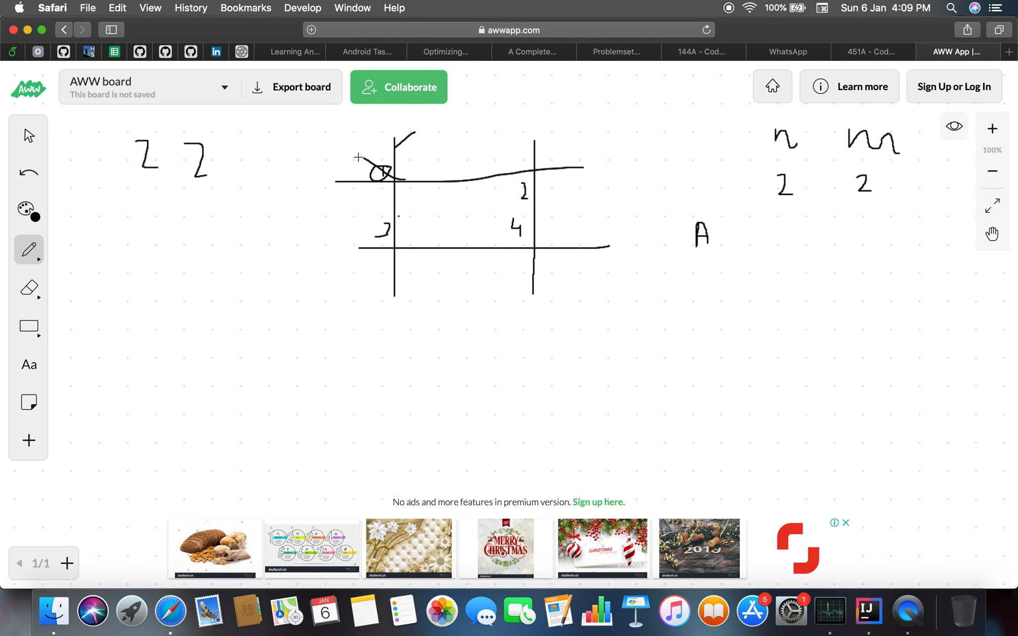
{"action": "mouse_move", "coordinate": [790, 227]}
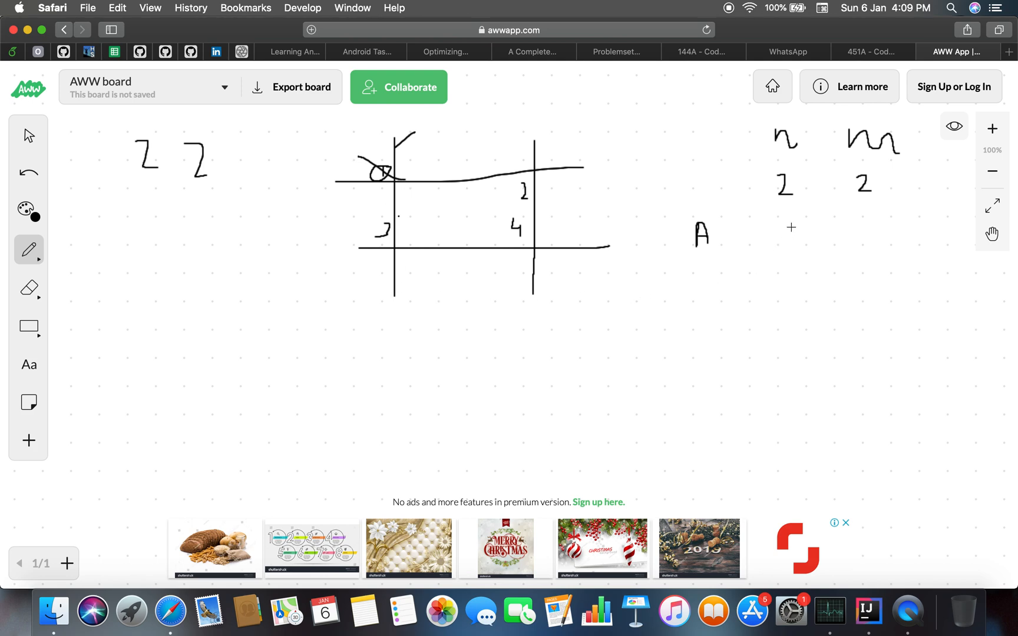
{"action": "mouse_move", "coordinate": [670, 225]}
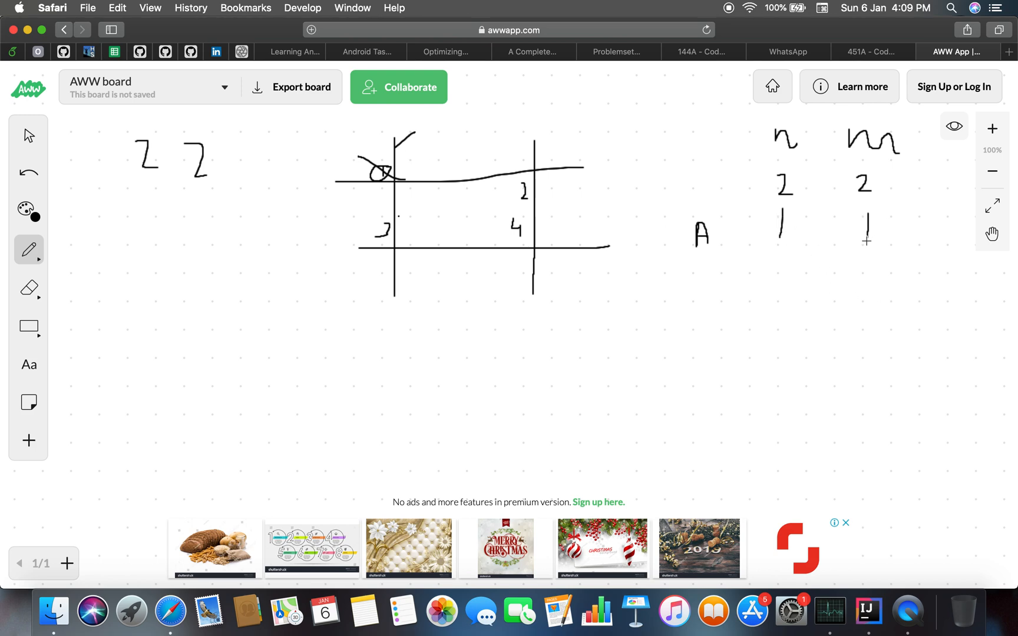
{"action": "mouse_move", "coordinate": [709, 263]}
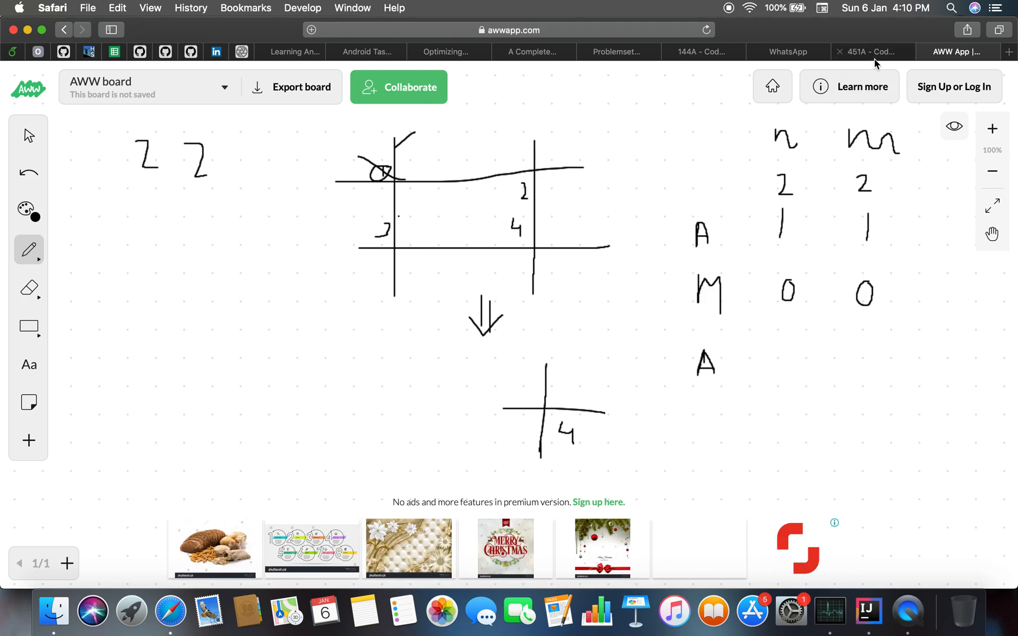
{"action": "left_click", "coordinate": [873, 52]}
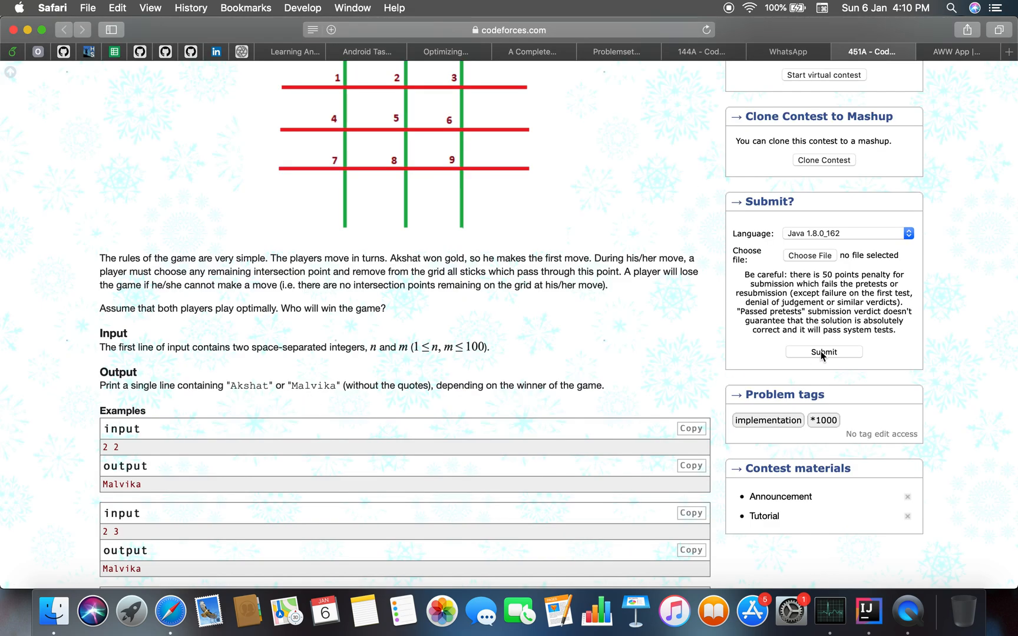
{"action": "left_click", "coordinate": [955, 51]}
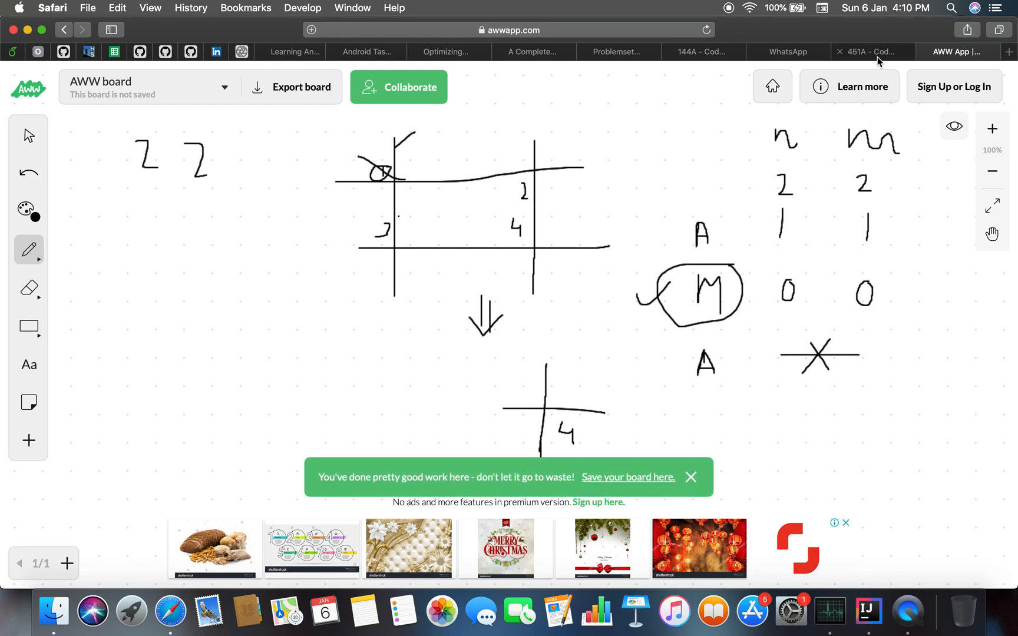
Write n=2, m=3 with a first vertical stick, then bring up the statement's grid figure.
{"action": "left_click", "coordinate": [869, 52]}
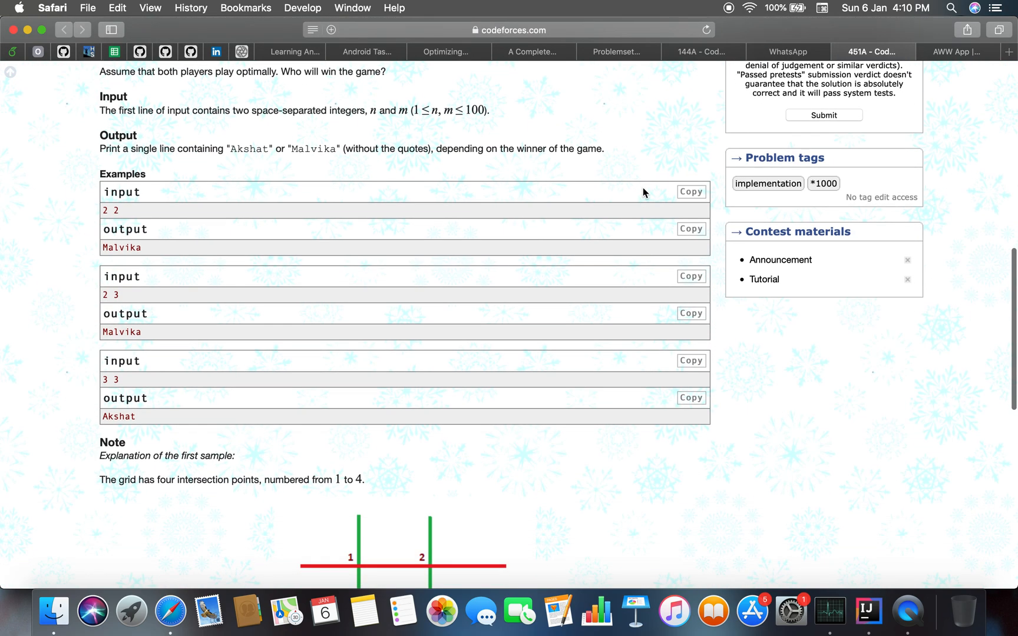
{"action": "left_click", "coordinate": [957, 52]}
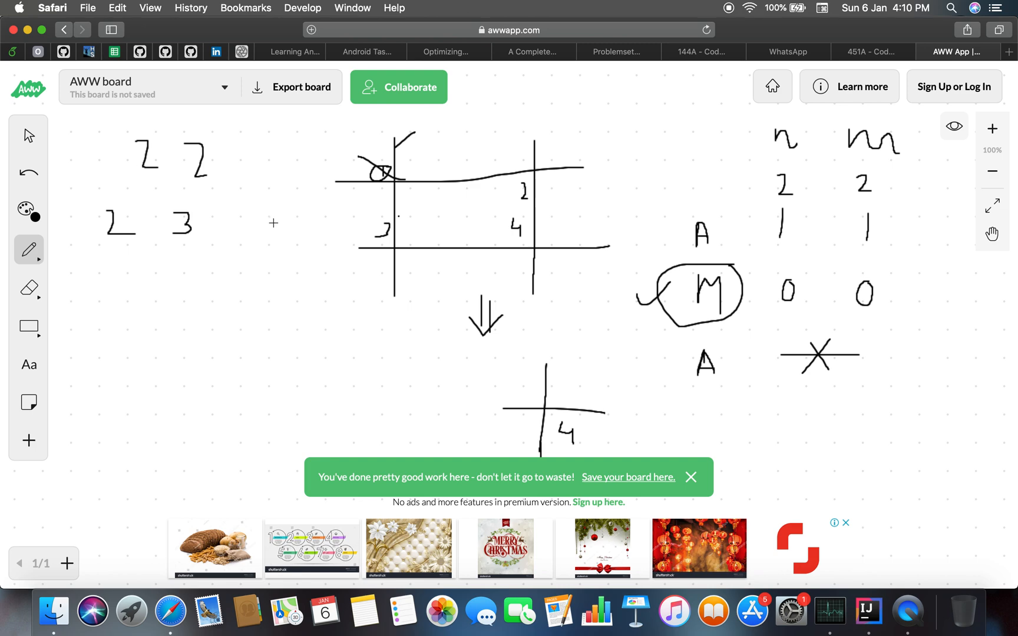
{"action": "mouse_move", "coordinate": [28, 440]}
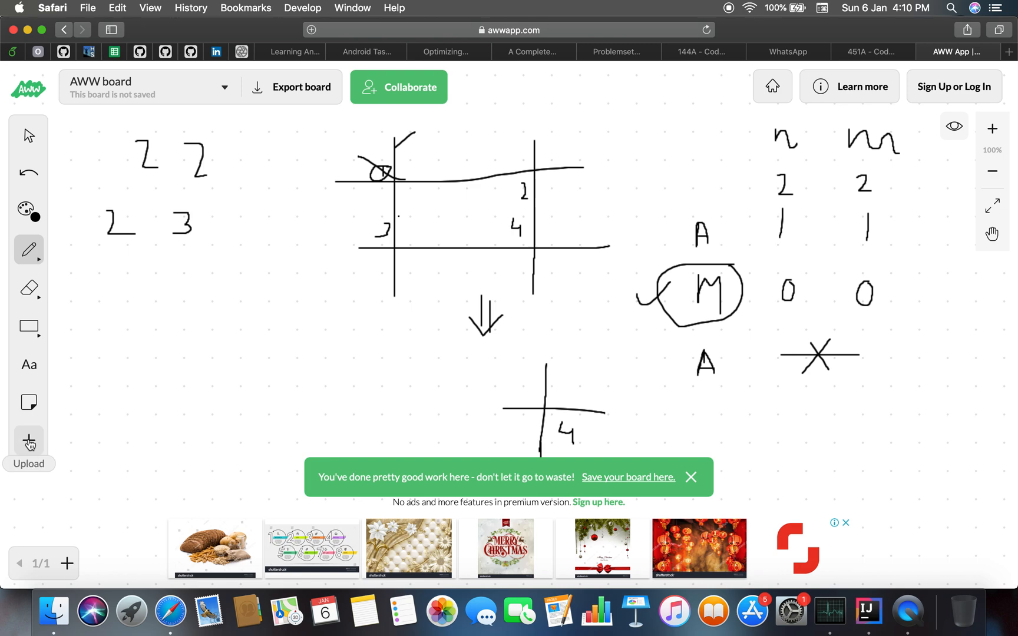
{"action": "mouse_move", "coordinate": [908, 256]}
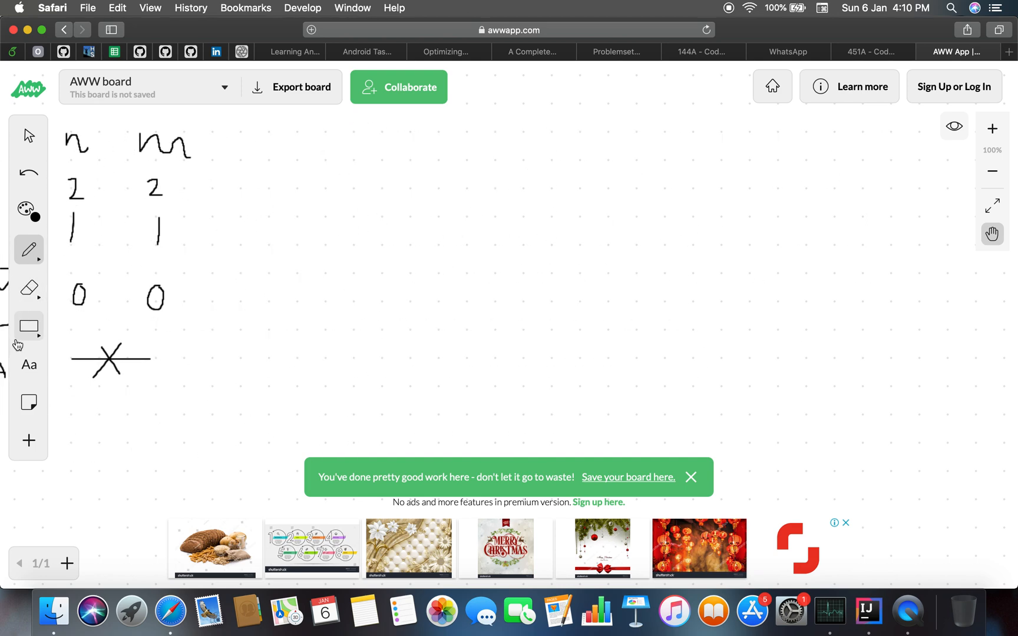
{"action": "mouse_move", "coordinate": [28, 289]}
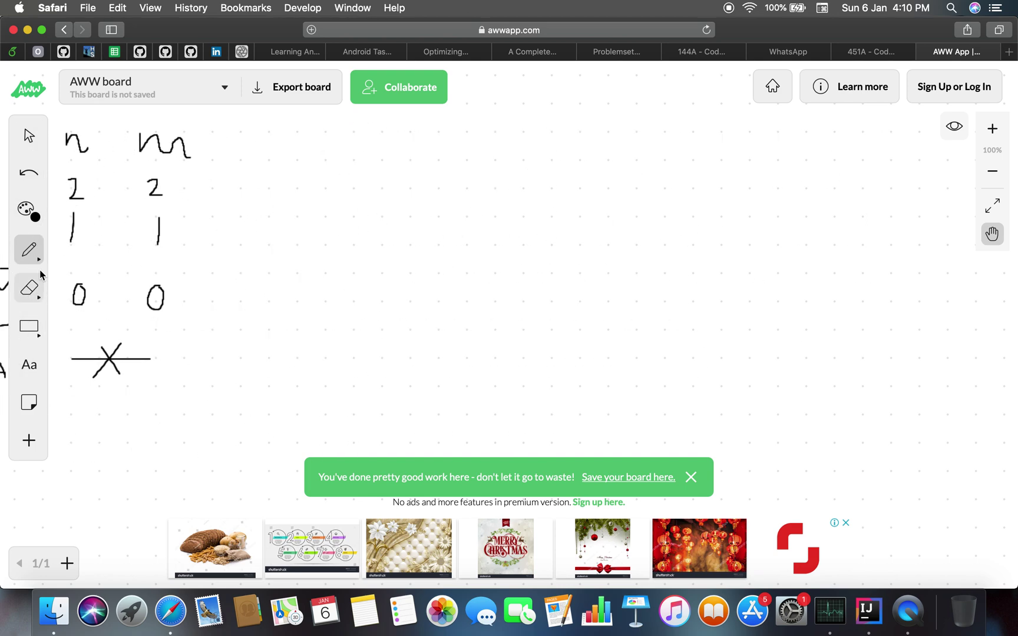
{"action": "mouse_move", "coordinate": [360, 137]}
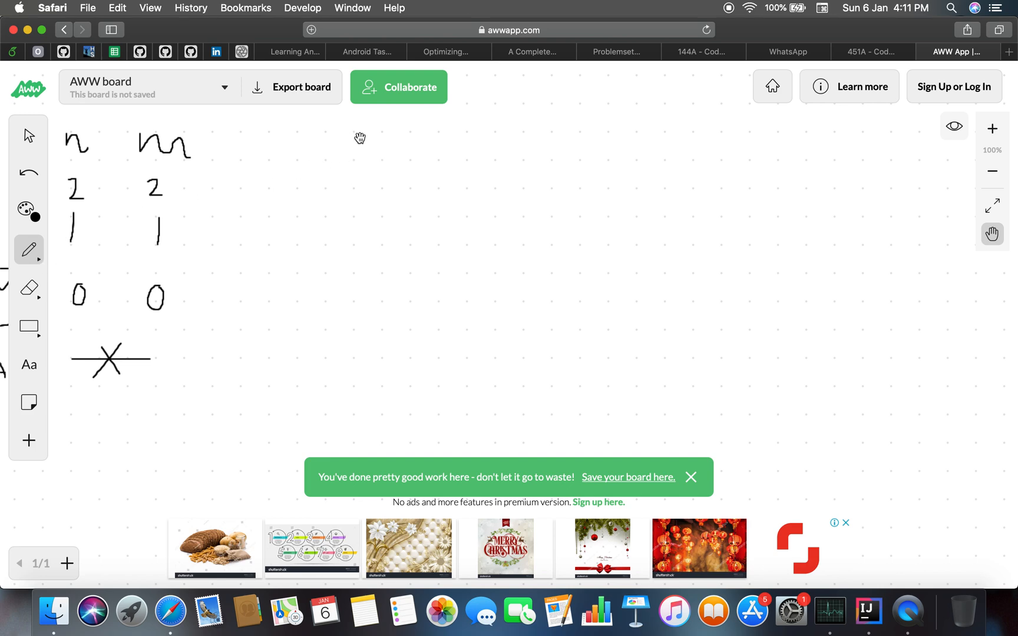
{"action": "mouse_move", "coordinate": [299, 182]}
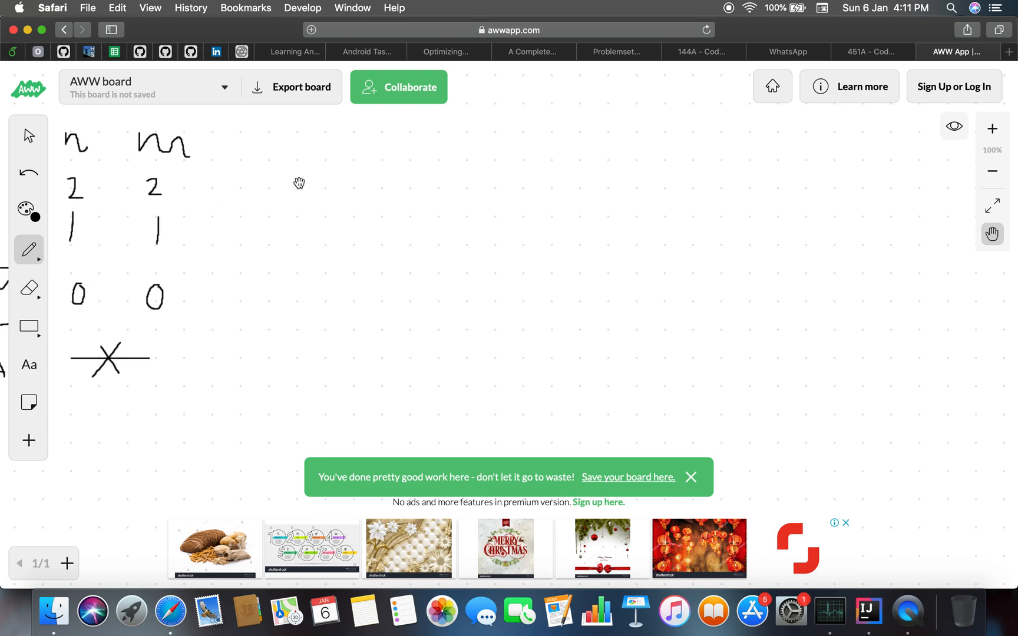
{"action": "mouse_move", "coordinate": [991, 234]}
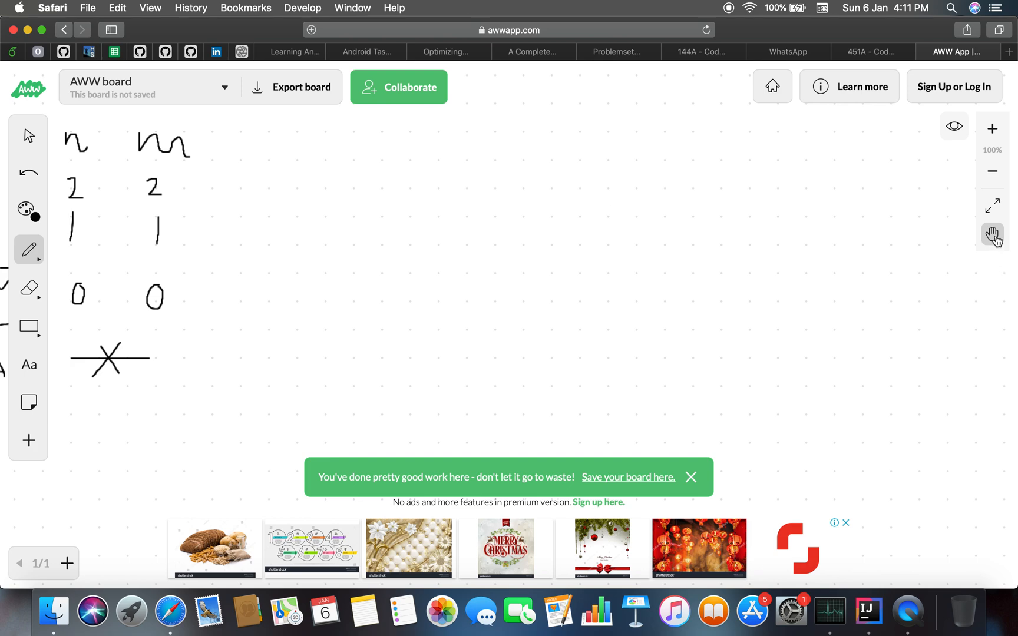
{"action": "left_click", "coordinate": [28, 250]}
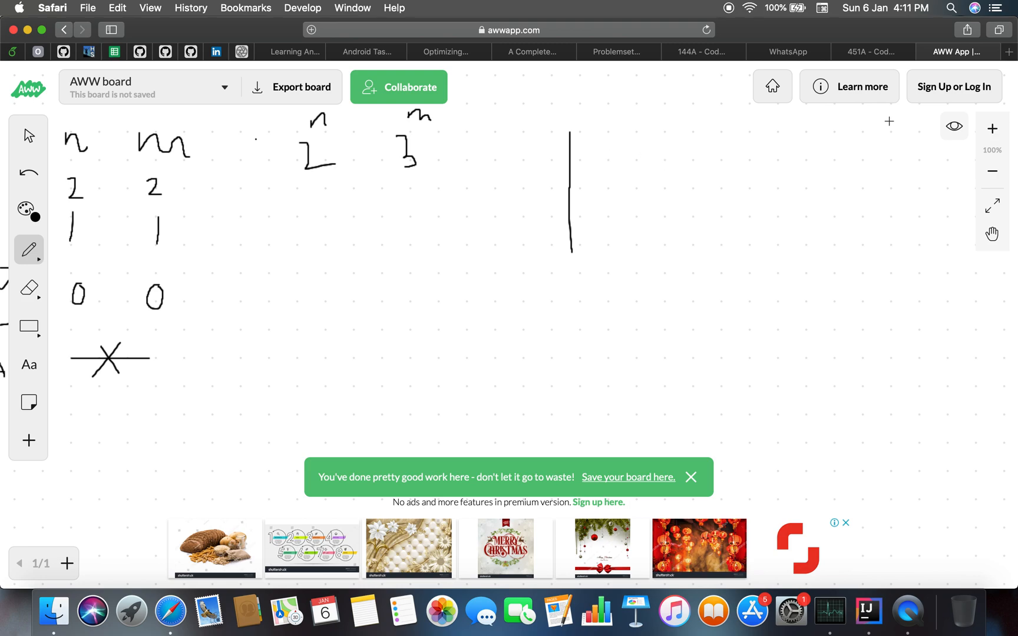
{"action": "left_click", "coordinate": [870, 52]}
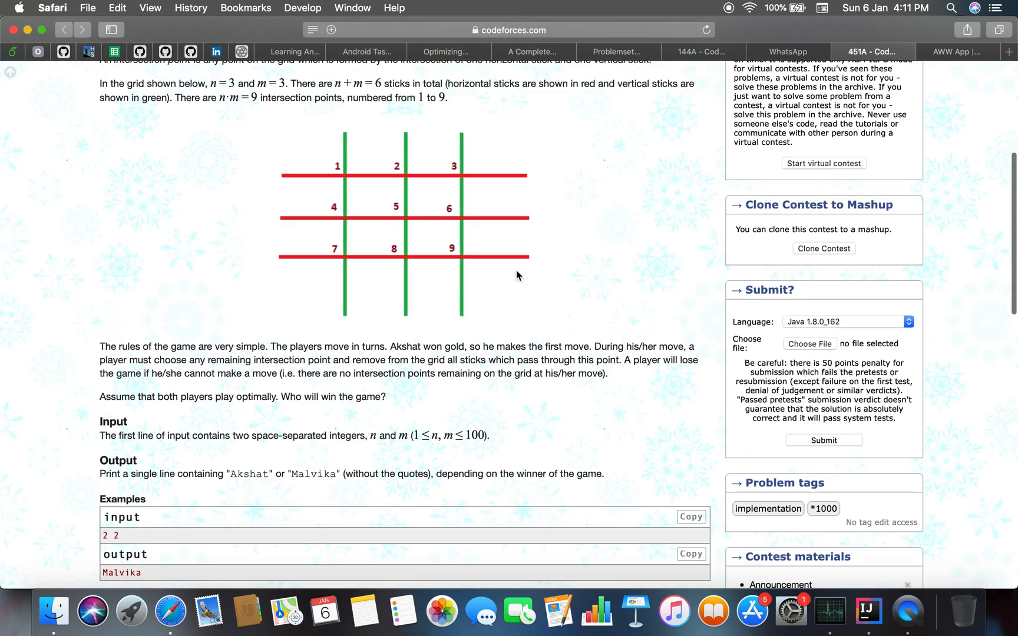
{"action": "scroll", "scroll_direction": "up", "scroll_amount": 3}
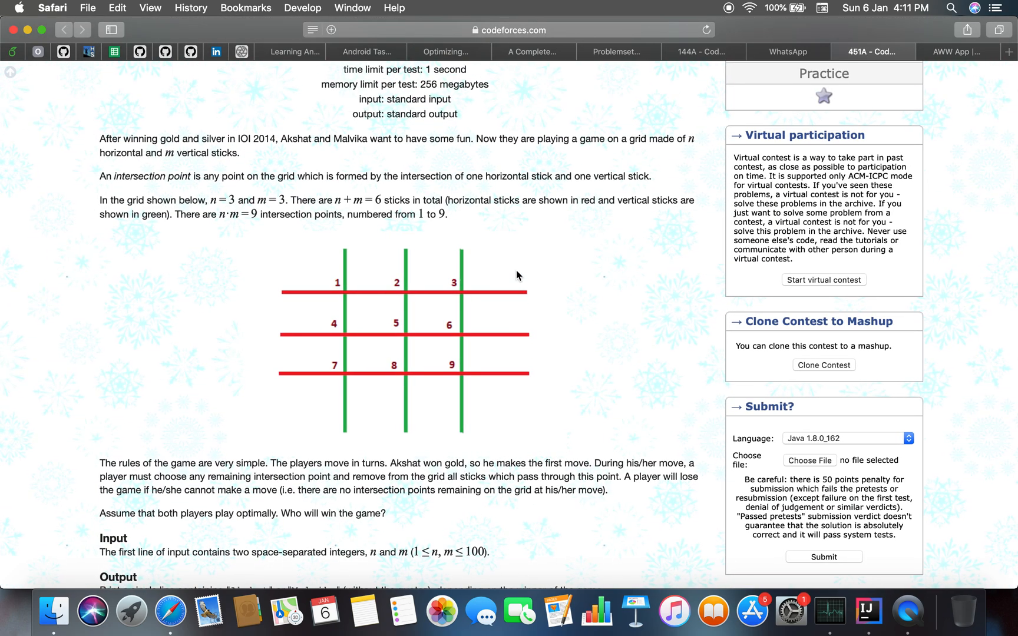
Work the 2x3 grid through rows 1 2 A and 0 2 M with M circled, then revisit the problem page.
{"action": "left_click", "coordinate": [958, 52]}
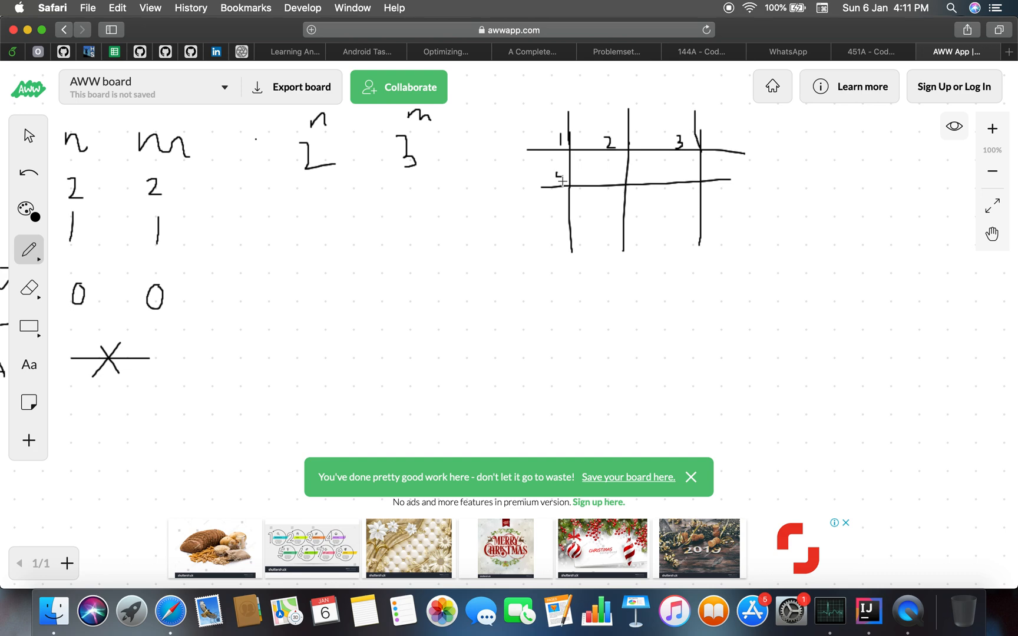
{"action": "mouse_move", "coordinate": [614, 180]}
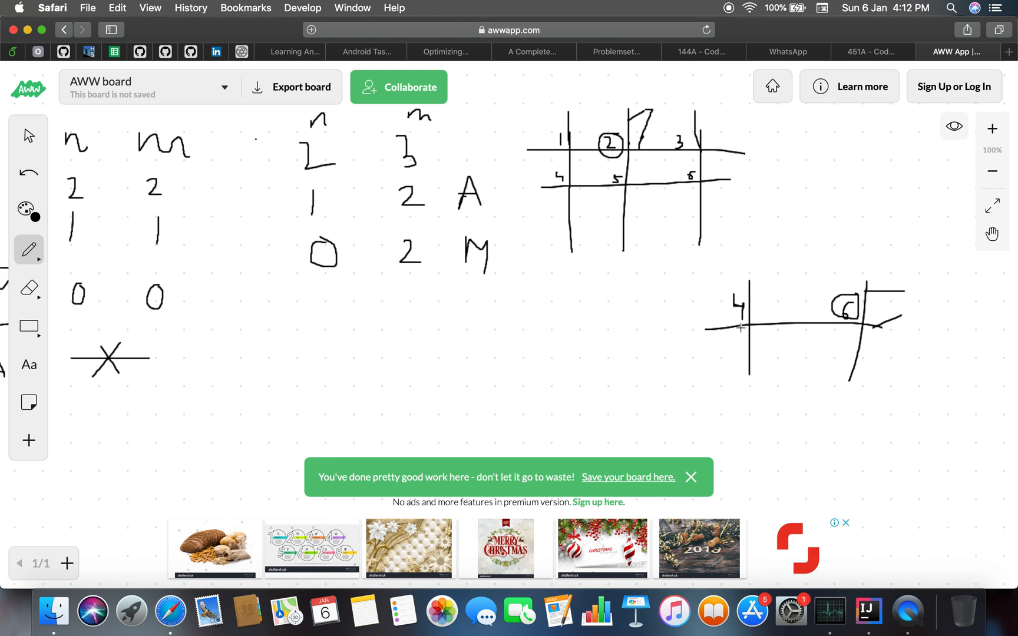
{"action": "mouse_move", "coordinate": [851, 193]}
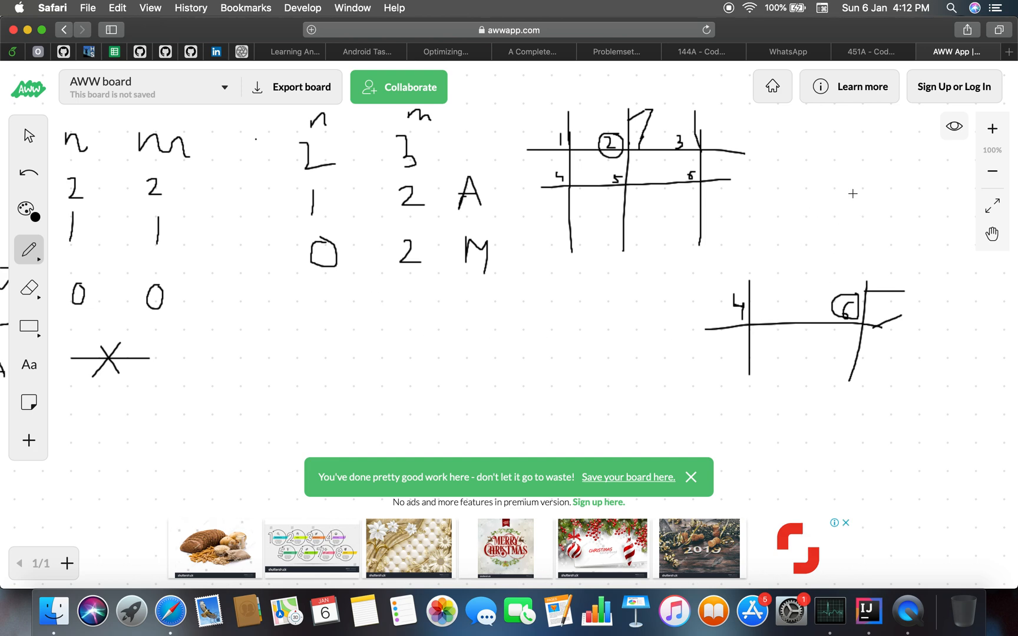
{"action": "mouse_move", "coordinate": [510, 209]}
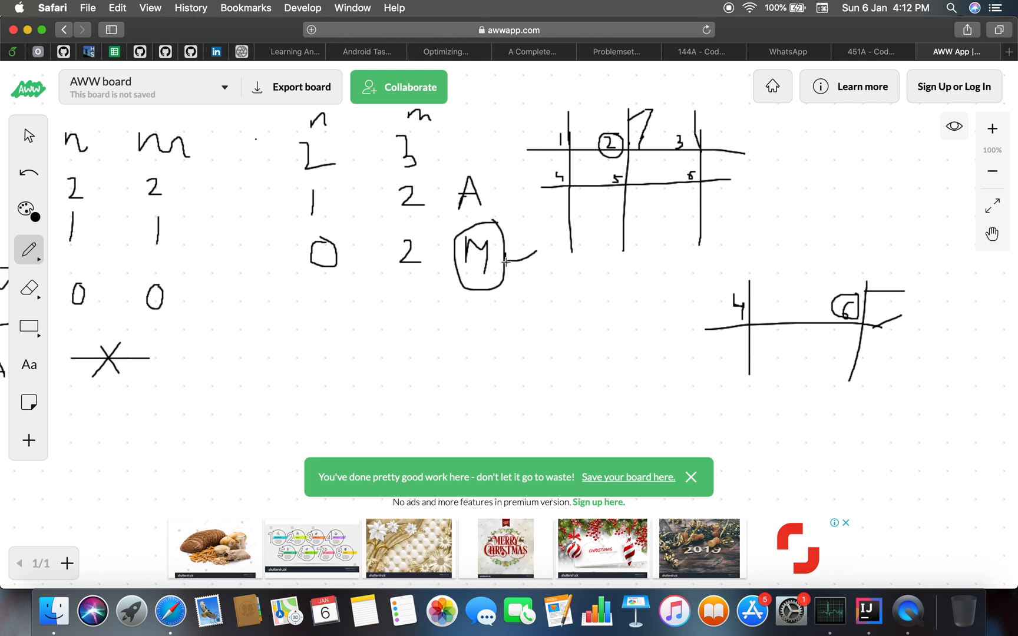
{"action": "left_click", "coordinate": [869, 51]}
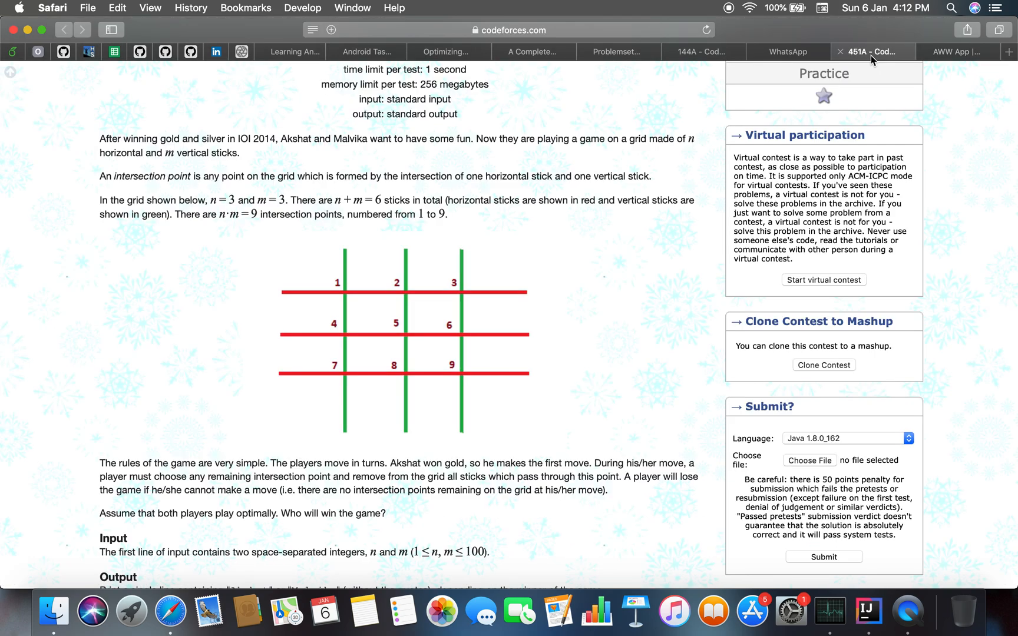
{"action": "scroll", "scroll_direction": "down", "scroll_amount": 3}
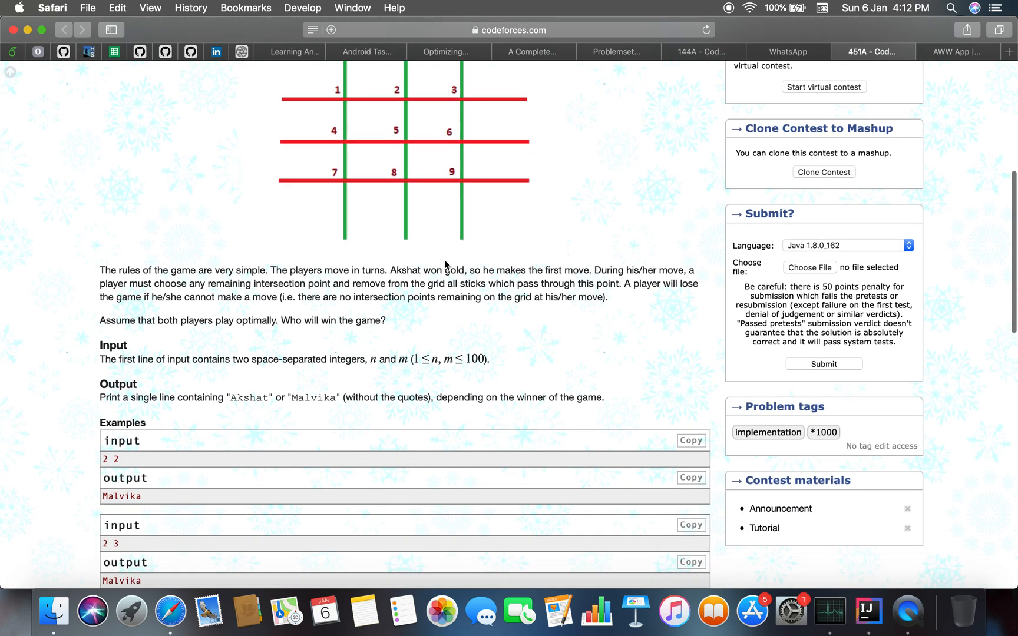
{"action": "scroll", "scroll_direction": "down", "scroll_amount": 3}
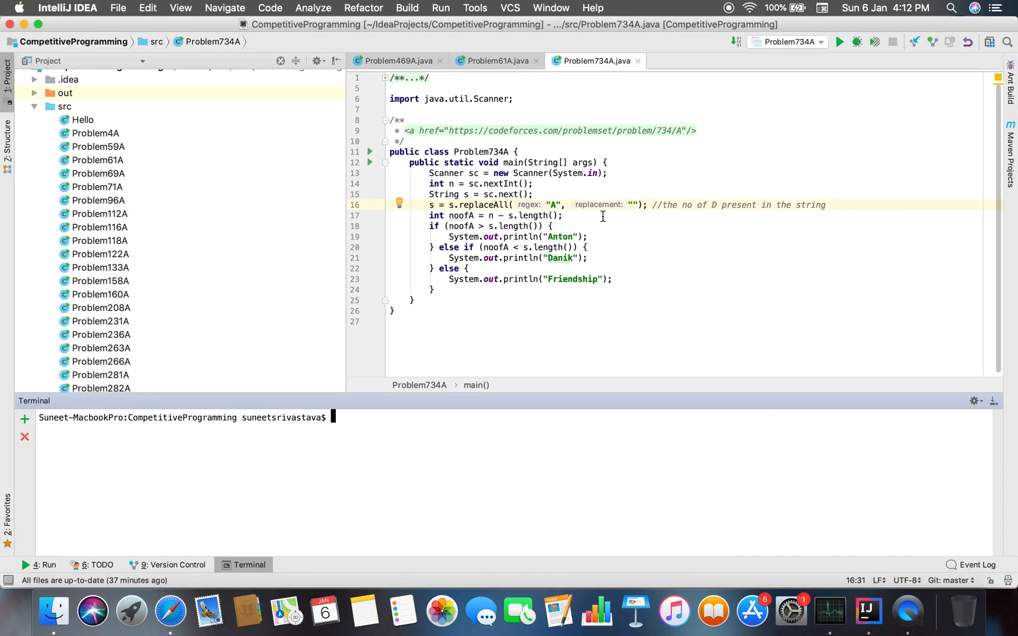
{"action": "mouse_move", "coordinate": [107, 112]}
{"action": "type", "text": "Problem4"}
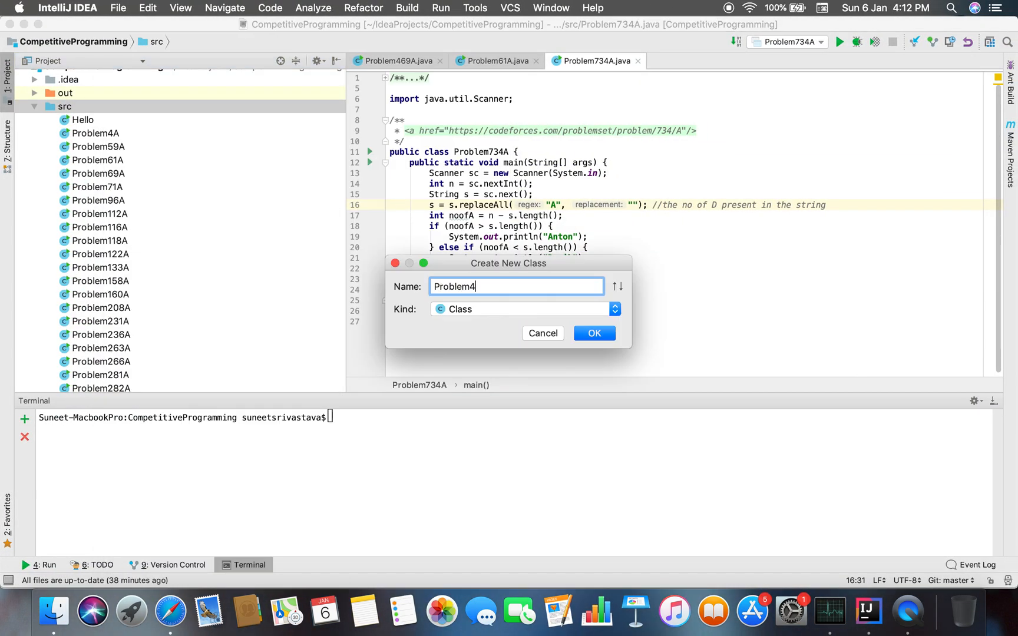
{"action": "type", "text": "51A"}
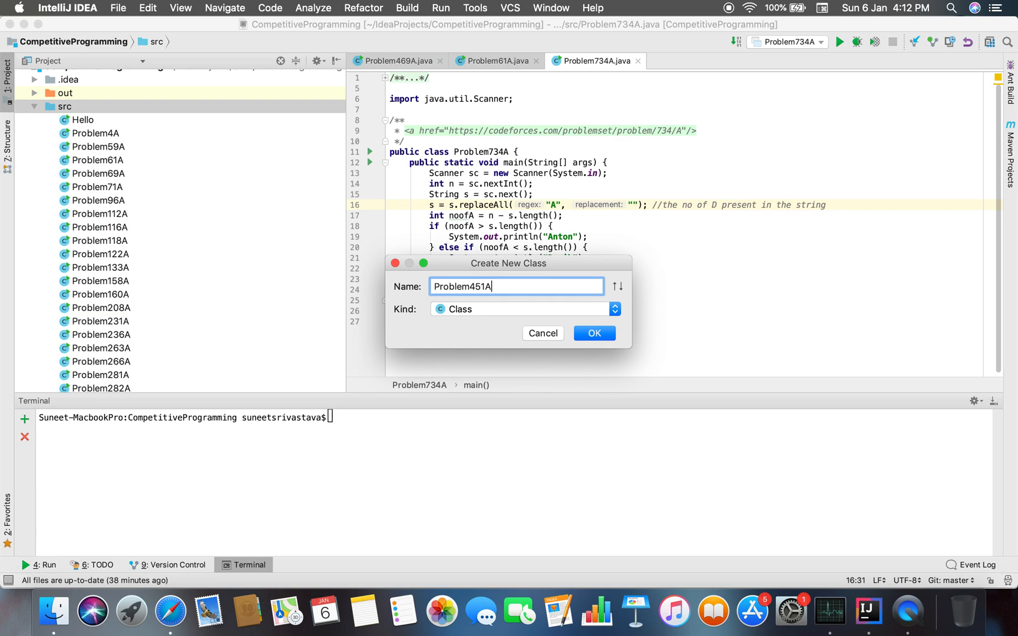
{"action": "left_click", "coordinate": [592, 333]}
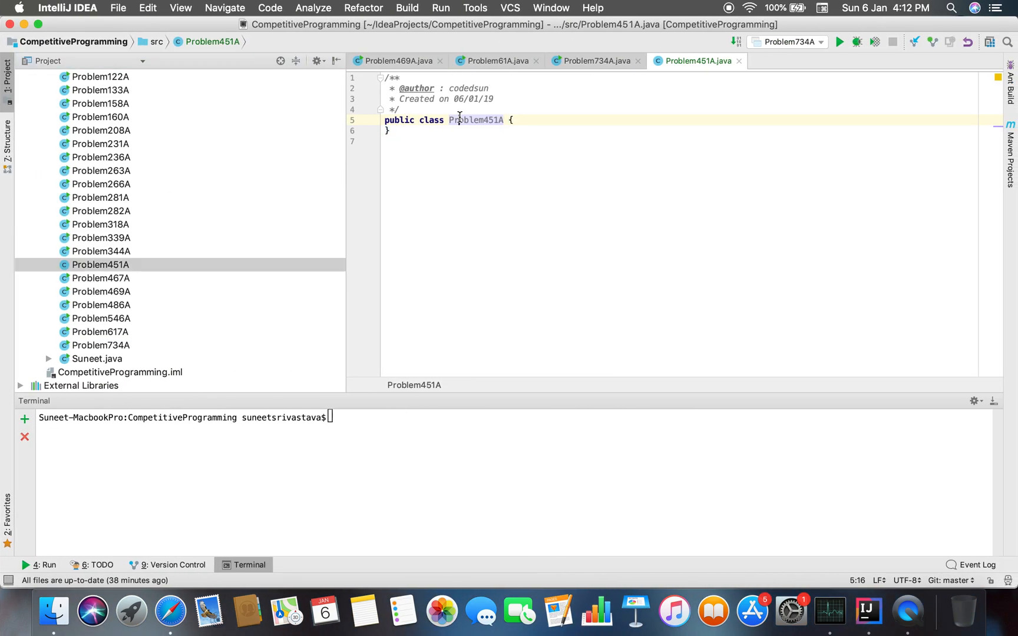
{"action": "left_click", "coordinate": [380, 77]}
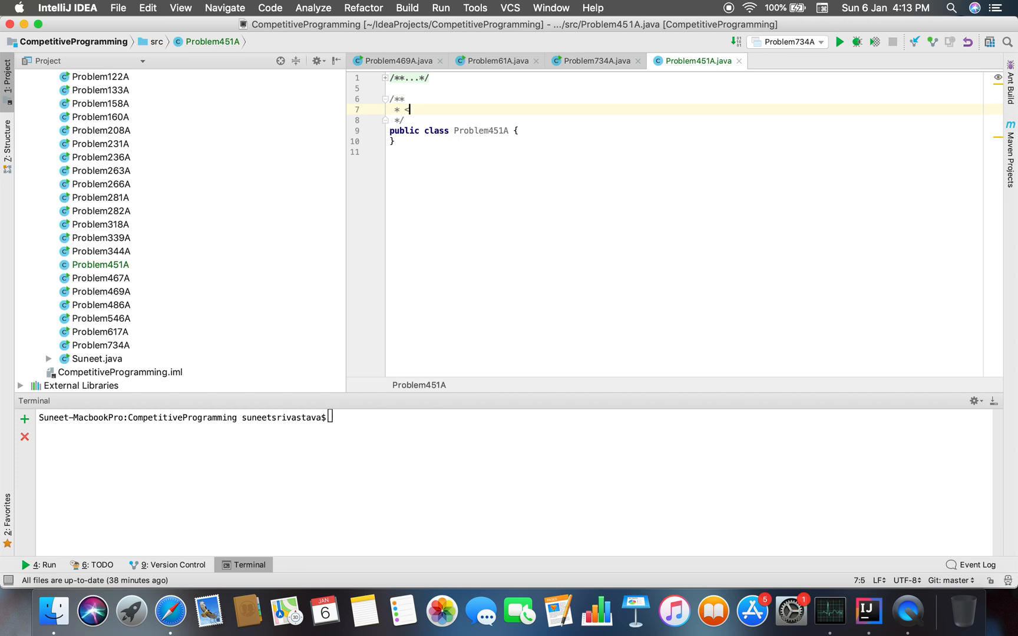
{"action": "type", "text": "a href="}
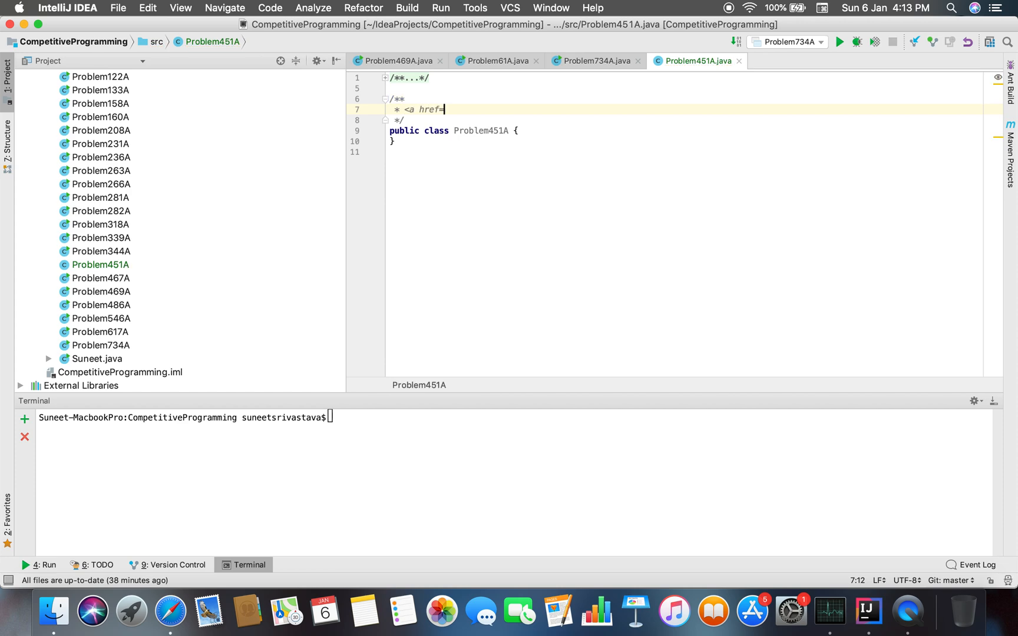
{"action": "type", "text": "\"https://codeforces.com/problemset/problem/451/A\""}
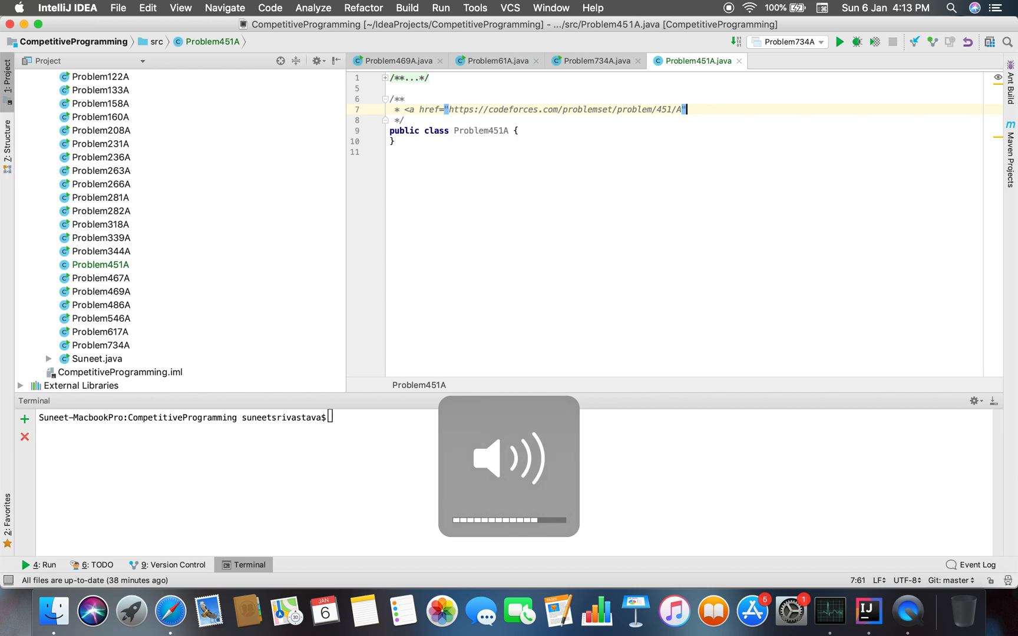
Add a main method via psvm declaring Scanner sc = new Scanner(System.in).
{"action": "type", "text": "psv"}
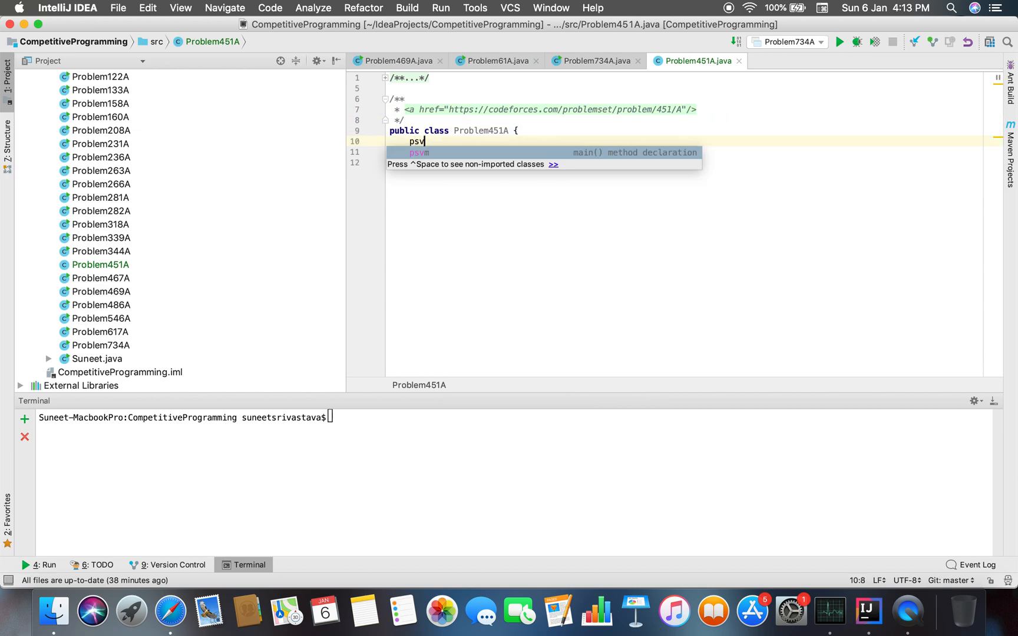
{"action": "type", "text": "Scanner sc"}
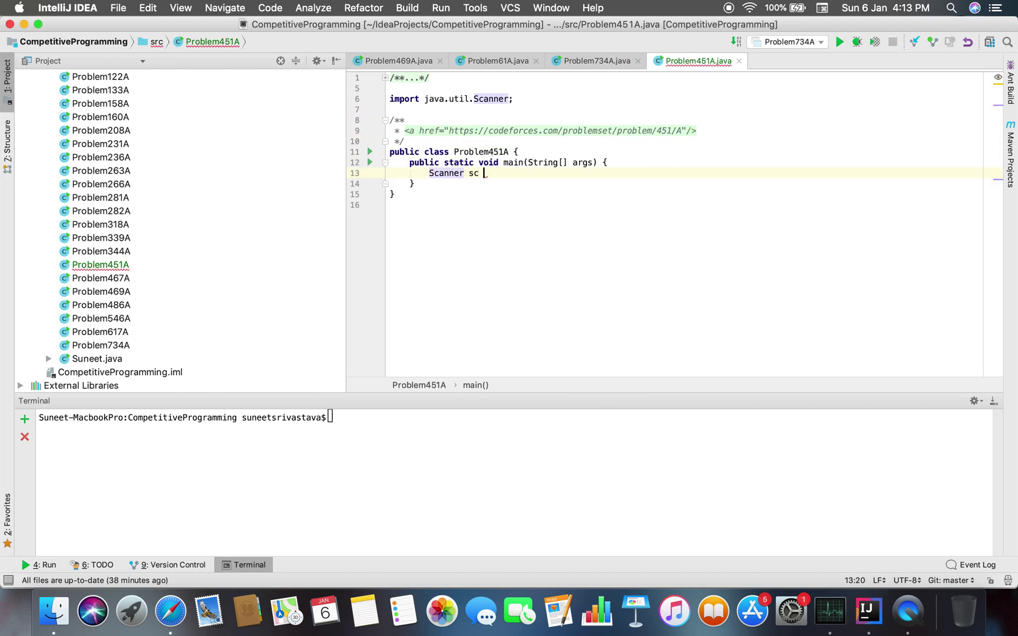
{"action": "type", "text": "= new Scanner(Su"}
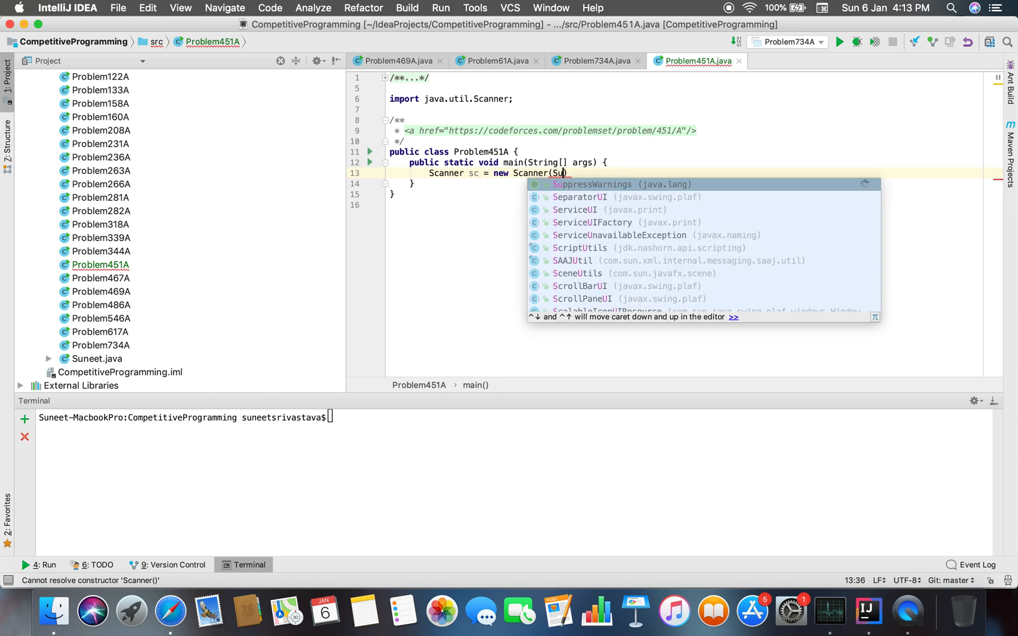
{"action": "type", "text": "System.i"}
{"action": "type", "text": "int"}
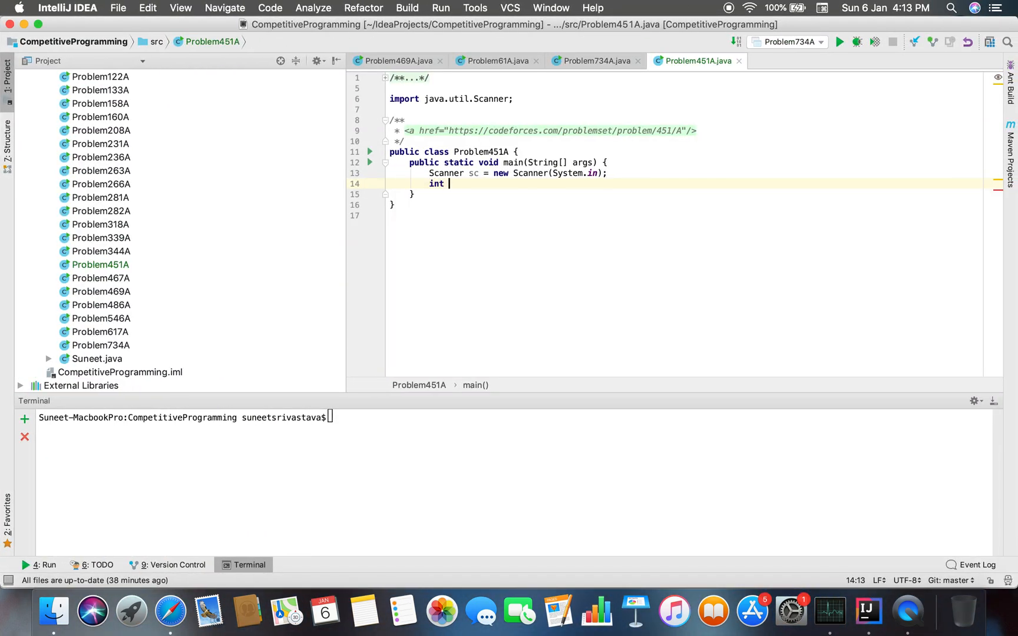
Read n = sc.nextInt() and start a while loop on n!=0 and m!=0.
{"action": "type", "text": "n = sc.nextInt()"}
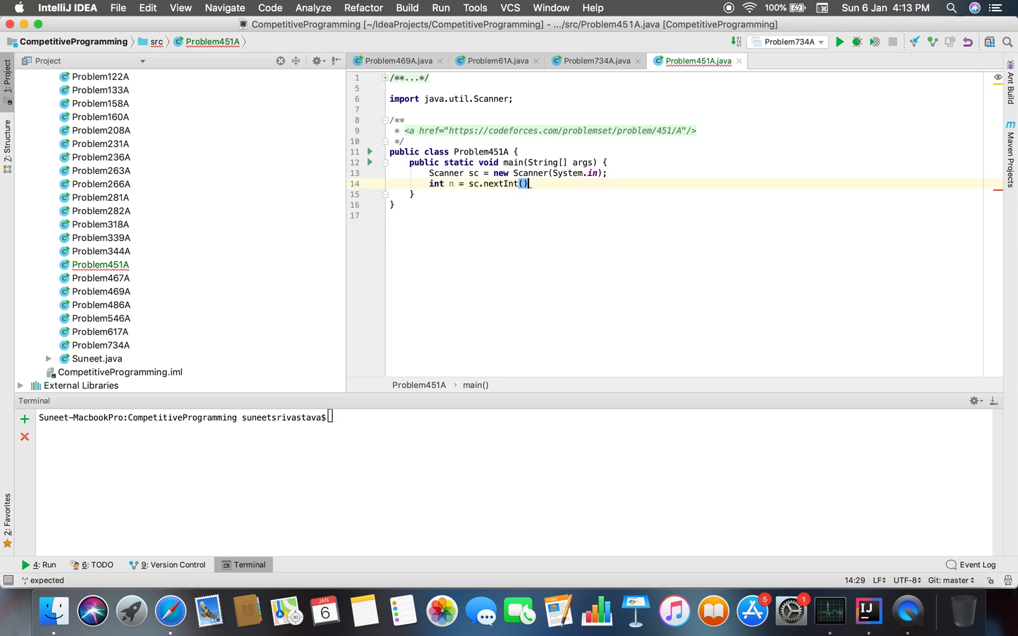
{"action": "type", "text": ";"}
{"action": "type", "text": "int m = sc.nextInt();"}
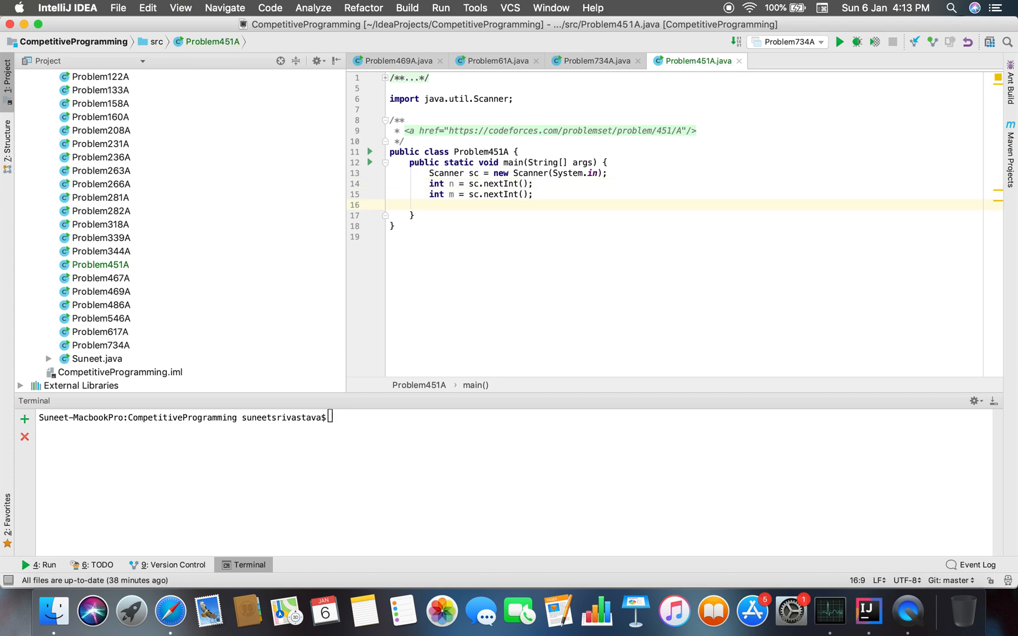
{"action": "type", "text": "while("}
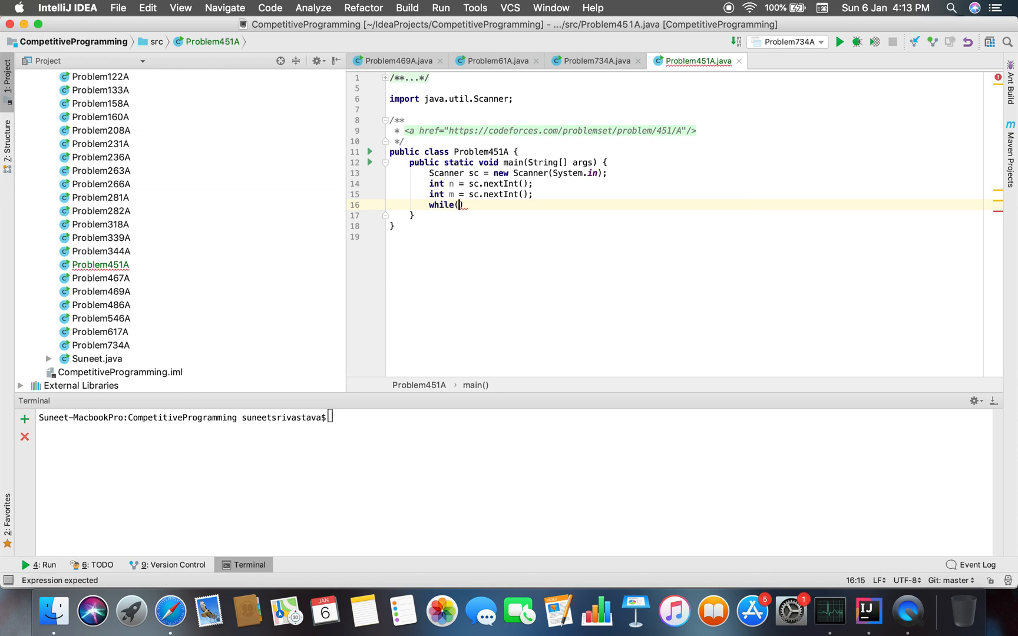
{"action": "type", "text": "n!=0 ||"}
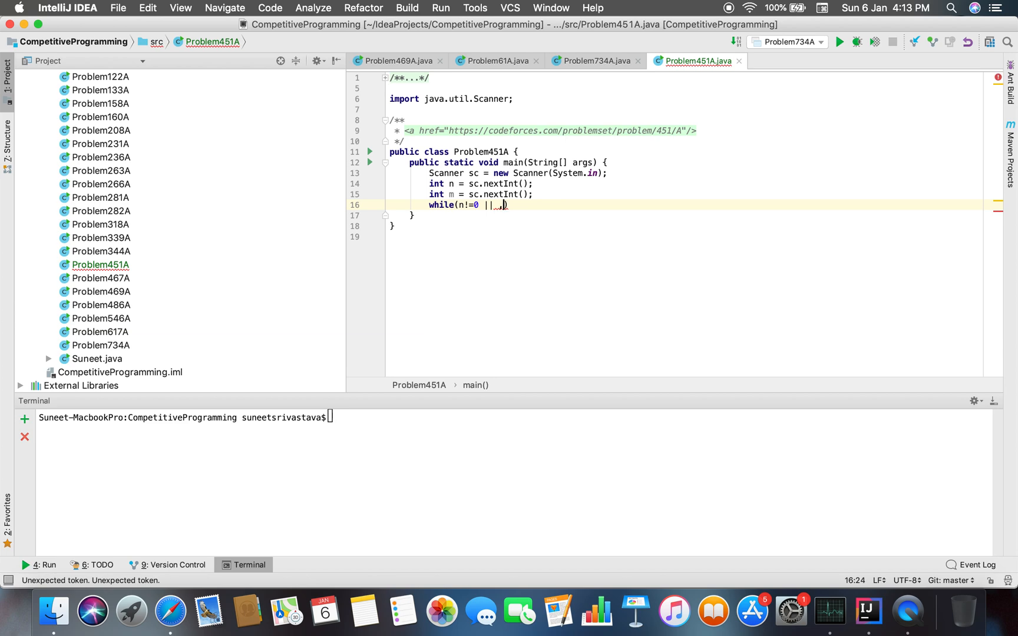
{"action": "type", "text": "m!="}
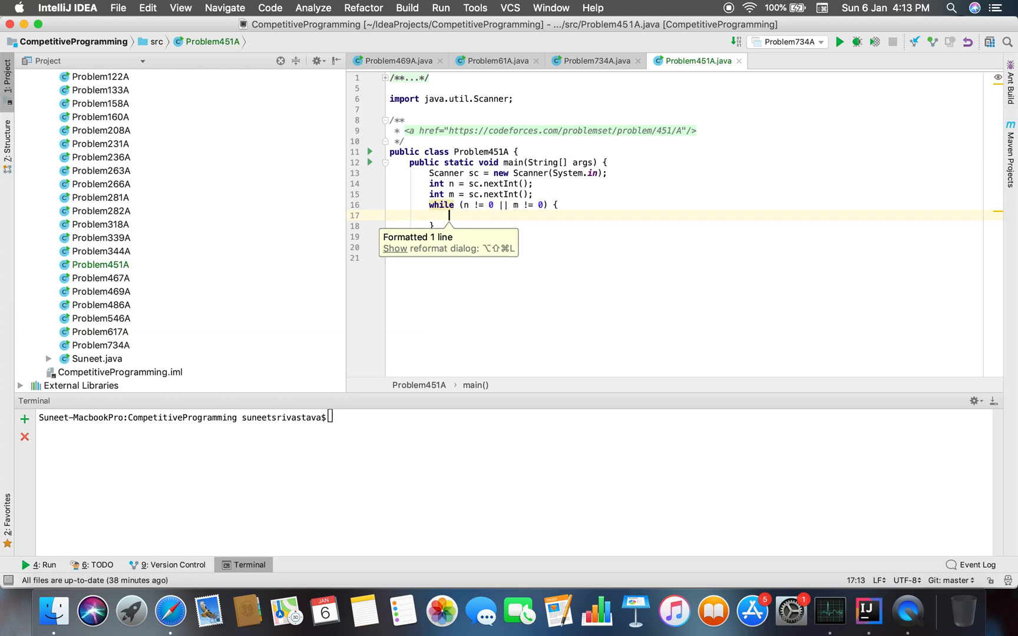
{"action": "left_click", "coordinate": [170, 610]}
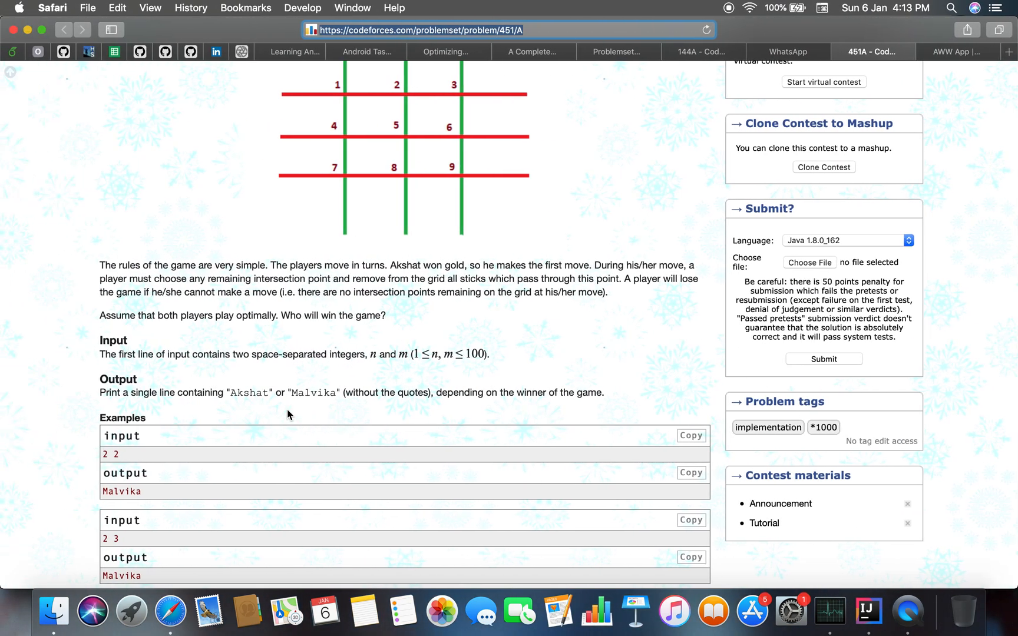
Declare int c = 0, int akshat and int malvika above the loop.
{"action": "left_click", "coordinate": [868, 610]}
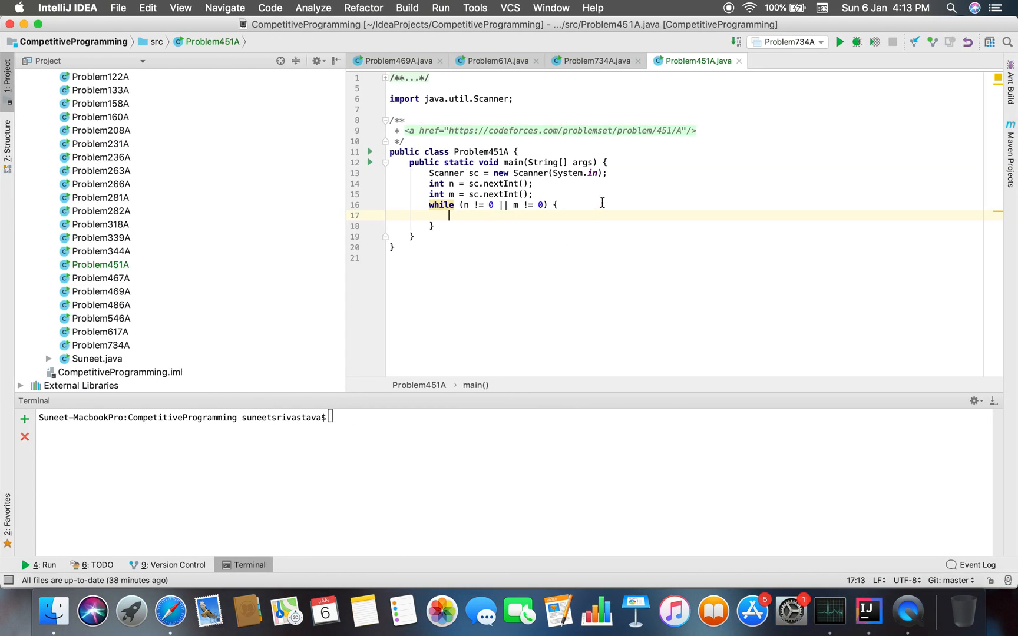
{"action": "type", "text": "i"}
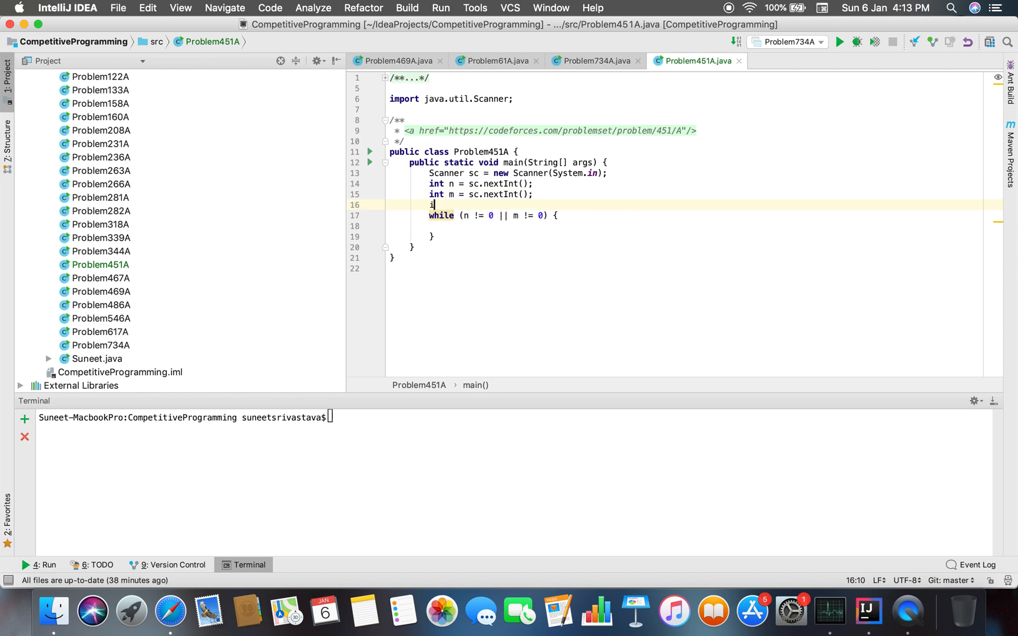
{"action": "type", "text": "nt c = 0;"}
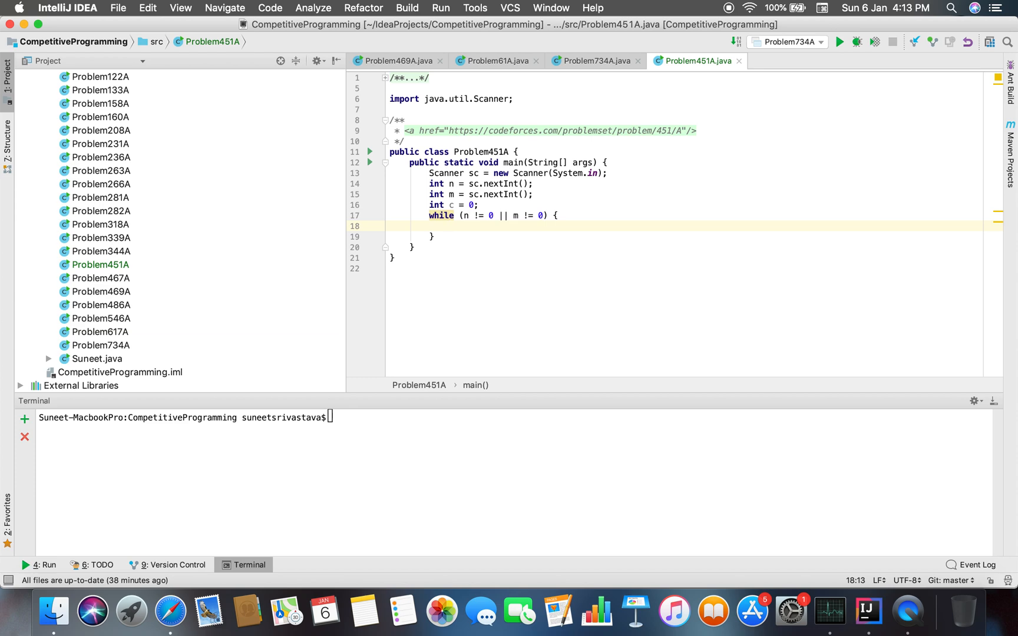
{"action": "left_click", "coordinate": [484, 205]}
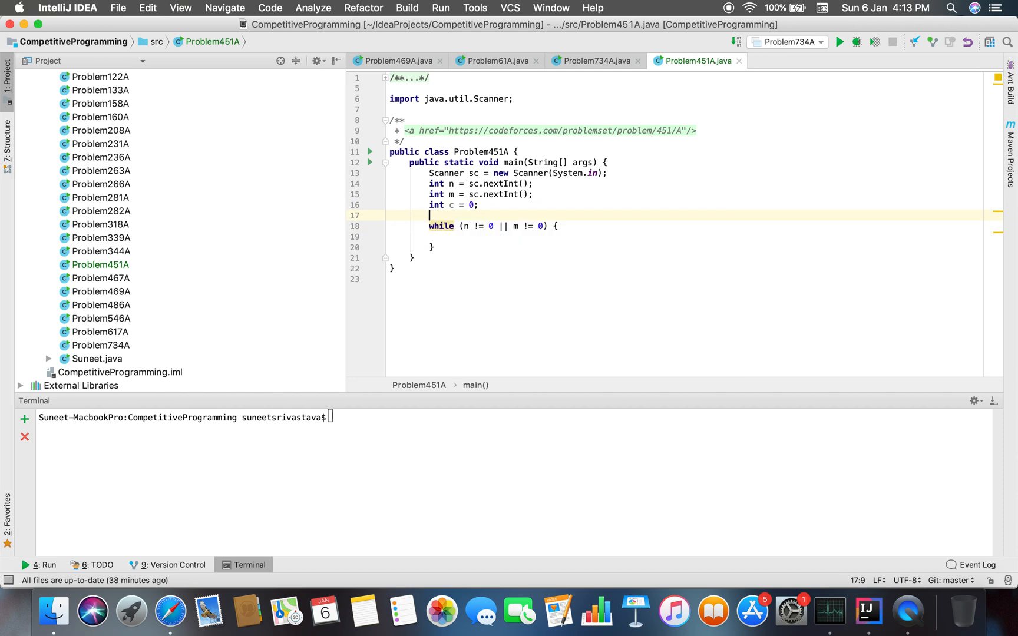
{"action": "type", "text": "int"}
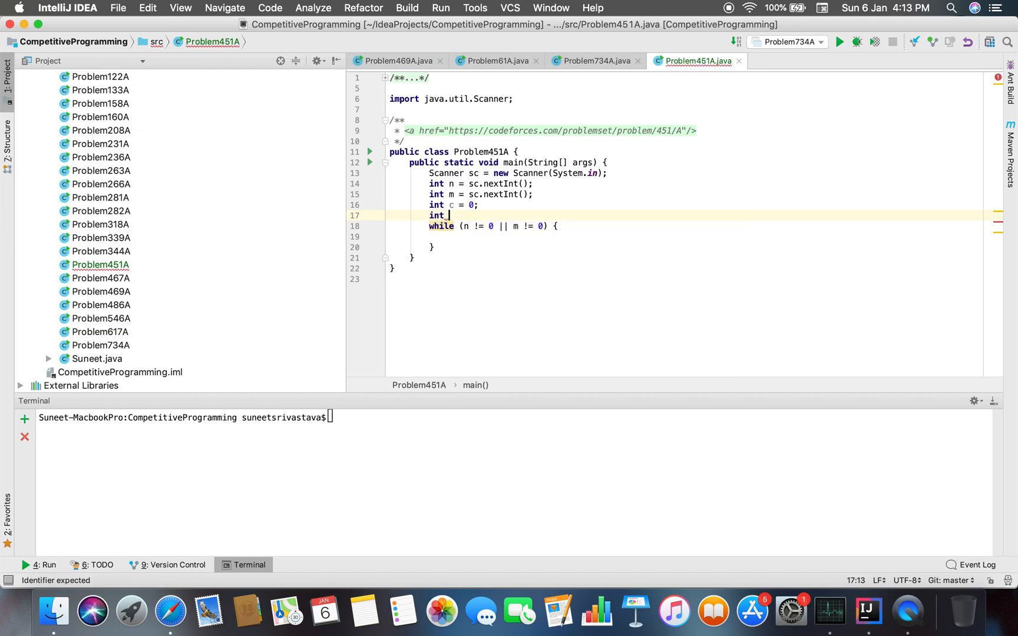
{"action": "type", "text": "akshast"}
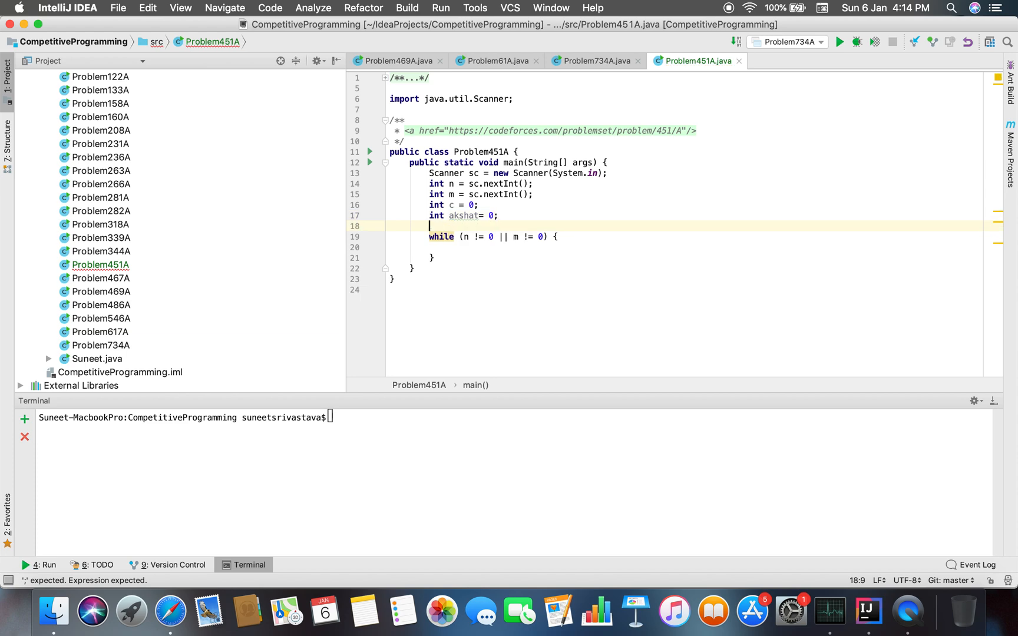
{"action": "type", "text": "int malvika = 0;"}
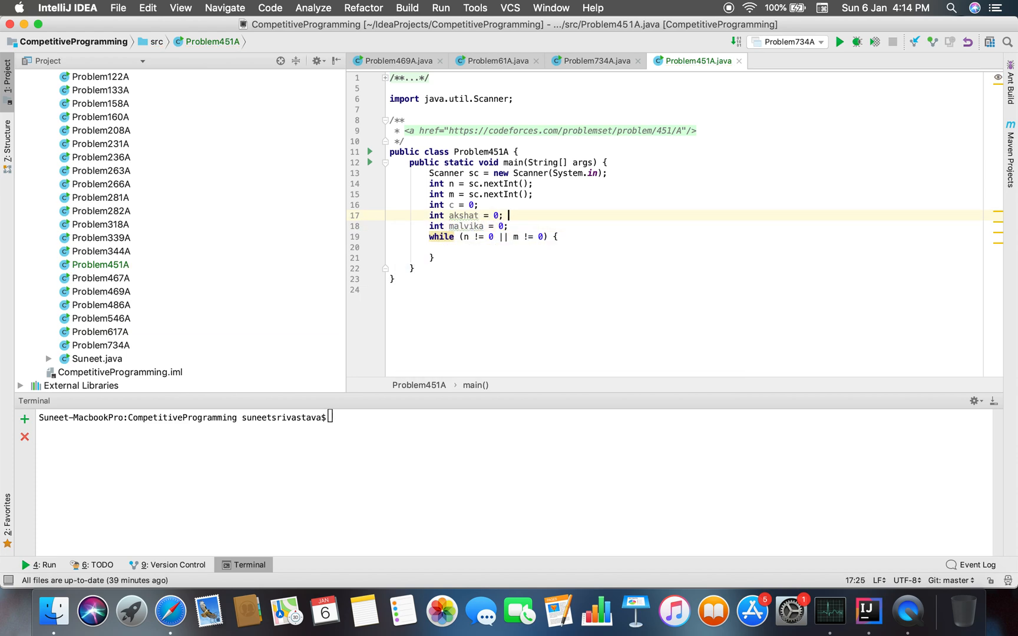
Comment both player counters as //the no of games played.
{"action": "type", "text": "//the nof"}
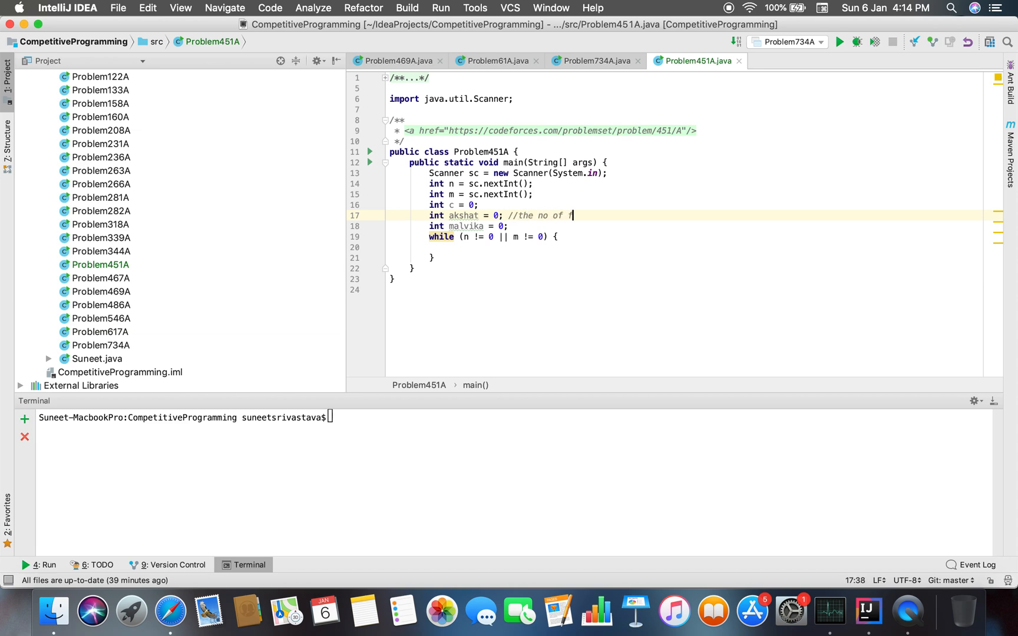
{"action": "type", "text": "games played"}
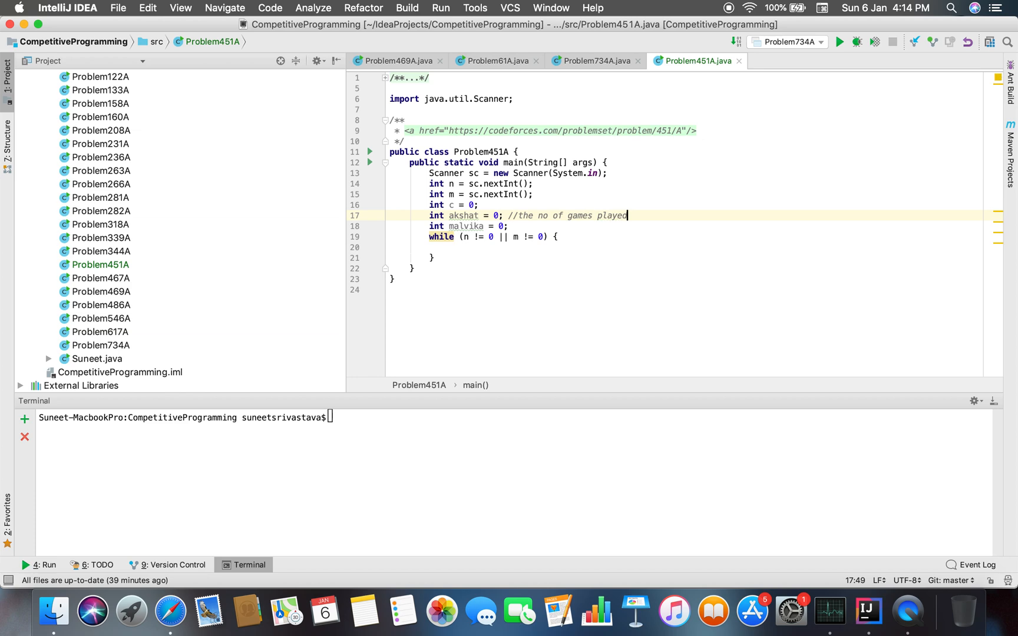
{"action": "type", "text": "//the no of"}
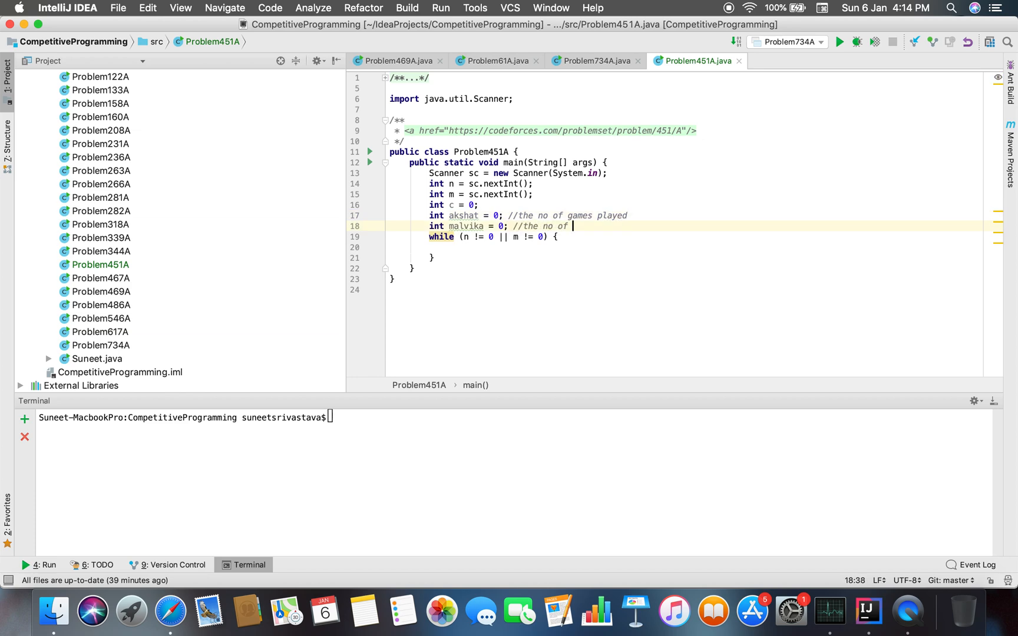
{"action": "type", "text": "games play"}
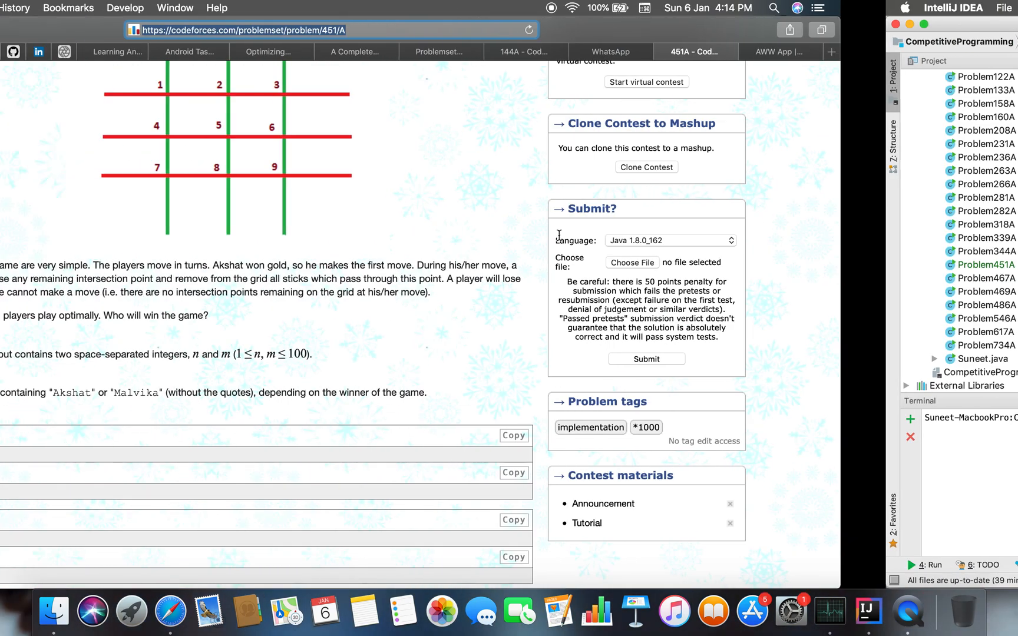
Review the whiteboard and the 451A statement, then return to Problem451A.java.
{"action": "left_click", "coordinate": [774, 52]}
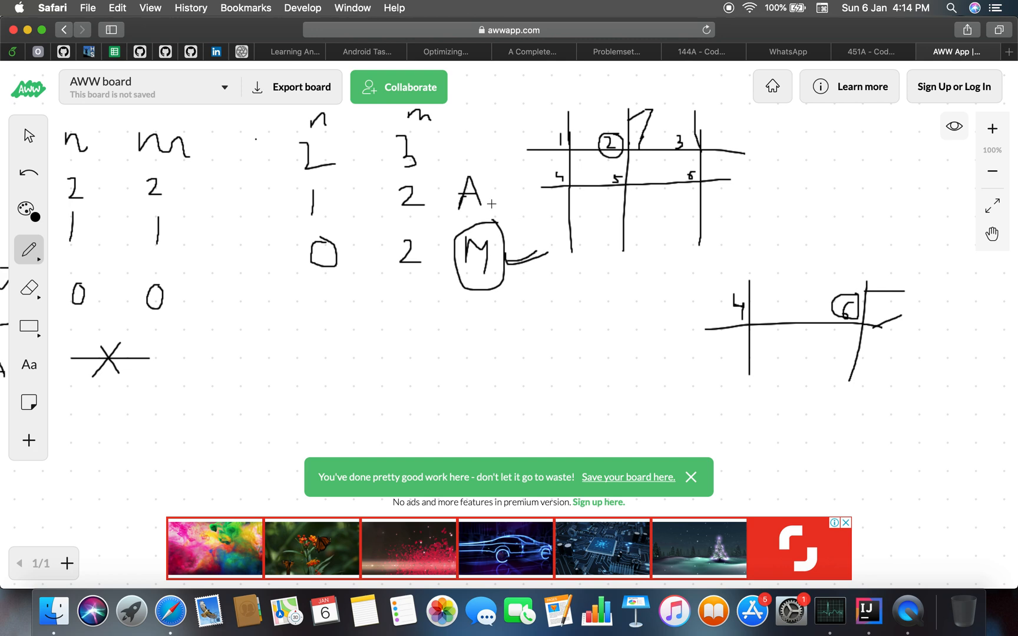
{"action": "mouse_move", "coordinate": [869, 59]}
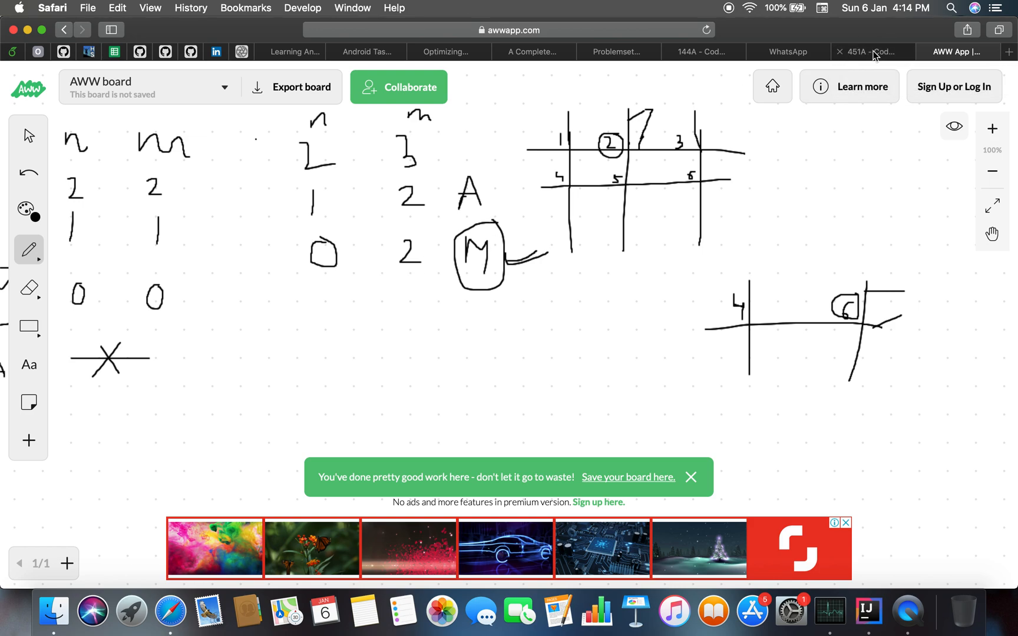
{"action": "left_click", "coordinate": [873, 52]}
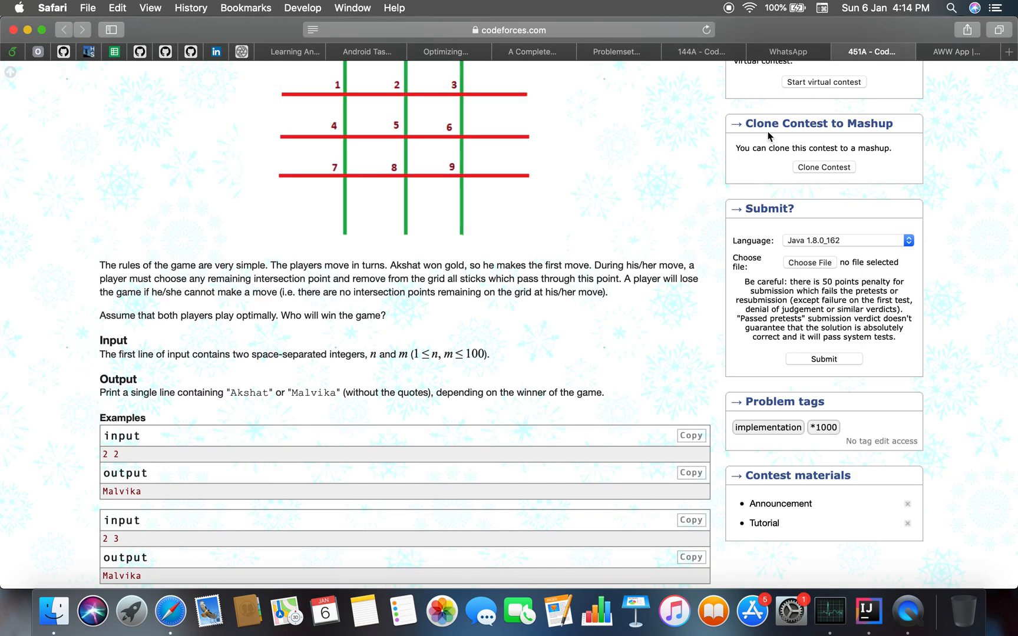
{"action": "left_click", "coordinate": [868, 610]}
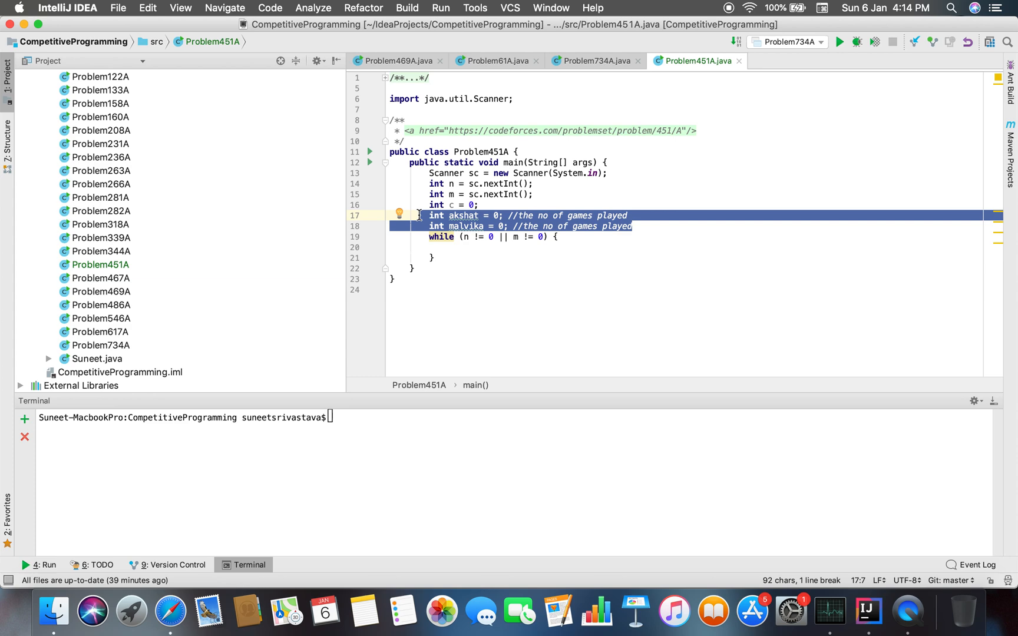
Delete the player counters; in the loop do n--, m-- and an if on c== toggling c to 1.
{"action": "key", "text": "Delete"}
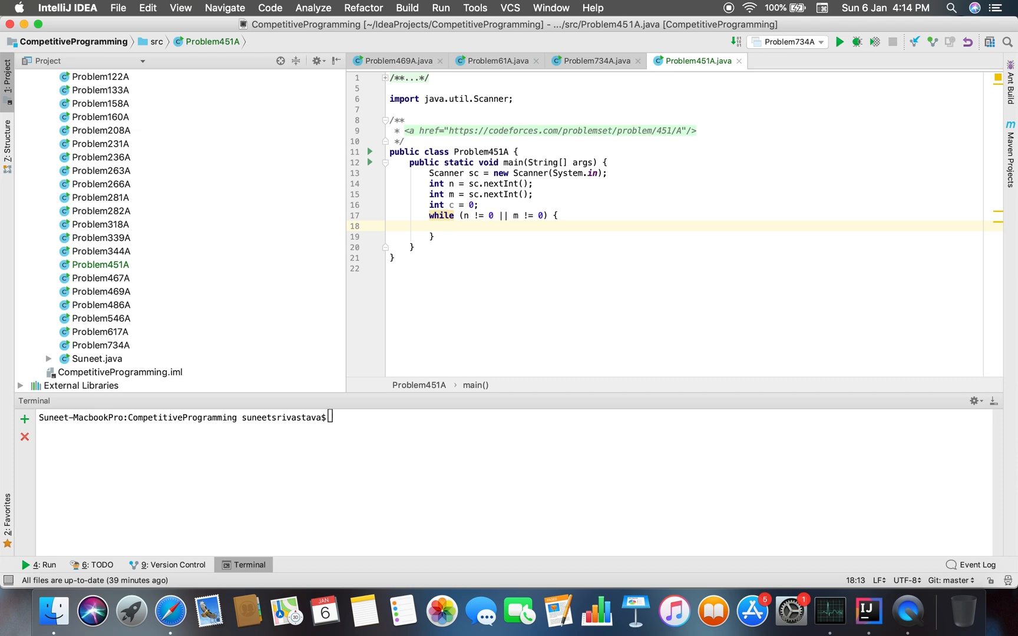
{"action": "type", "text": "n--;"}
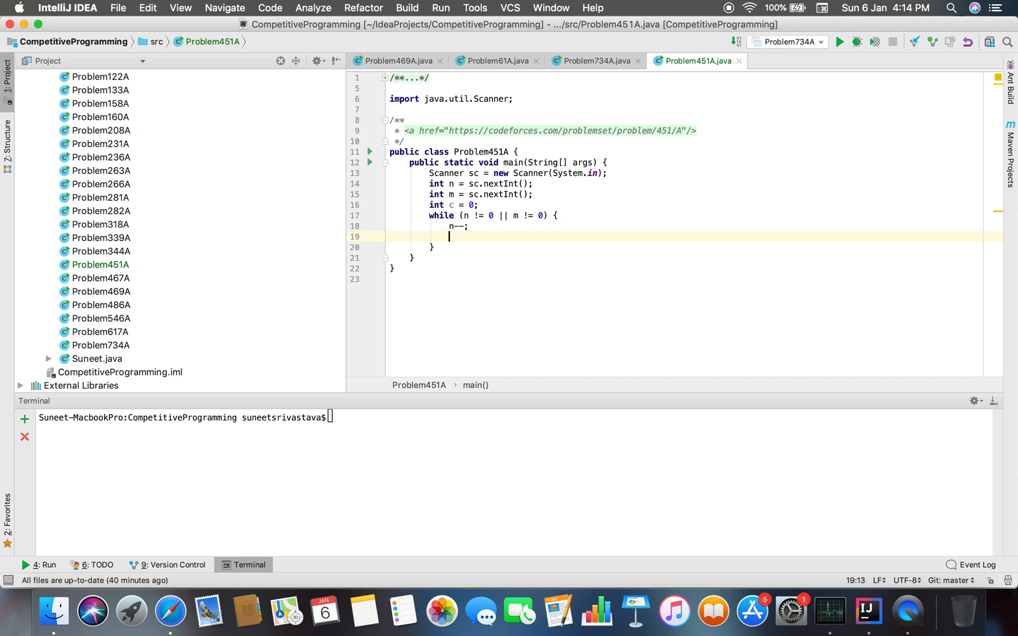
{"action": "type", "text": "m--;"}
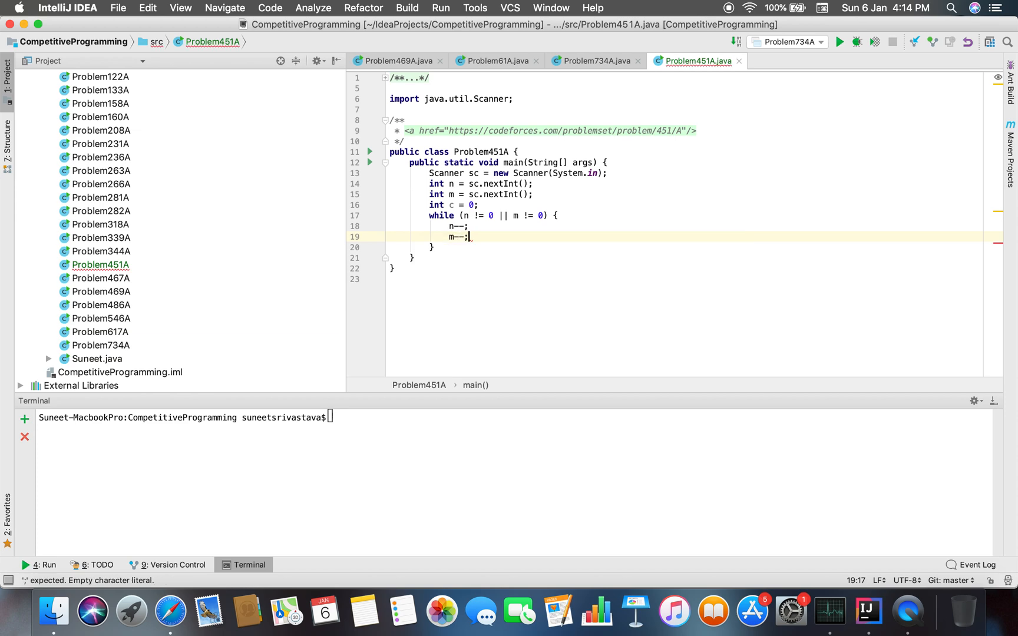
{"action": "type", "text": "if()"}
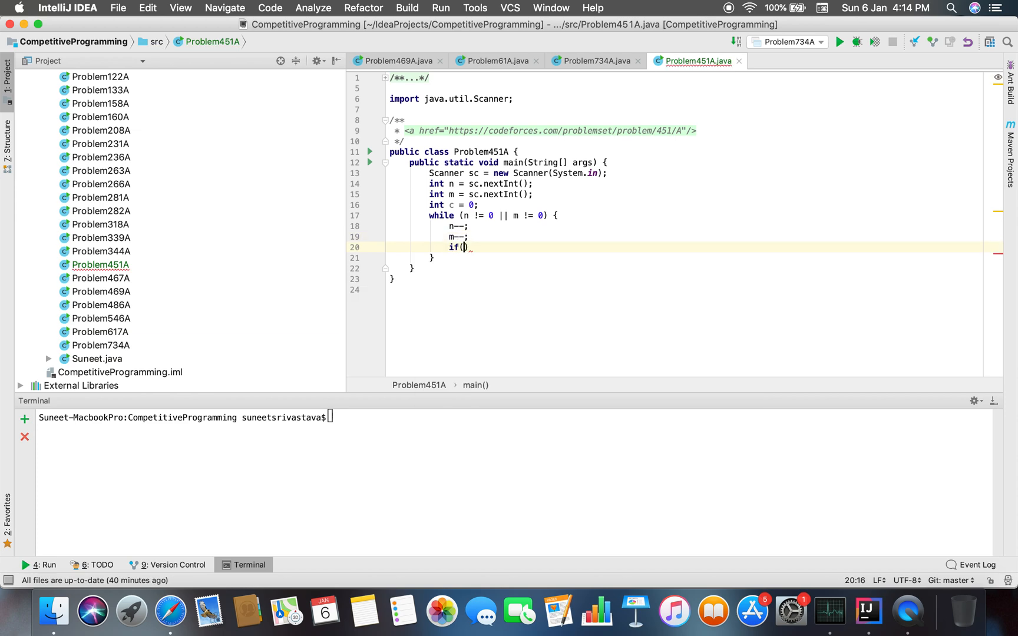
{"action": "type", "text": "c){"}
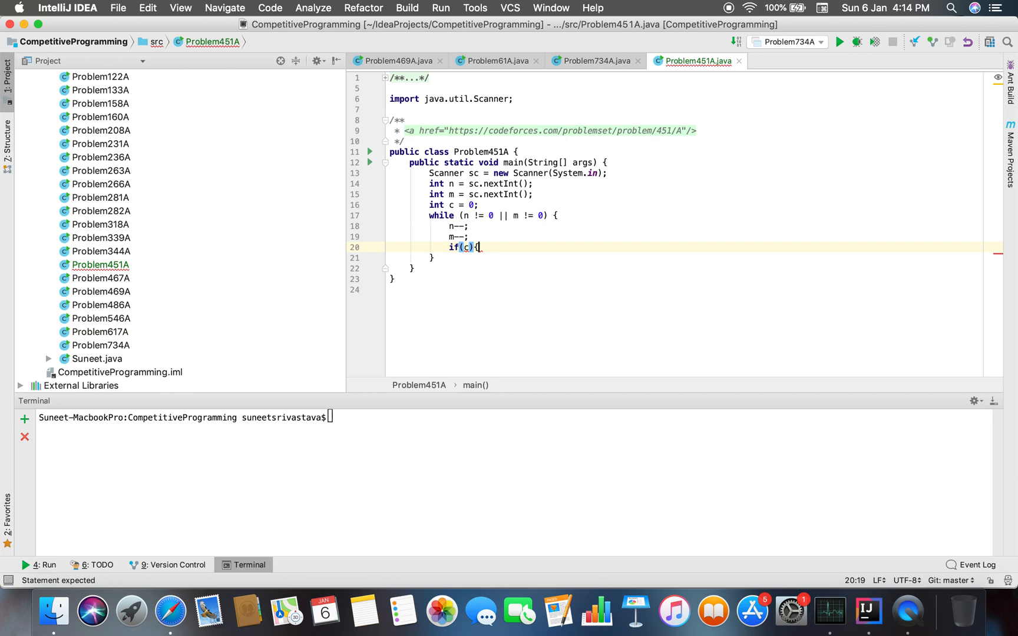
{"action": "type", "text": "== 0"}
{"action": "type", "text": "c"}
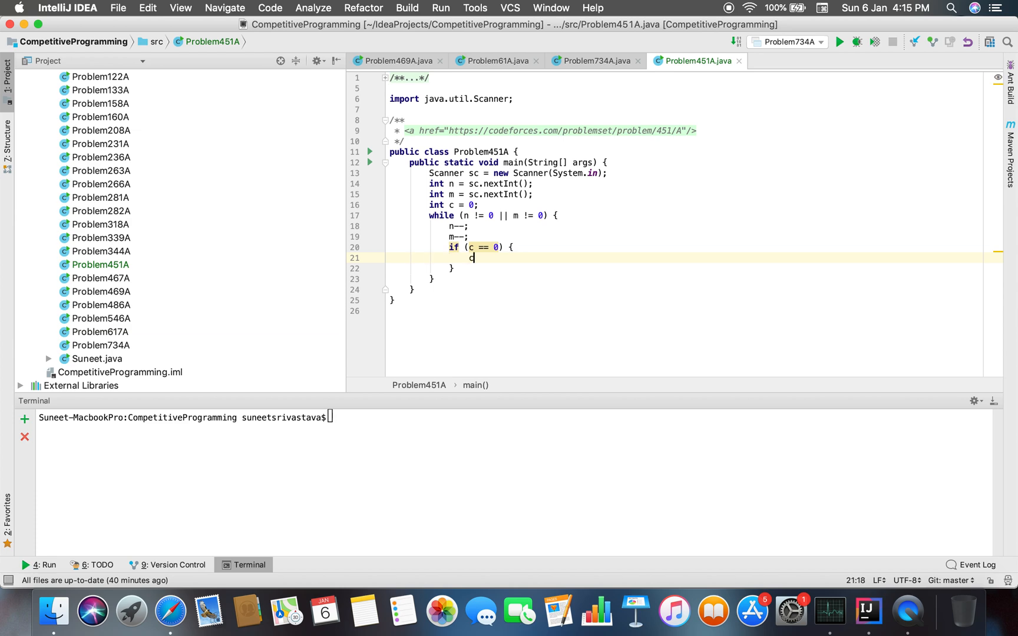
{"action": "type", "text": "=1;"}
{"action": "left_click", "coordinate": [683, 267]}
{"action": "type", "text": " else {"}
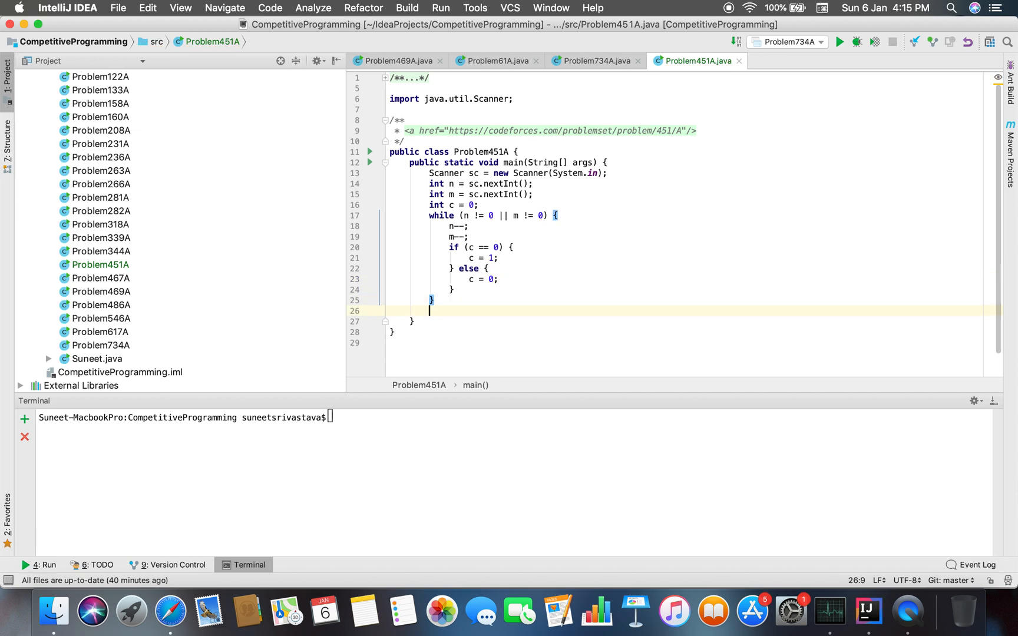
After the loop print Malvika if c==0, else Akshat.
{"action": "type", "text": "if()"}
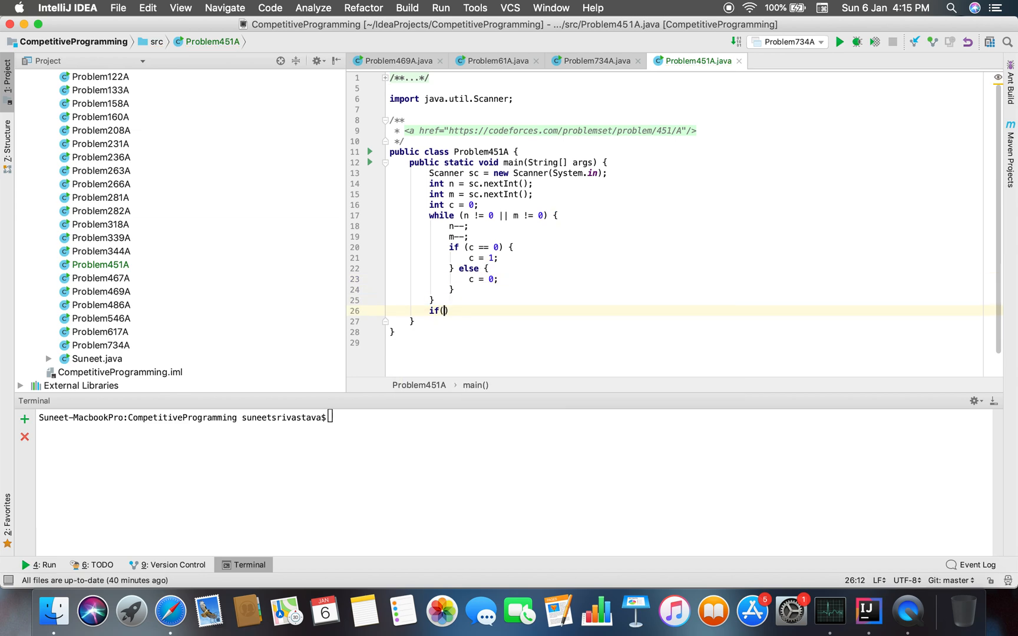
{"action": "type", "text": "c==0"}
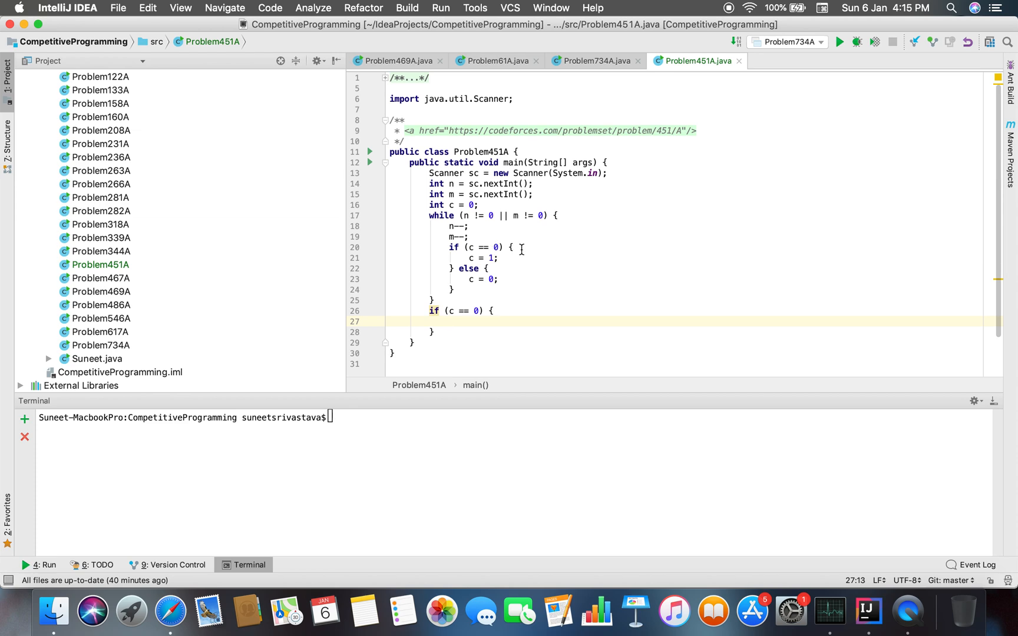
{"action": "mouse_move", "coordinate": [517, 251]}
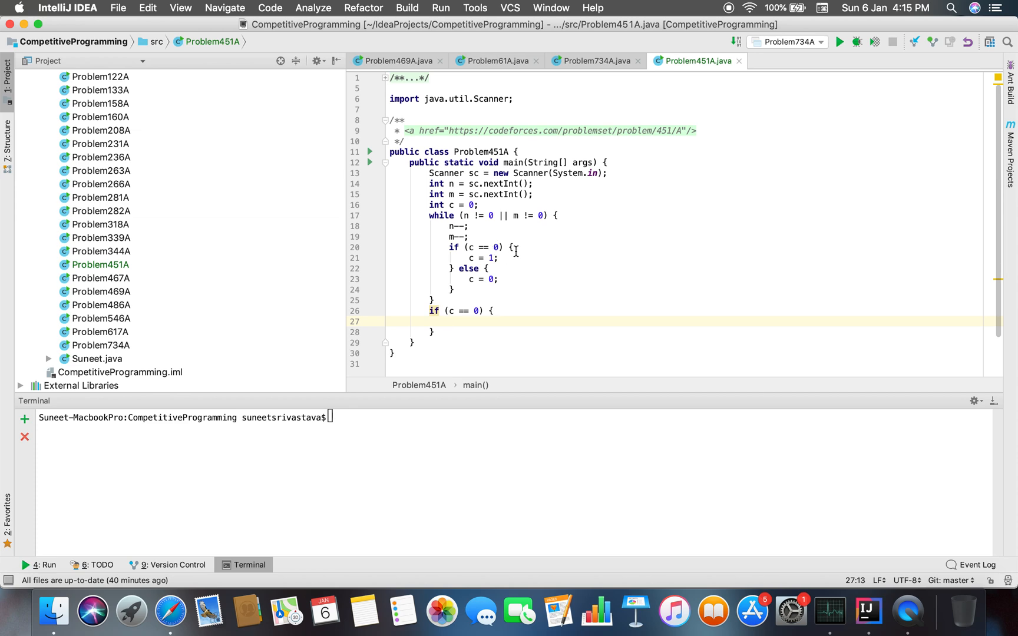
{"action": "mouse_move", "coordinate": [499, 262]}
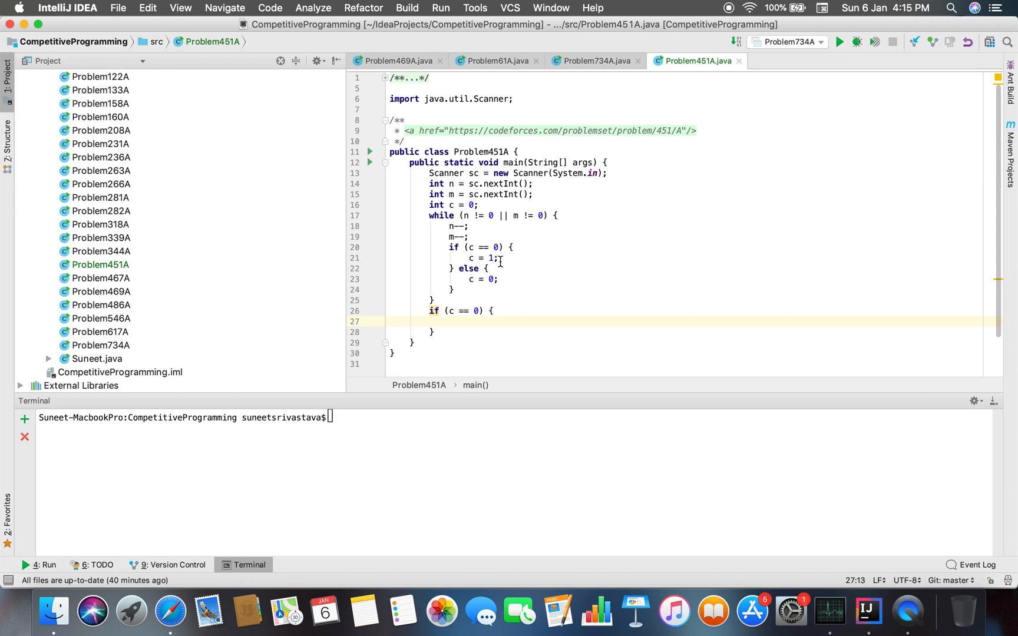
{"action": "mouse_move", "coordinate": [488, 279]}
{"action": "type", "text": "System.out.println(\"Malvika\");"}
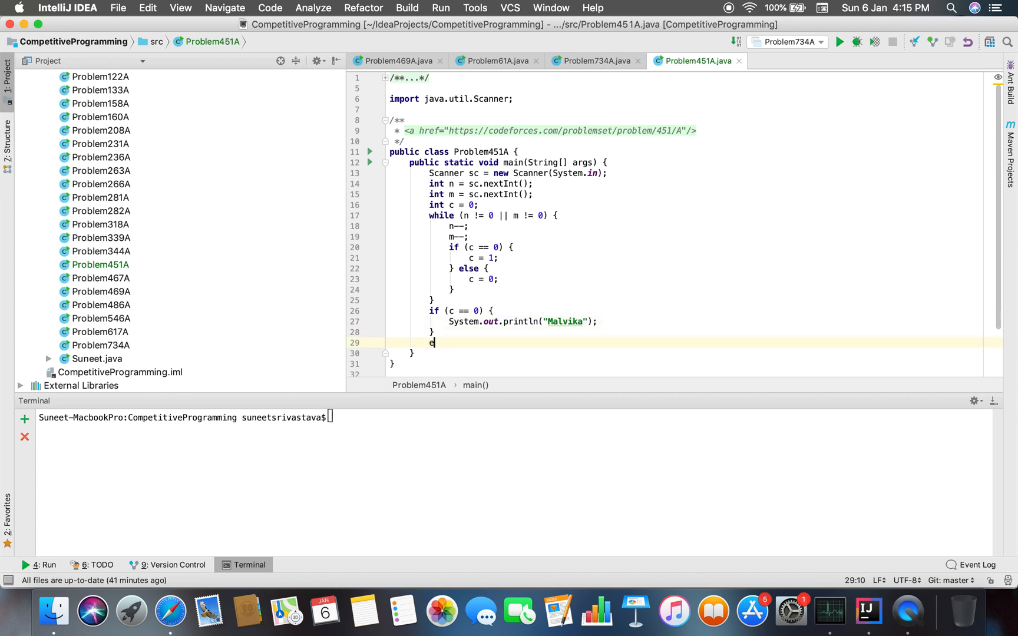
{"action": "type", "text": "lse{"}
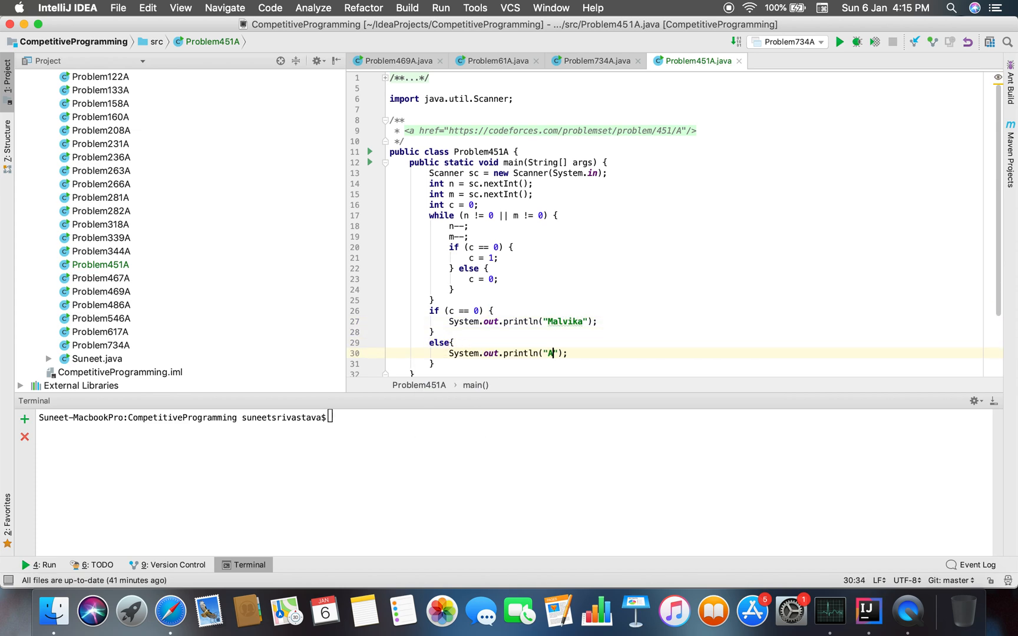
{"action": "type", "text": "kshat"}
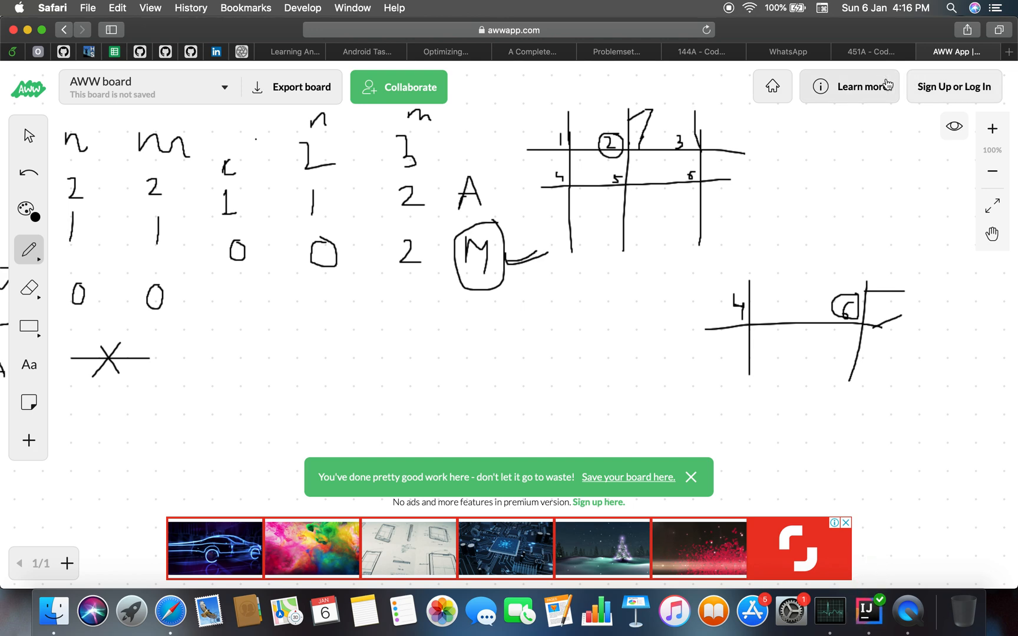
Run Problem451A, rerun it with 2 3 and stop the run that hangs.
{"action": "left_click", "coordinate": [871, 52]}
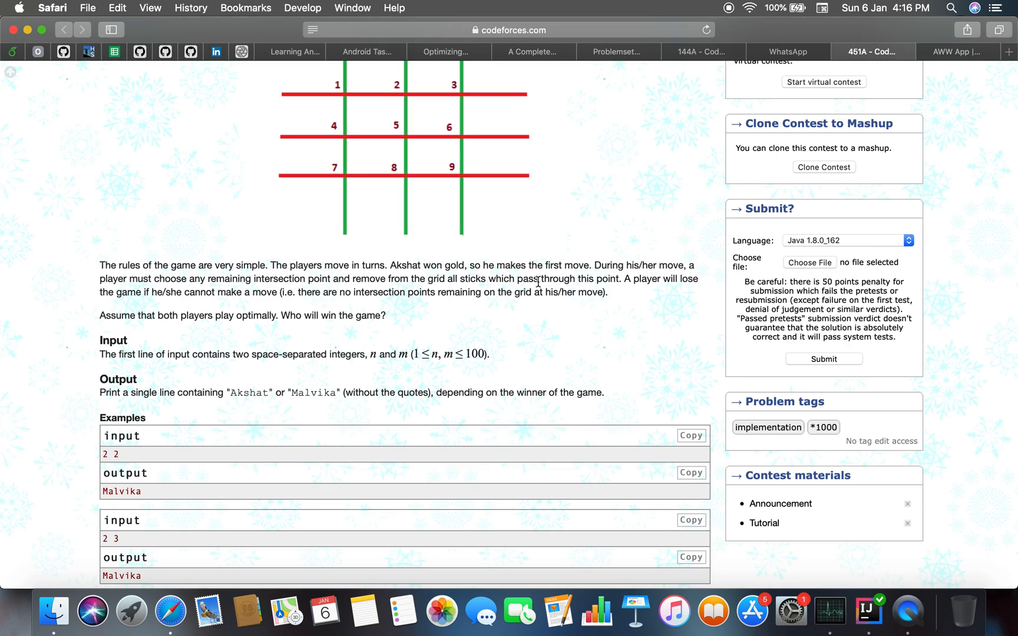
{"action": "left_click", "coordinate": [867, 610]}
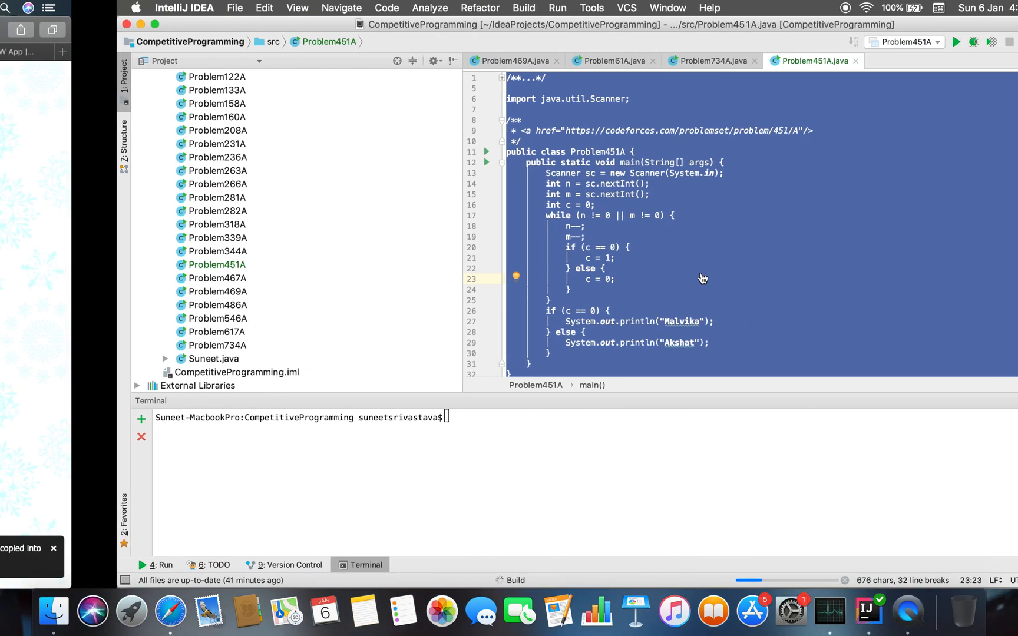
{"action": "left_click", "coordinate": [955, 41]}
{"action": "type", "text": "2 2"}
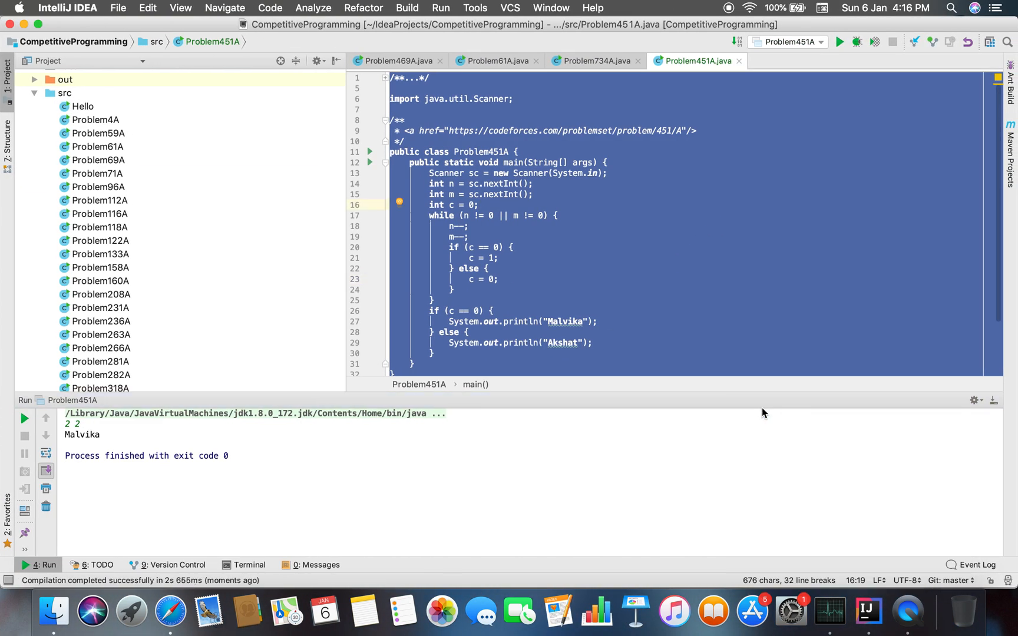
{"action": "left_click", "coordinate": [837, 41]}
{"action": "type", "text": "2 3"}
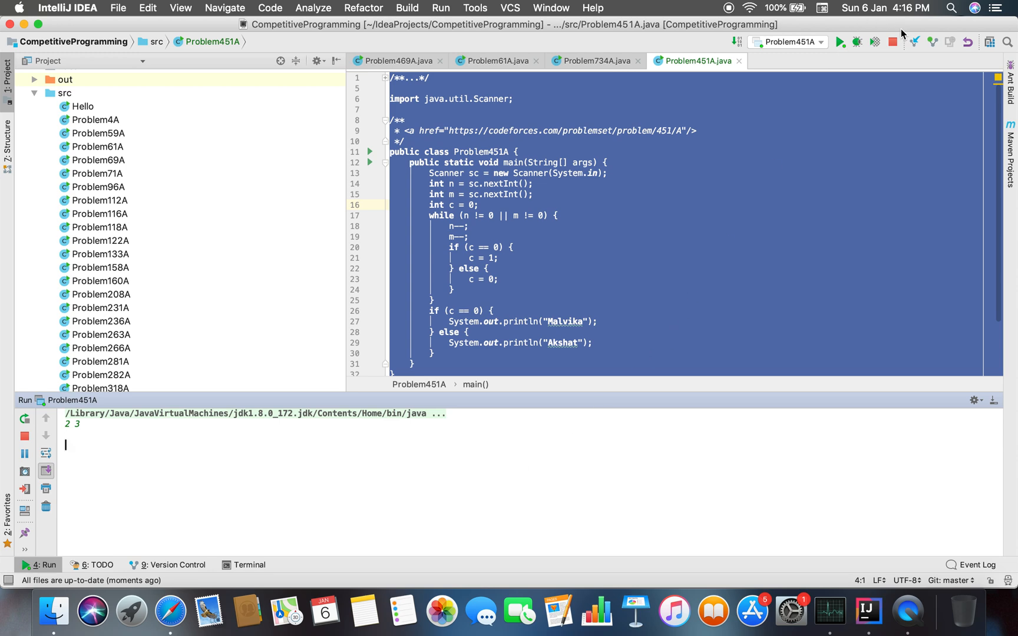
{"action": "mouse_move", "coordinate": [891, 42]}
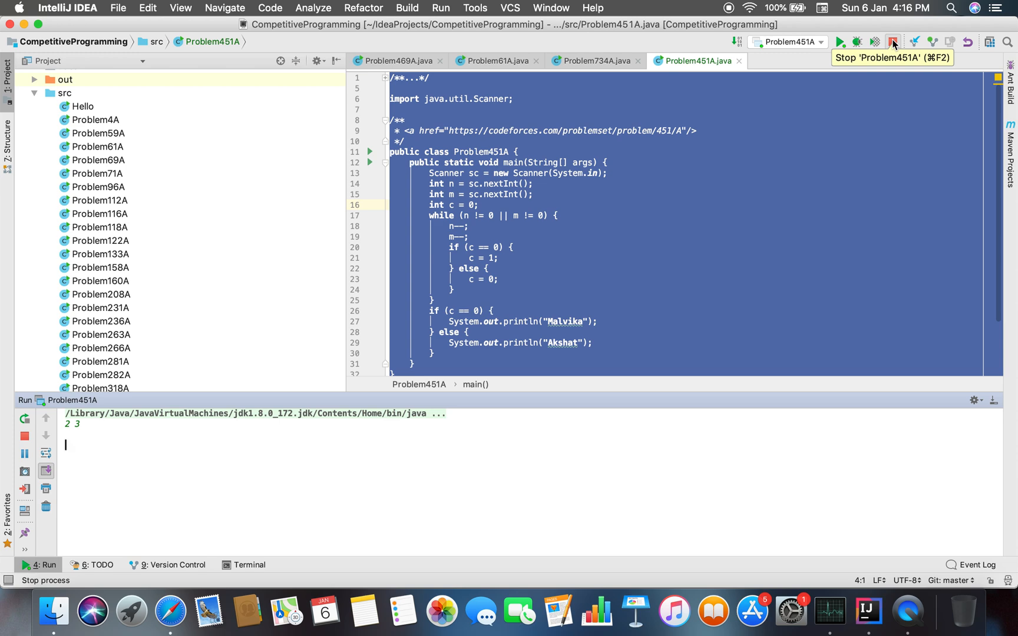
{"action": "left_click", "coordinate": [892, 41]}
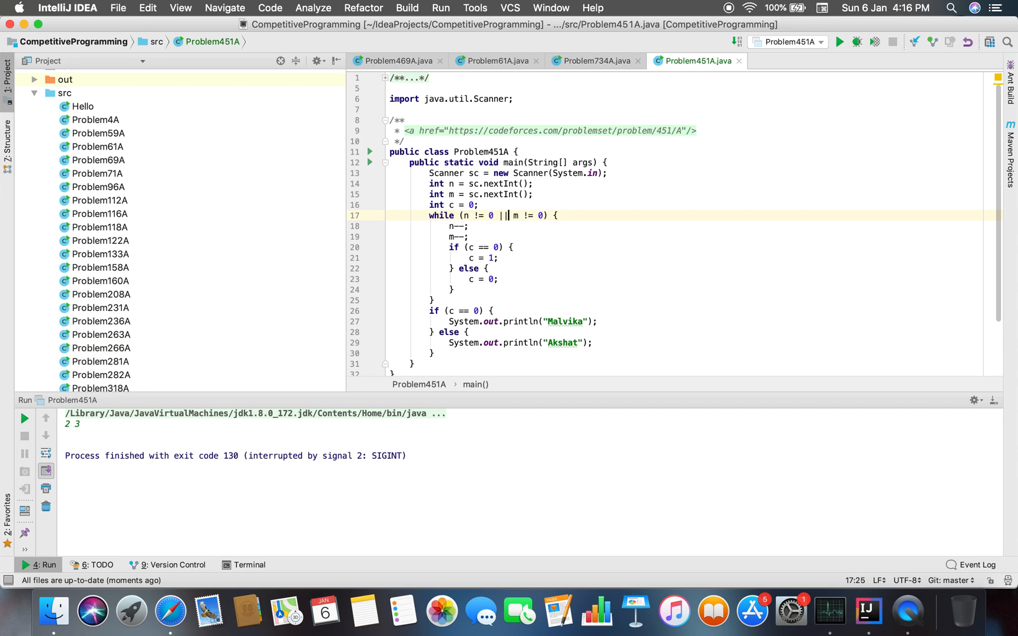
Change the while condition to && and rerun so 2 3 prints Malvika.
{"action": "type", "text": "&&"}
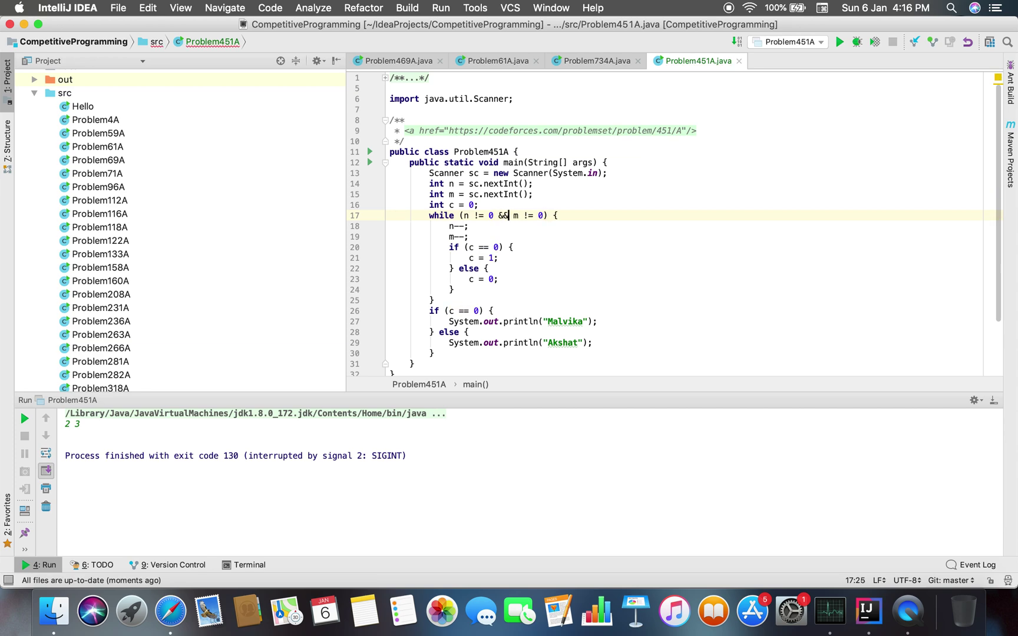
{"action": "left_click", "coordinate": [526, 184]}
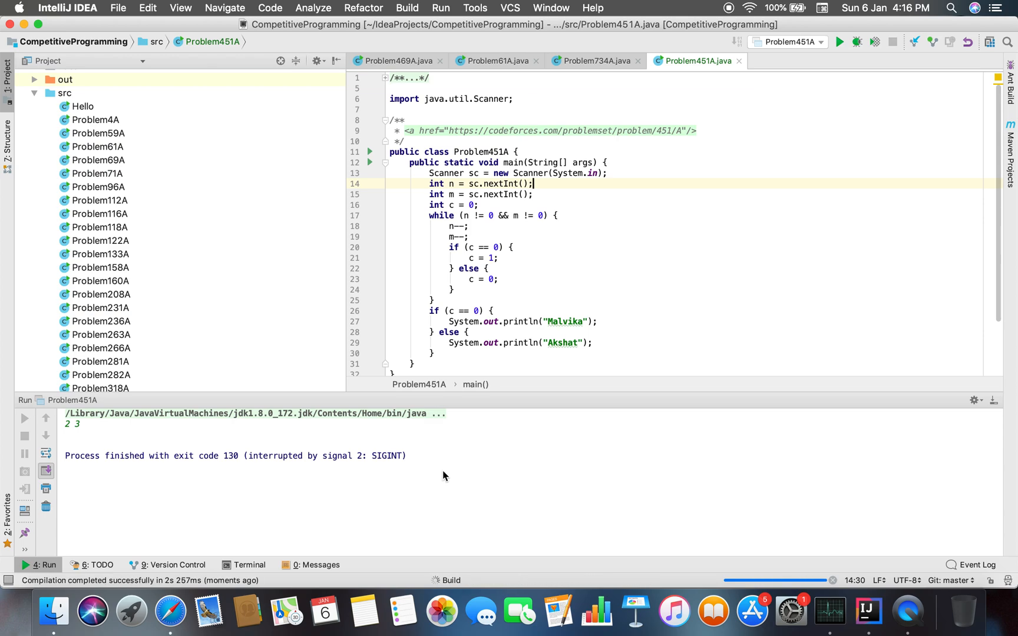
{"action": "left_click", "coordinate": [837, 41]}
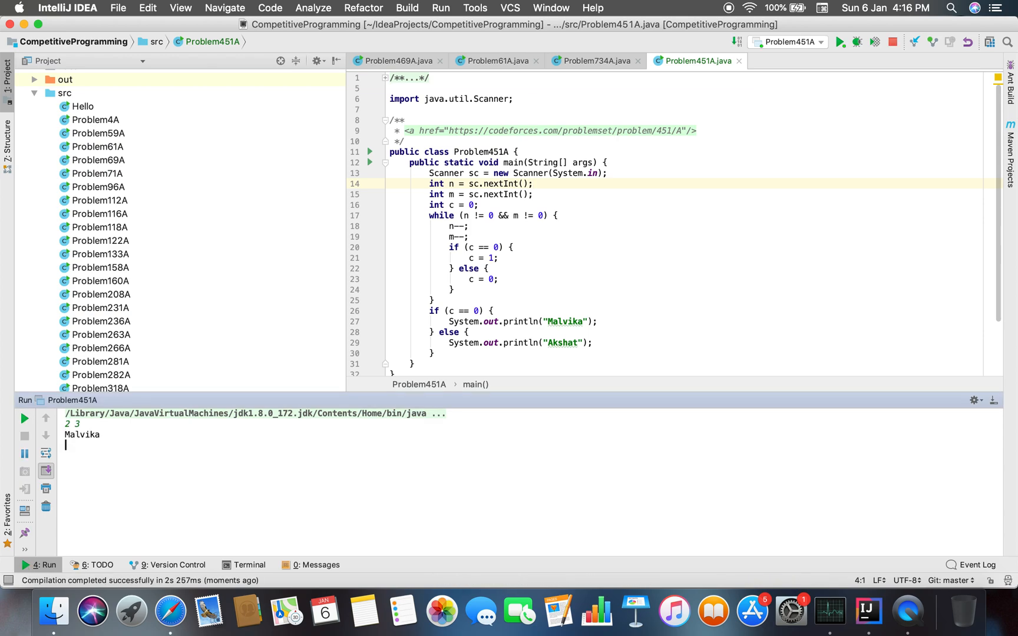
{"action": "left_click", "coordinate": [691, 437]}
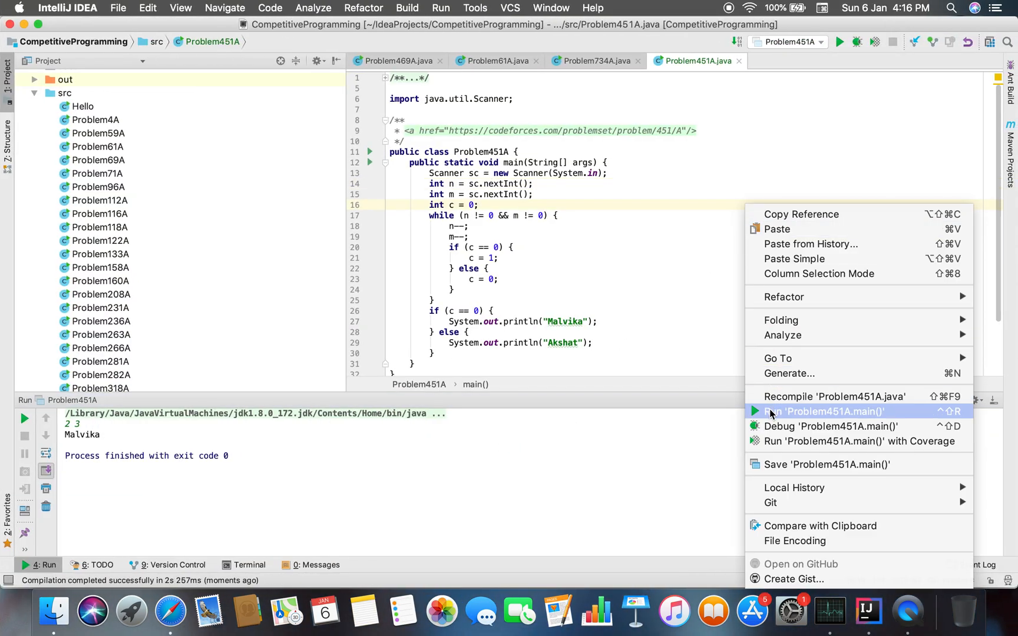
Submit the Problem451A source in Java 8, get the Accepted verdict, and return to the statement.
{"action": "left_click", "coordinate": [823, 411]}
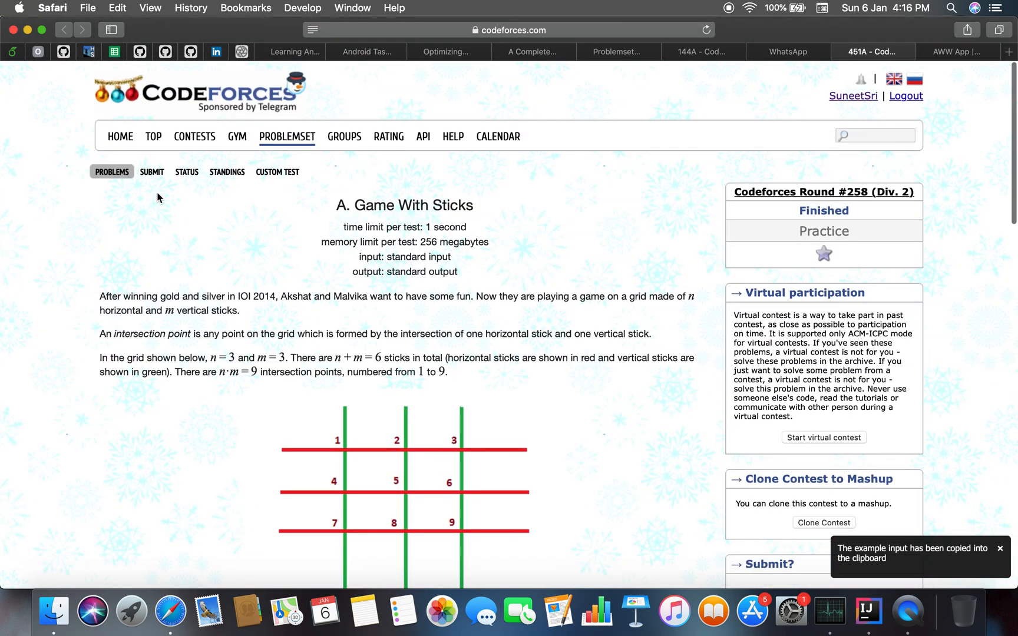
{"action": "left_click", "coordinate": [866, 611]}
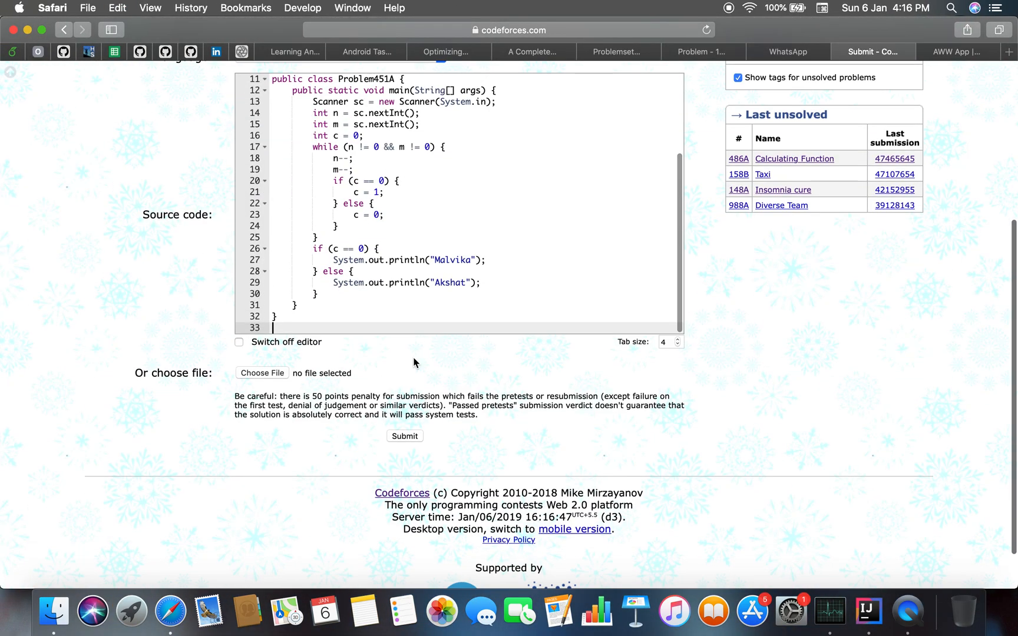
{"action": "left_click", "coordinate": [404, 436]}
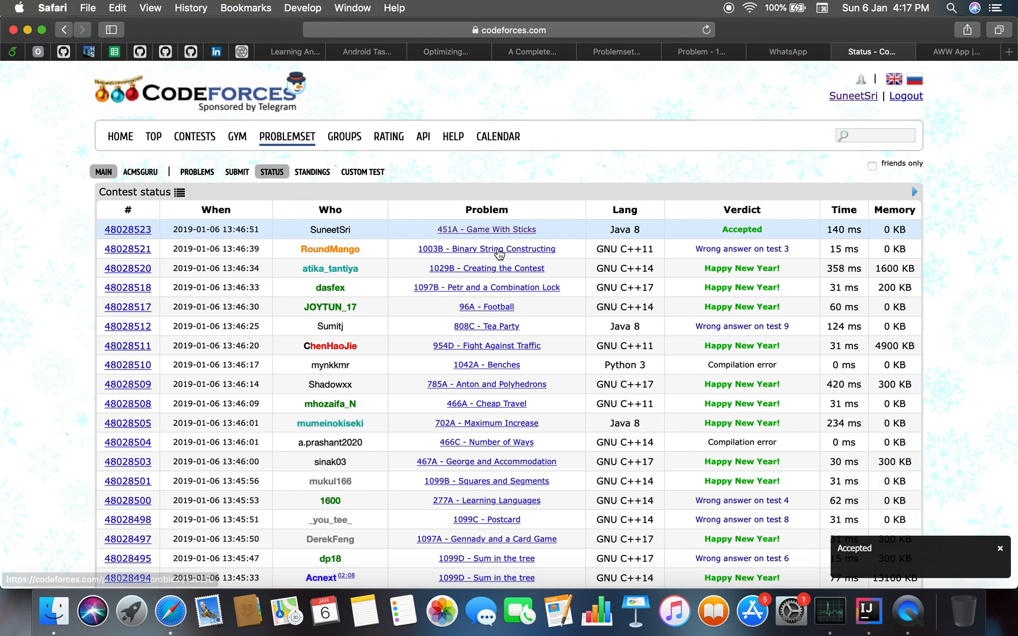
{"action": "left_click", "coordinate": [486, 230]}
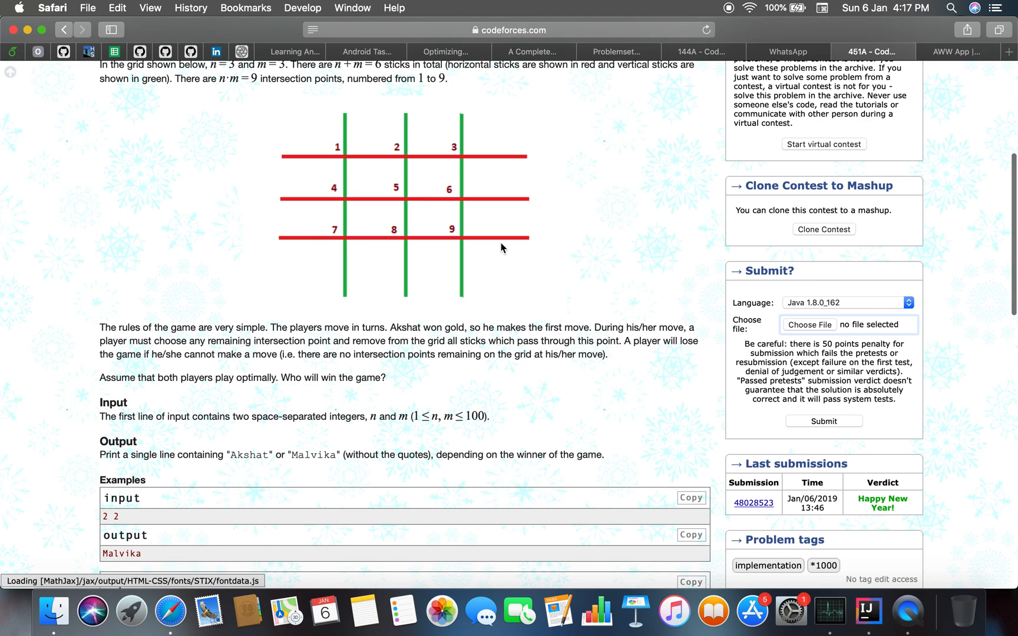
Run Problem451A on sample 3 3 and confirm the output is Akshat.
{"action": "scroll", "scroll_direction": "up", "scroll_amount": 3}
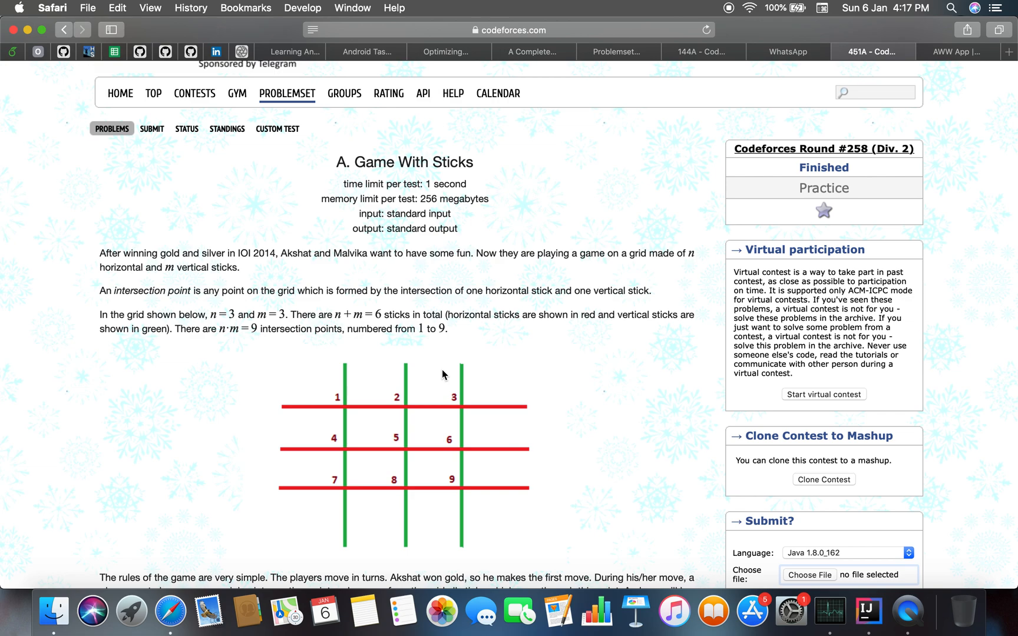
{"action": "left_click", "coordinate": [867, 611]}
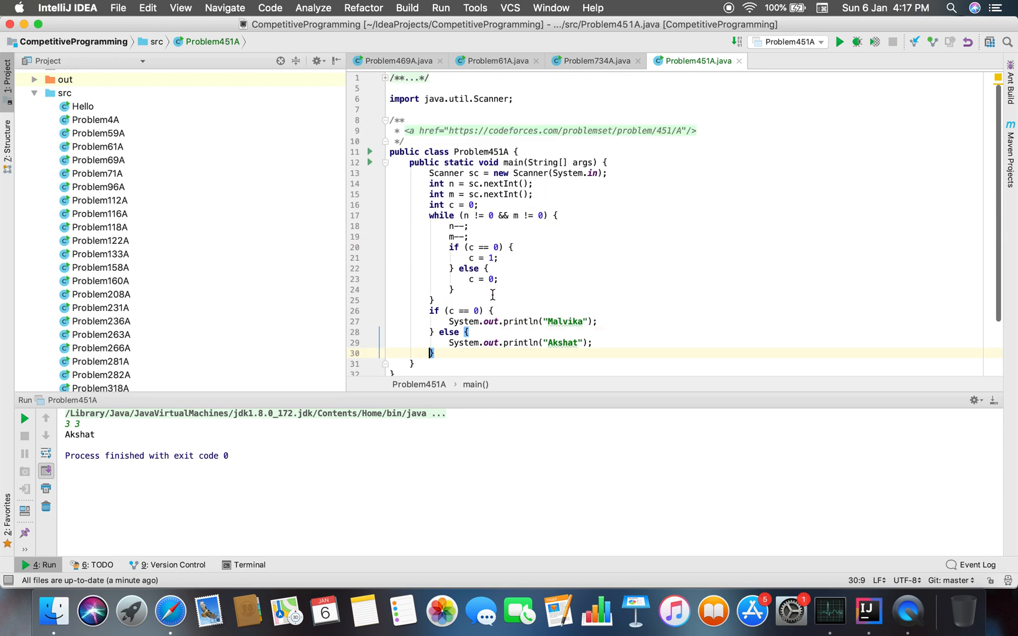
{"action": "left_click", "coordinate": [428, 173]}
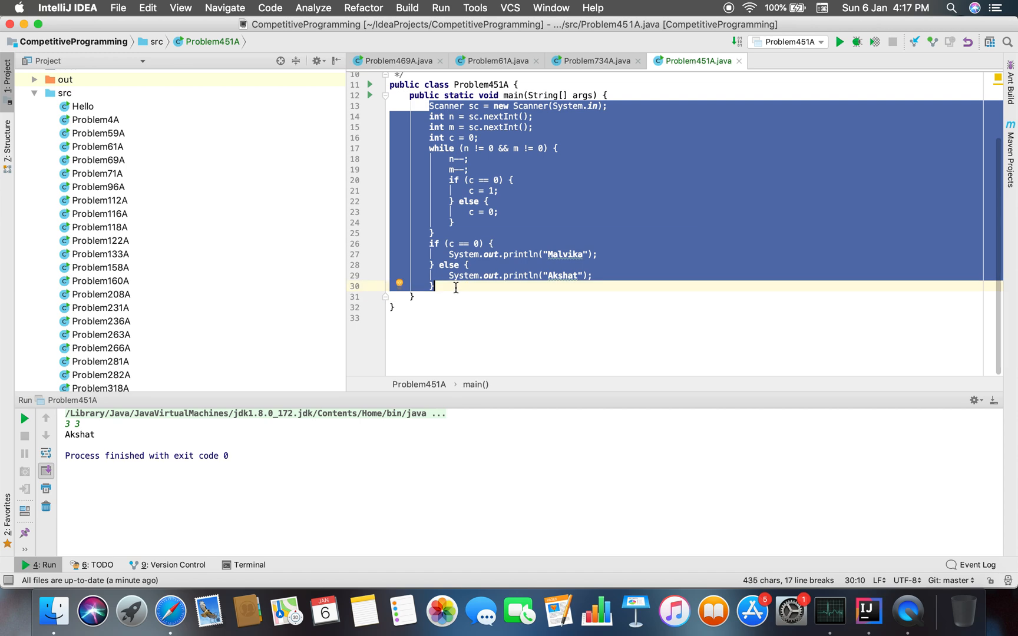
{"action": "left_click", "coordinate": [454, 288]}
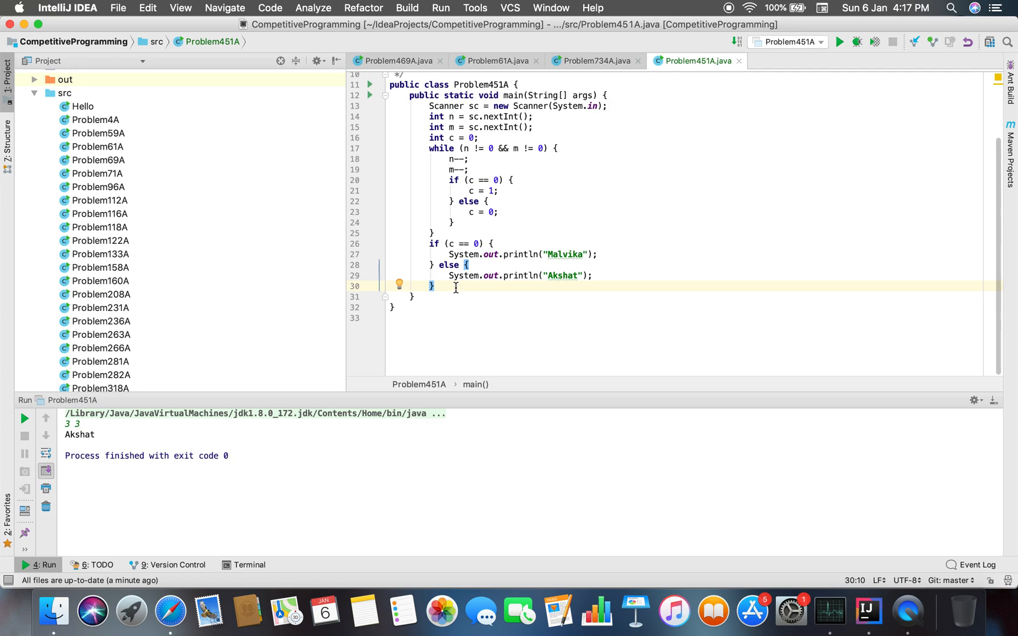
{"action": "mouse_move", "coordinate": [444, 404]}
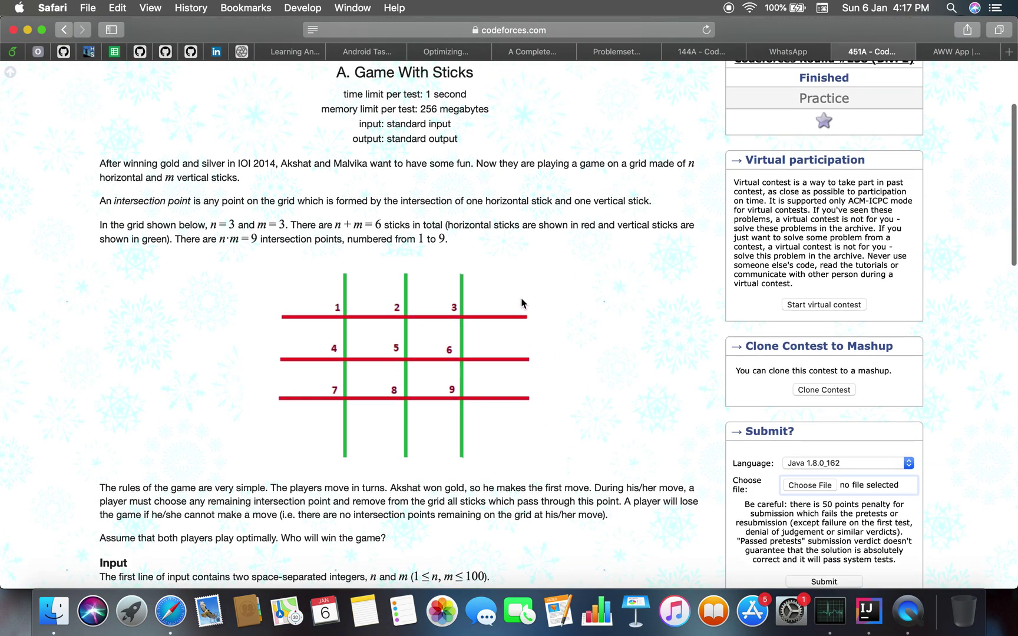
Close the finished 144A page and browse the problemset list to the solved 451A row.
{"action": "scroll", "scroll_direction": "up", "scroll_amount": 3}
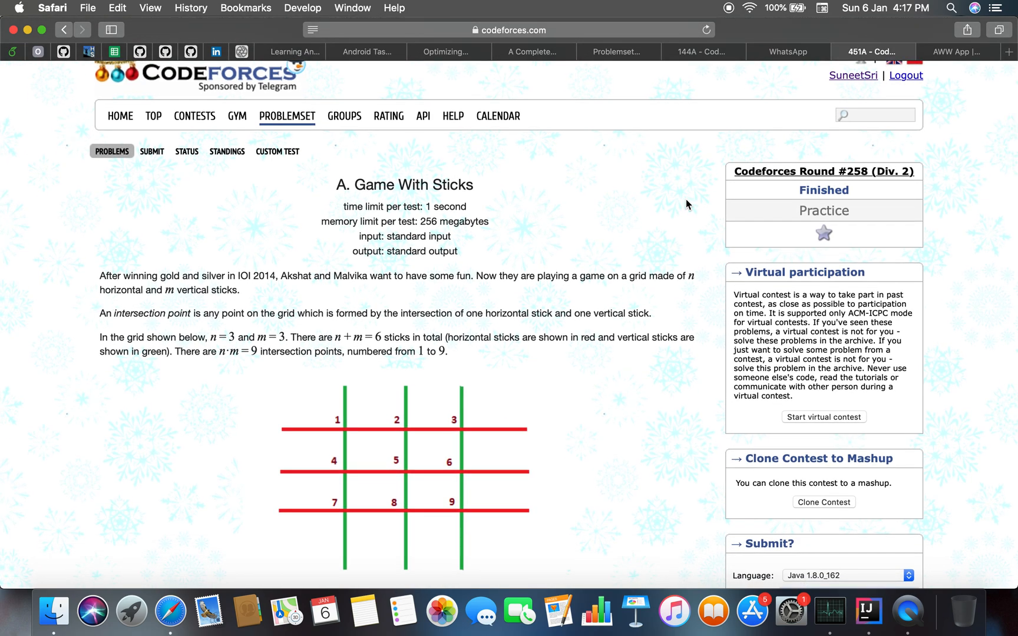
{"action": "mouse_move", "coordinate": [703, 52]}
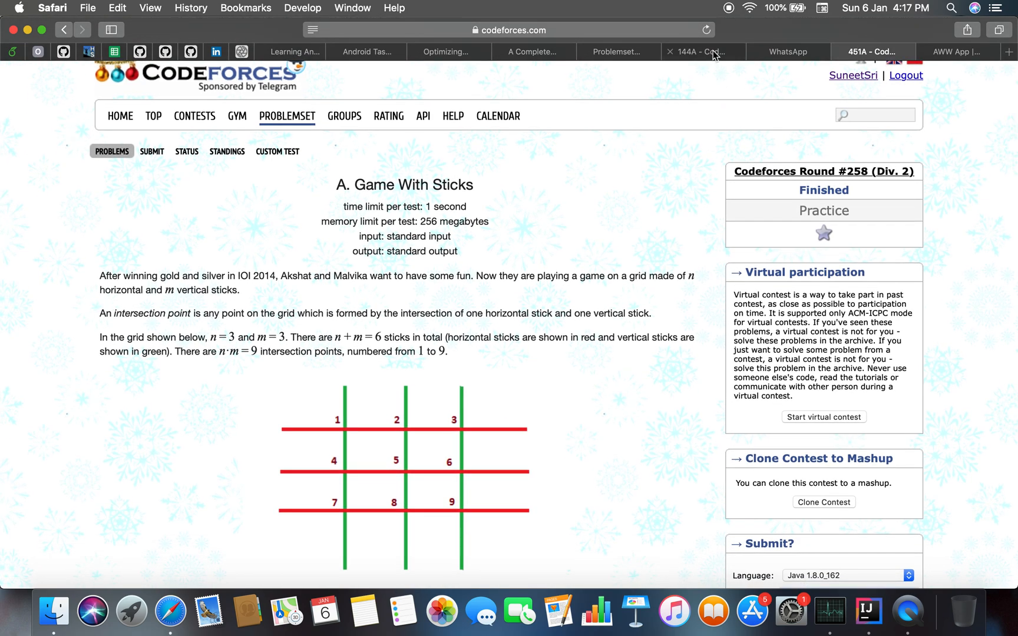
{"action": "left_click", "coordinate": [616, 52]}
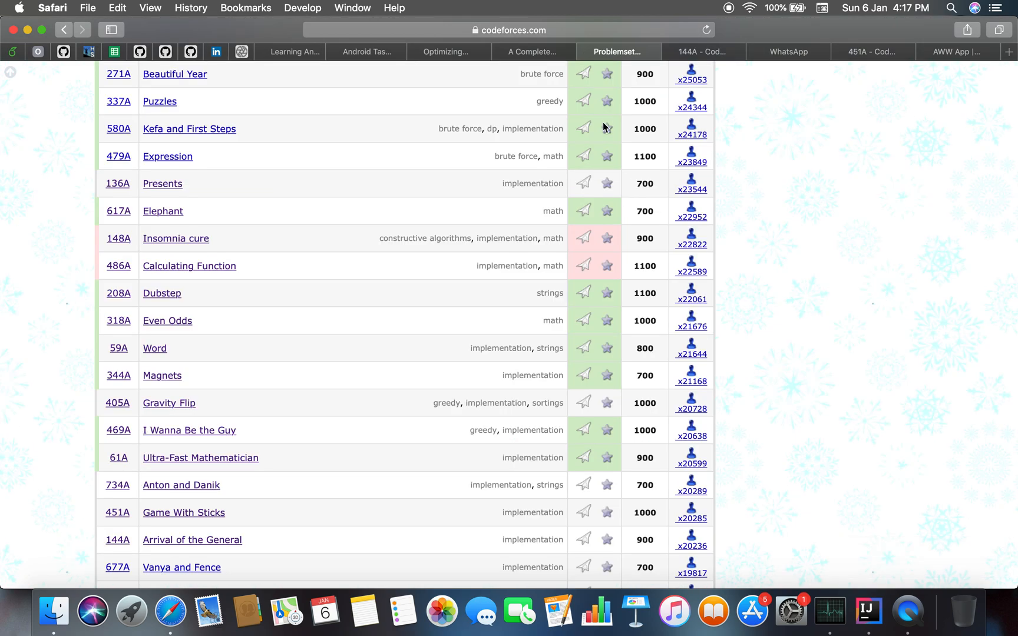
{"action": "scroll", "scroll_direction": "up", "scroll_amount": 3}
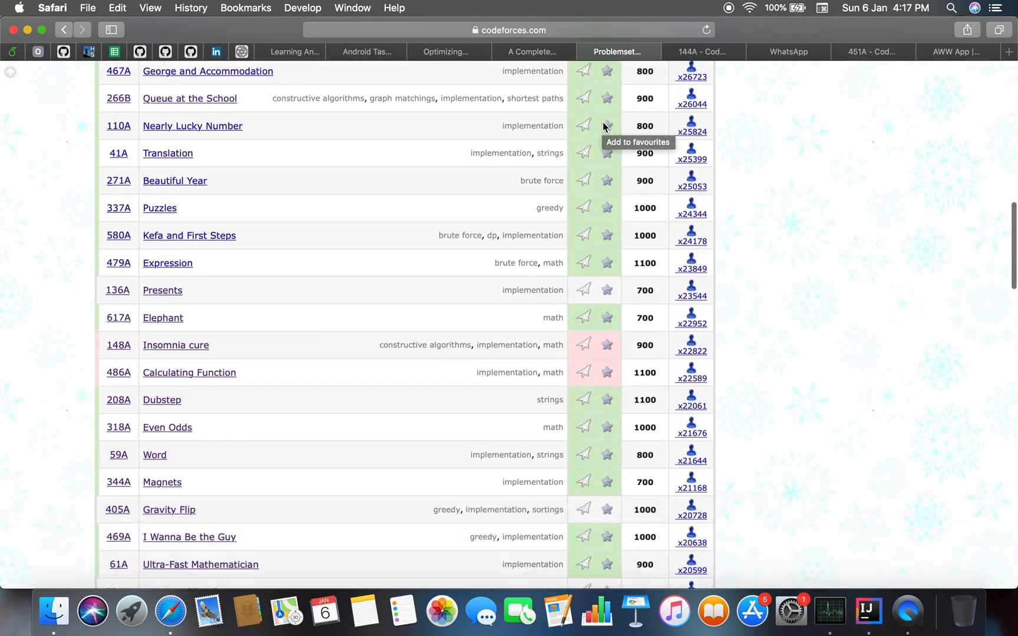
{"action": "scroll", "scroll_direction": "down", "scroll_amount": 3}
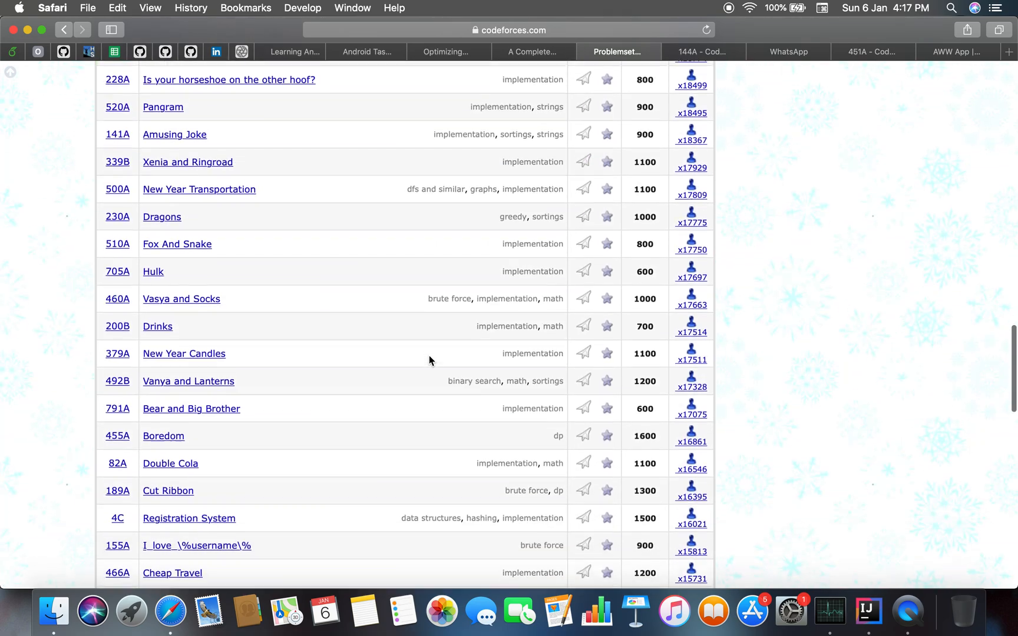
{"action": "scroll", "scroll_direction": "down", "scroll_amount": 3}
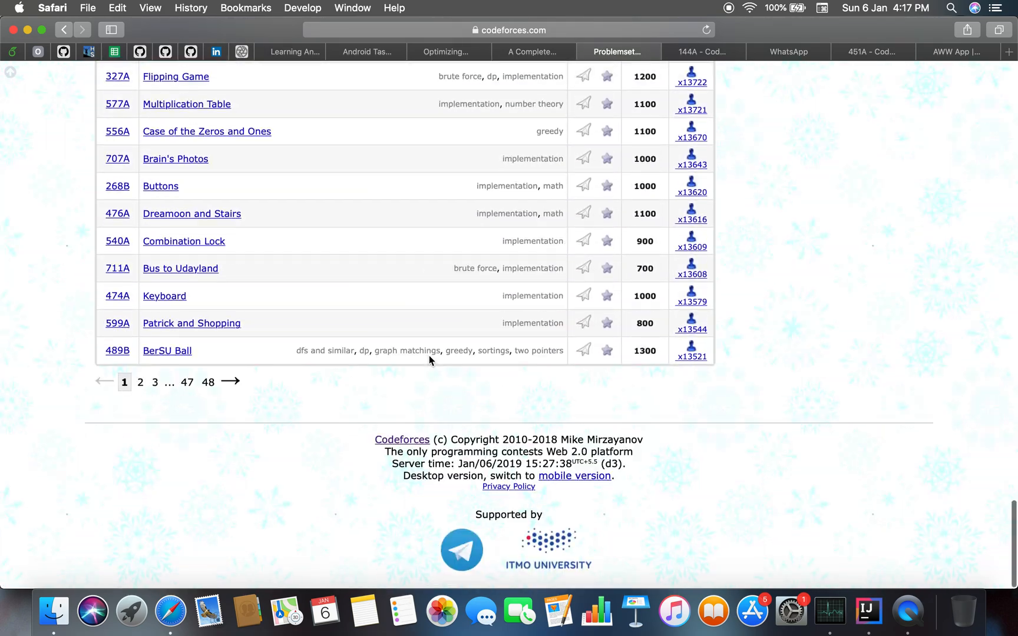
{"action": "scroll", "scroll_direction": "up", "scroll_amount": 3}
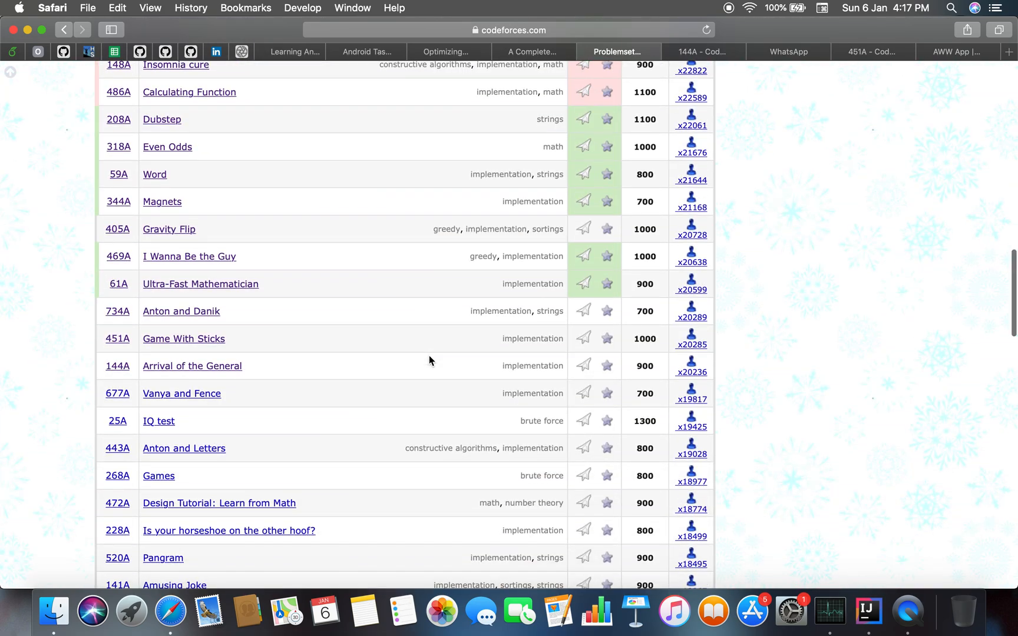
{"action": "mouse_move", "coordinate": [707, 29]}
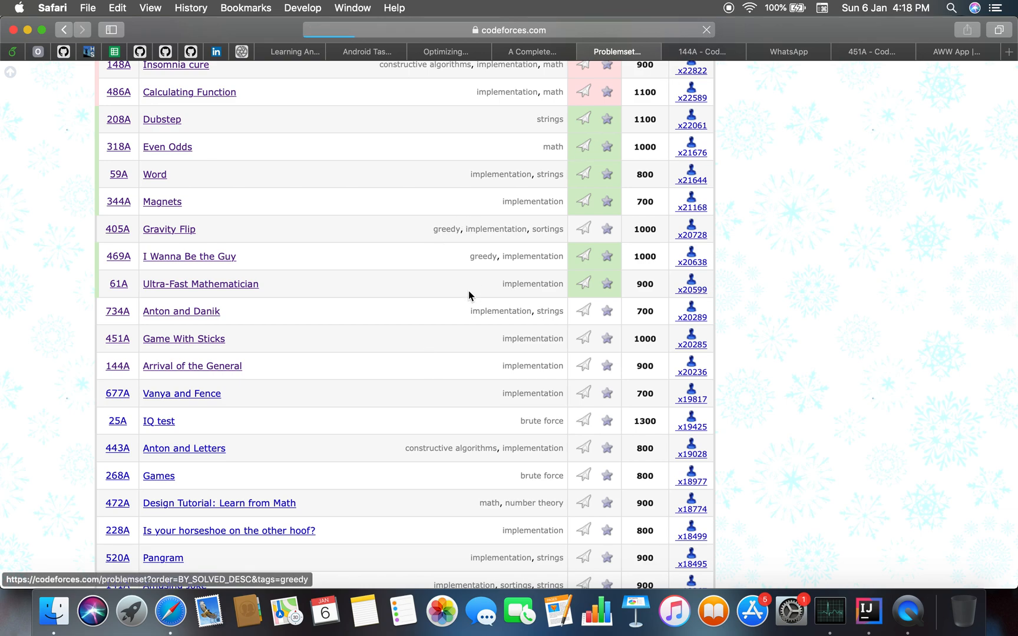
{"action": "scroll", "scroll_direction": "down", "scroll_amount": 3}
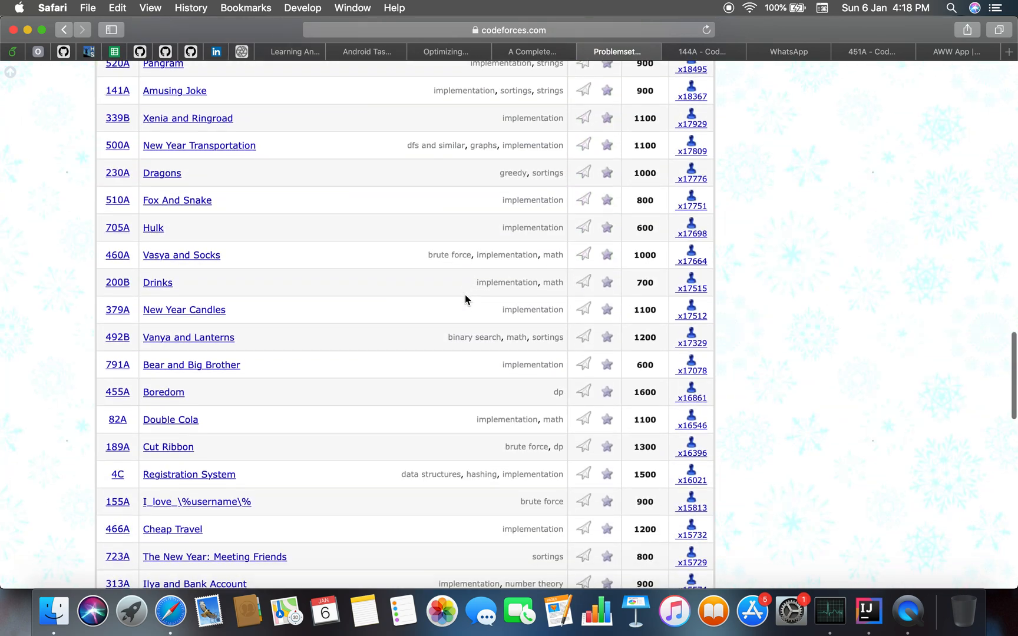
{"action": "scroll", "scroll_direction": "up", "scroll_amount": 3}
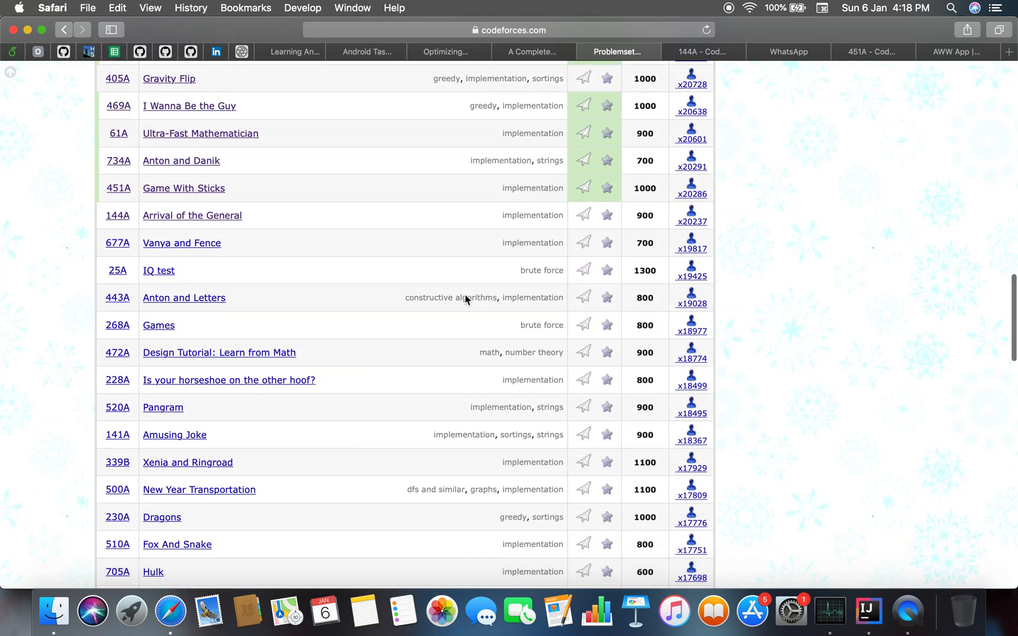